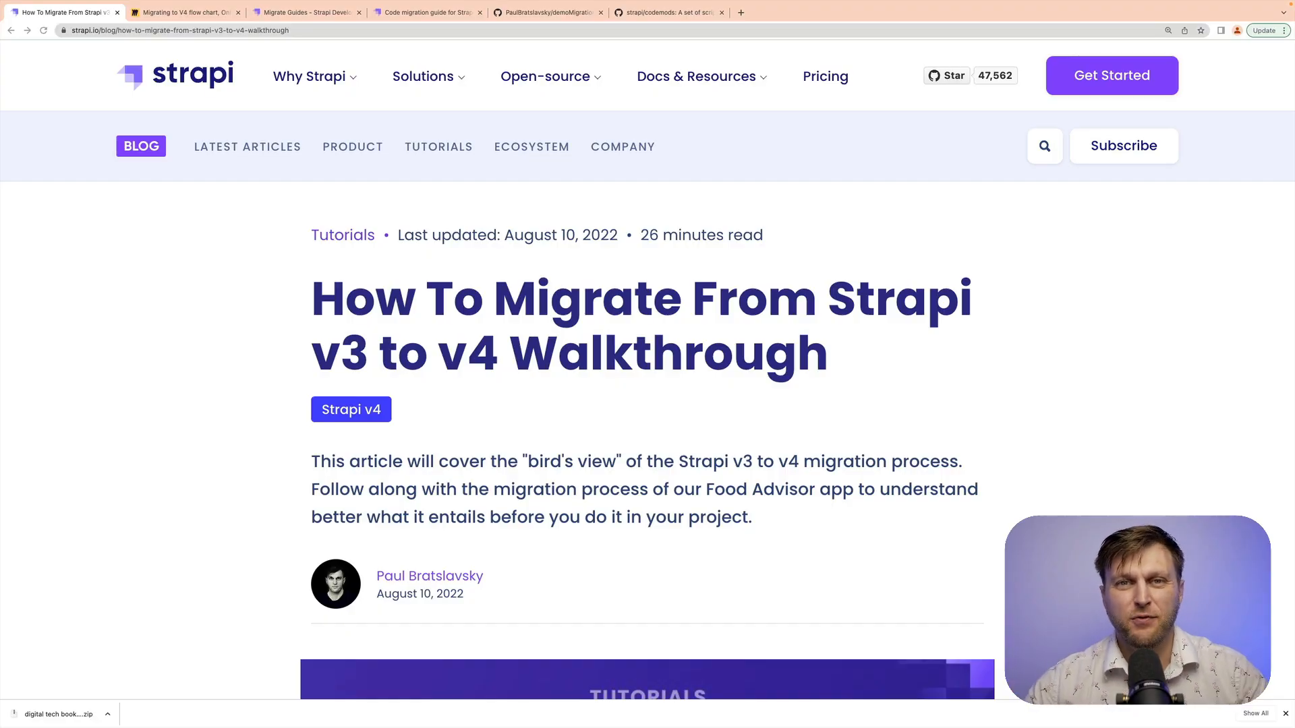
mouse_move(649, 483)
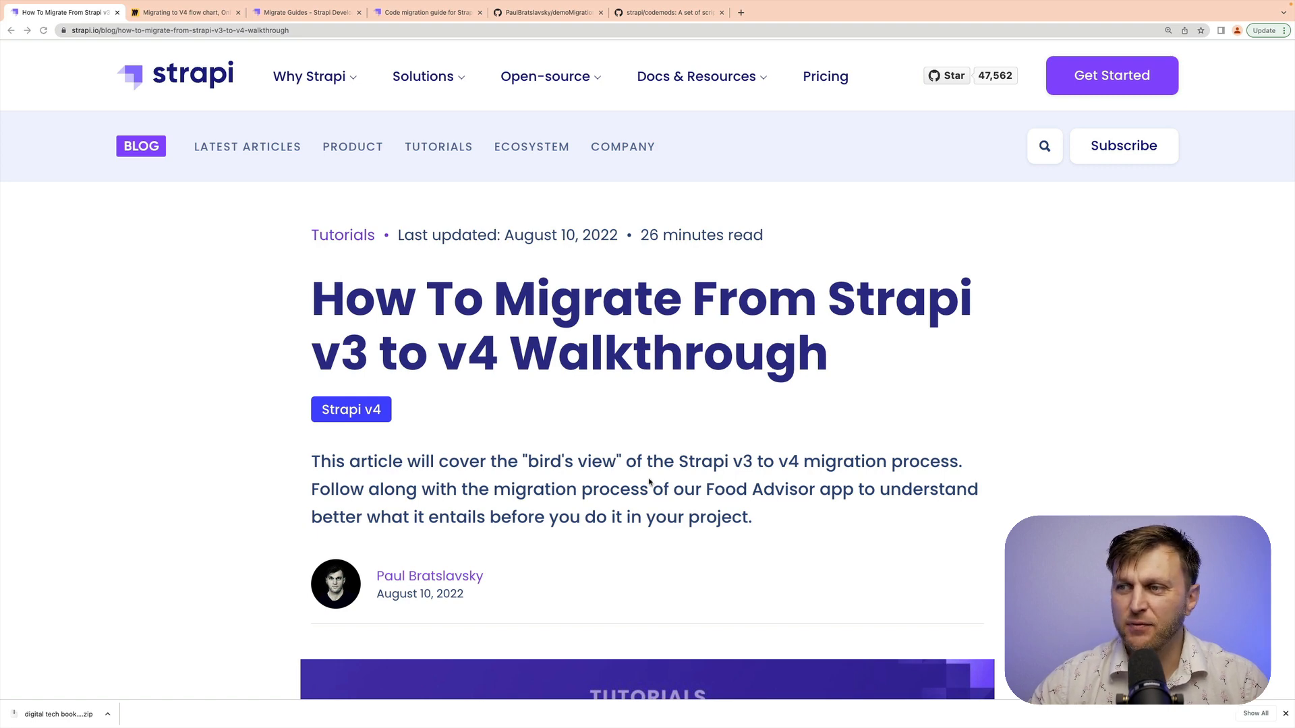
mouse_move(677, 518)
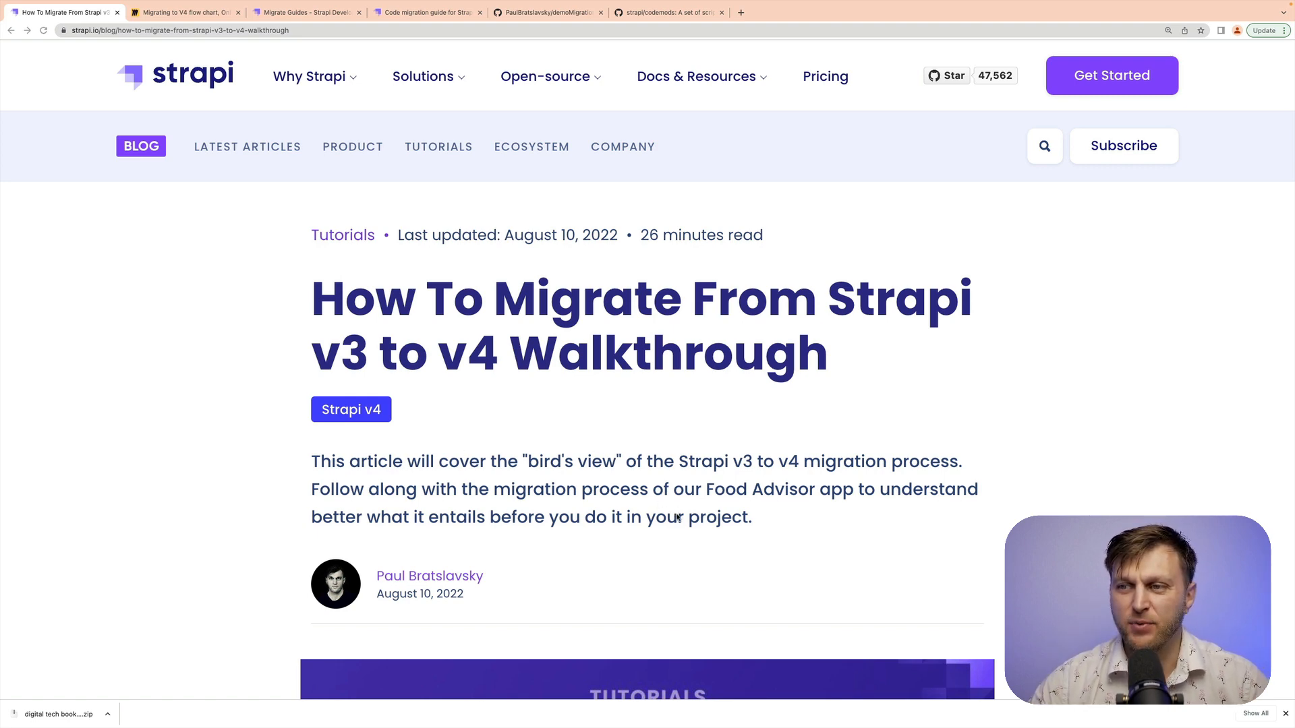
- Scroll the v3-to-v4 migration article to Migration Steps Walkthrough, Step 1, then view the flowchart
scroll("down", 3)
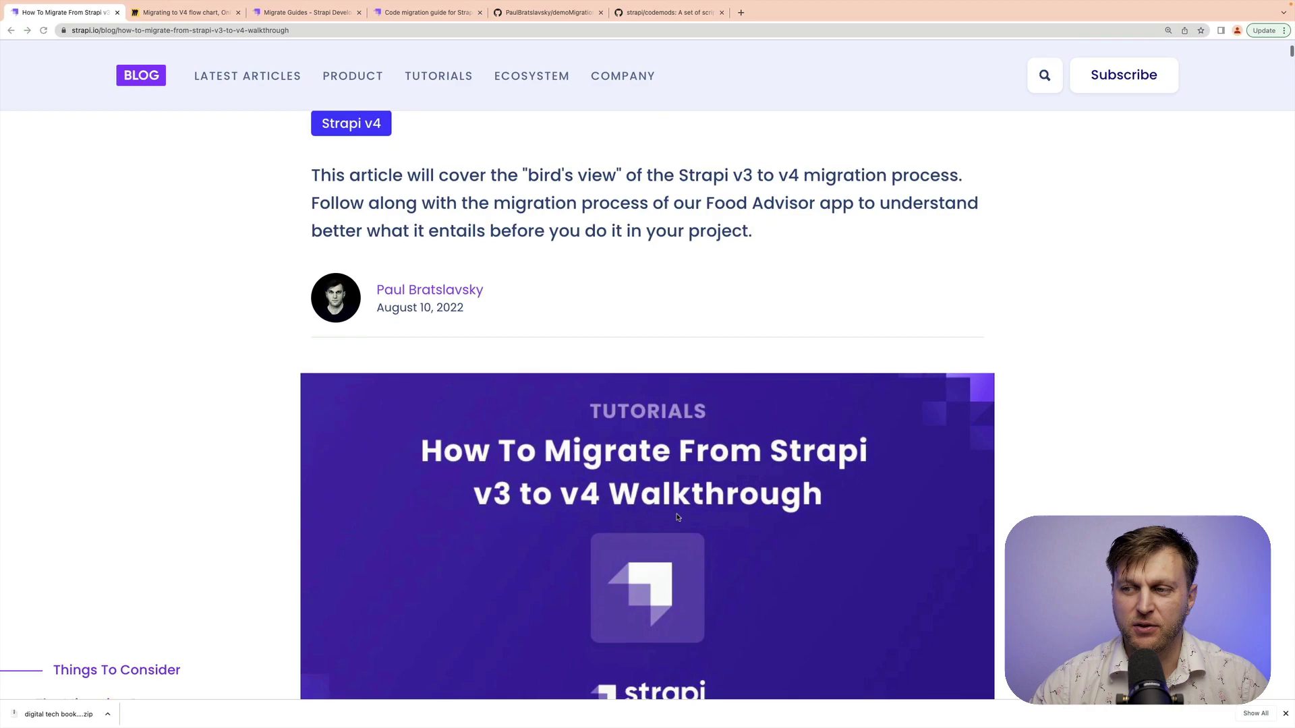
scroll("down", 3)
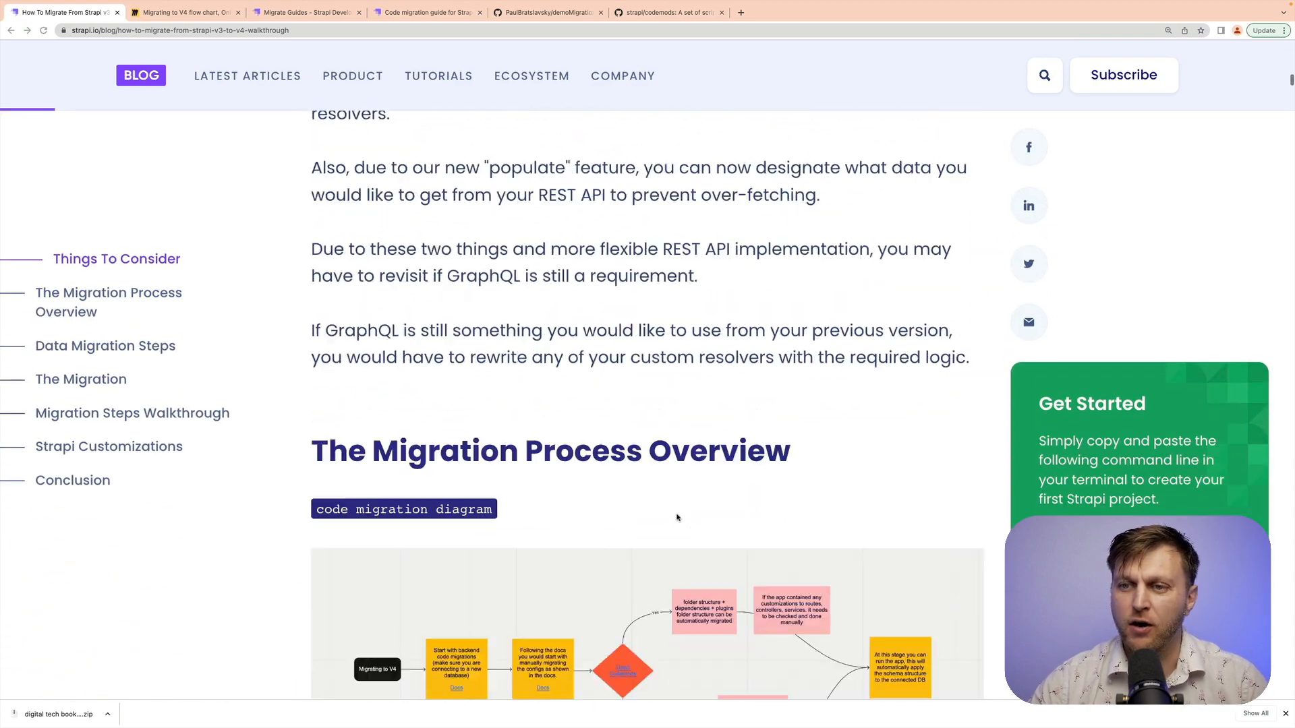
scroll("down", 3)
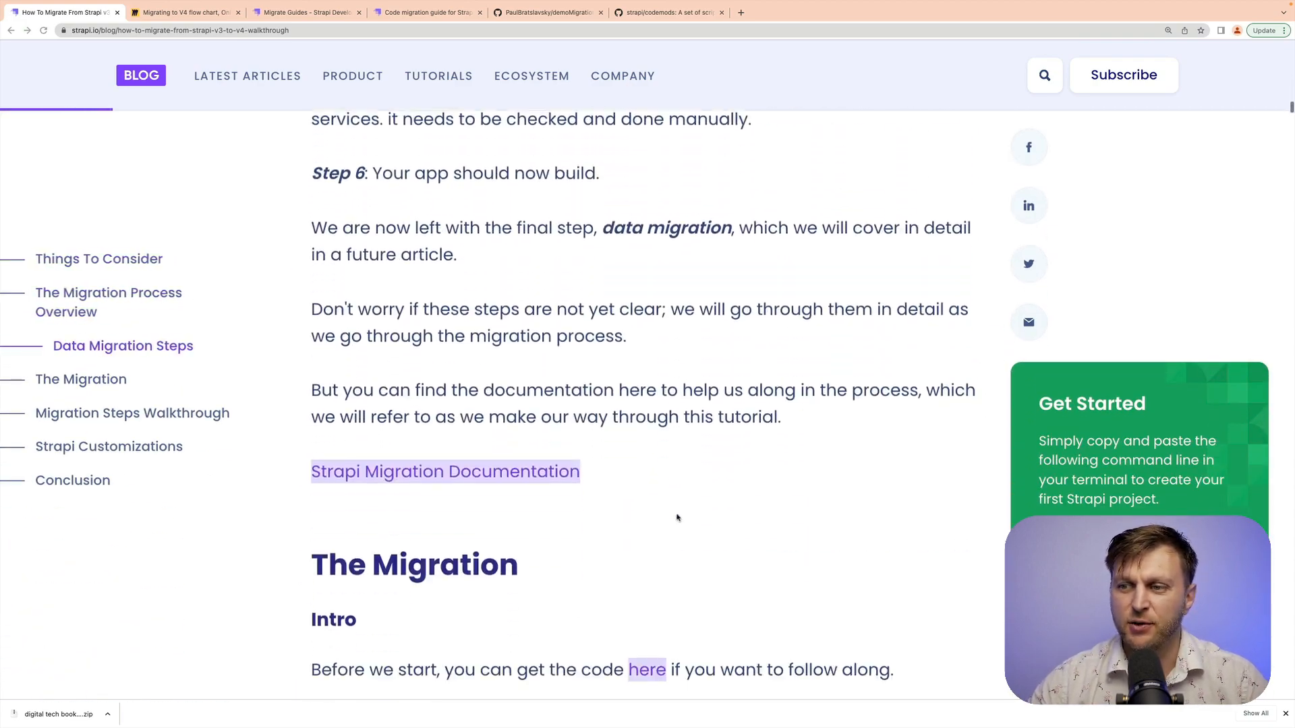
scroll("down", 3)
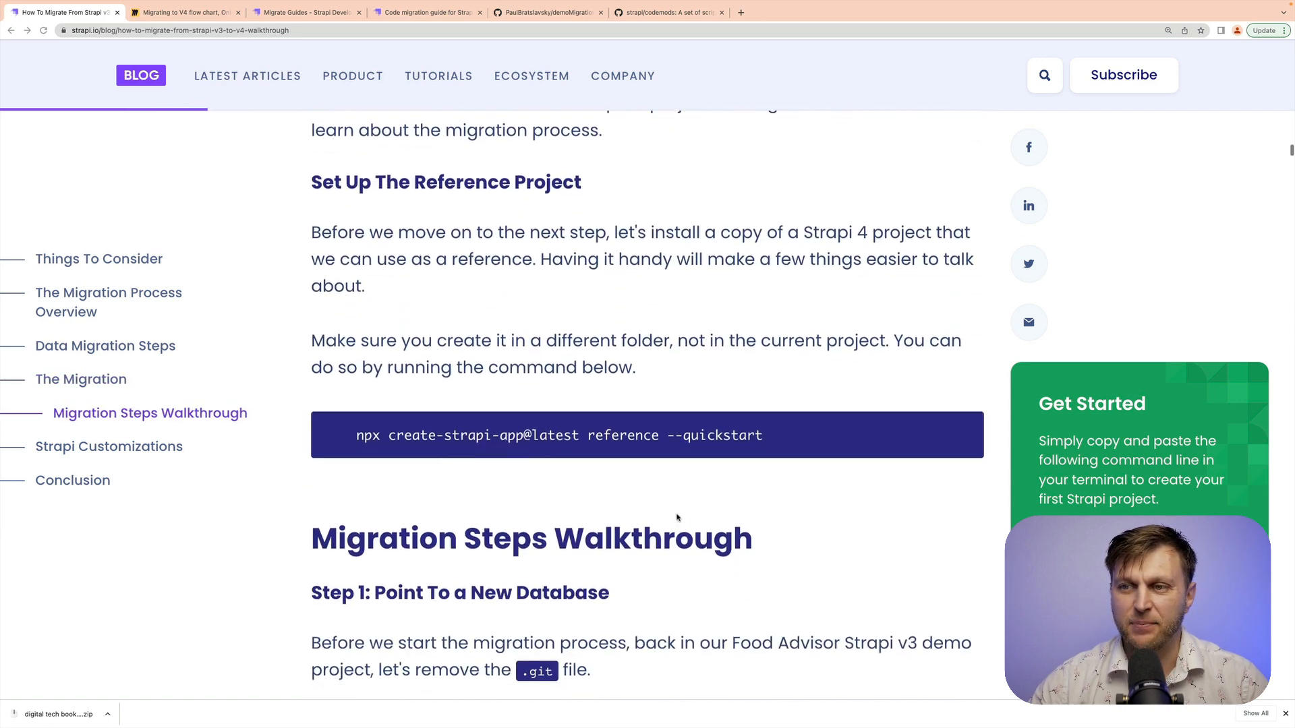
scroll("down", 3)
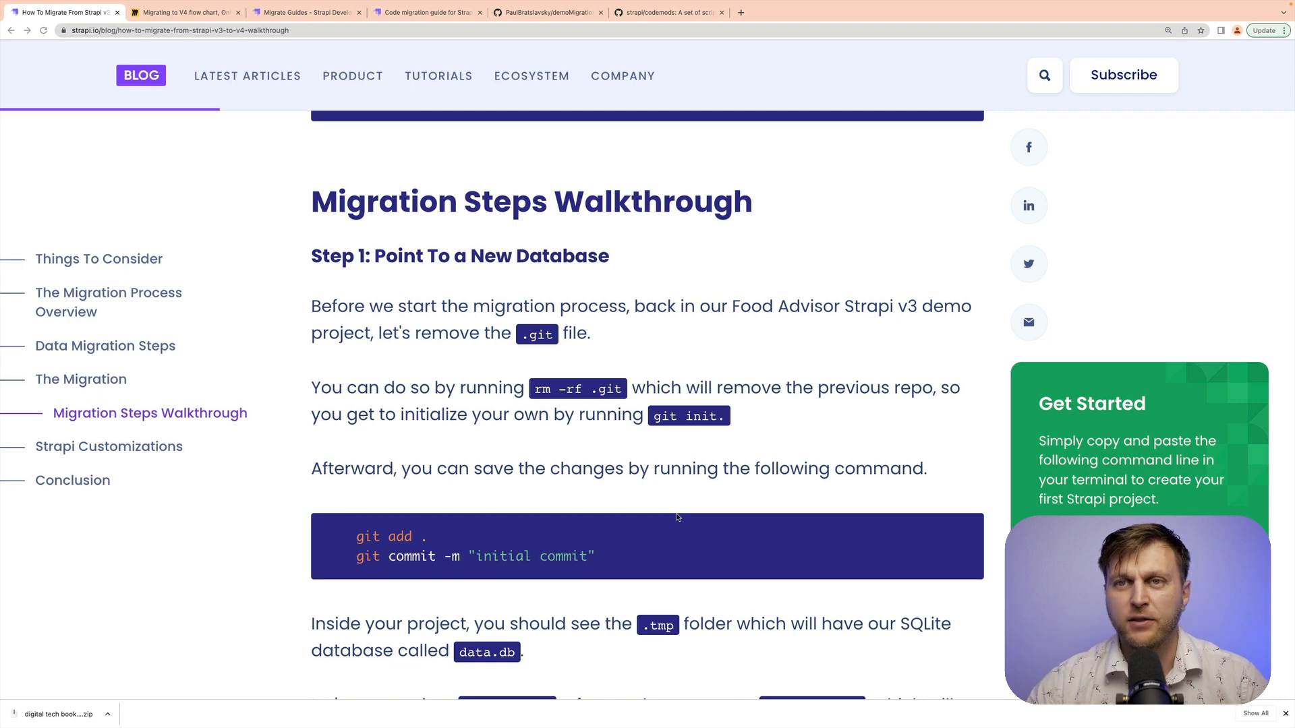
left_click(183, 11)
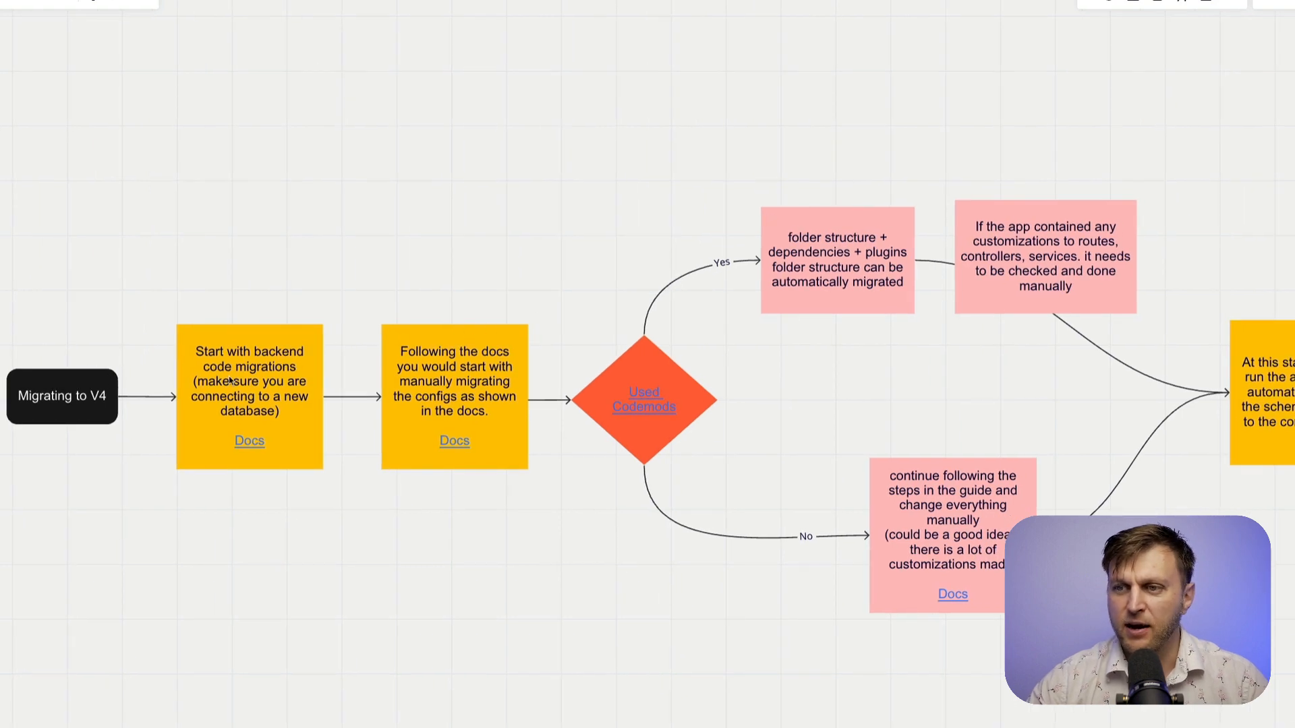
mouse_move(336, 404)
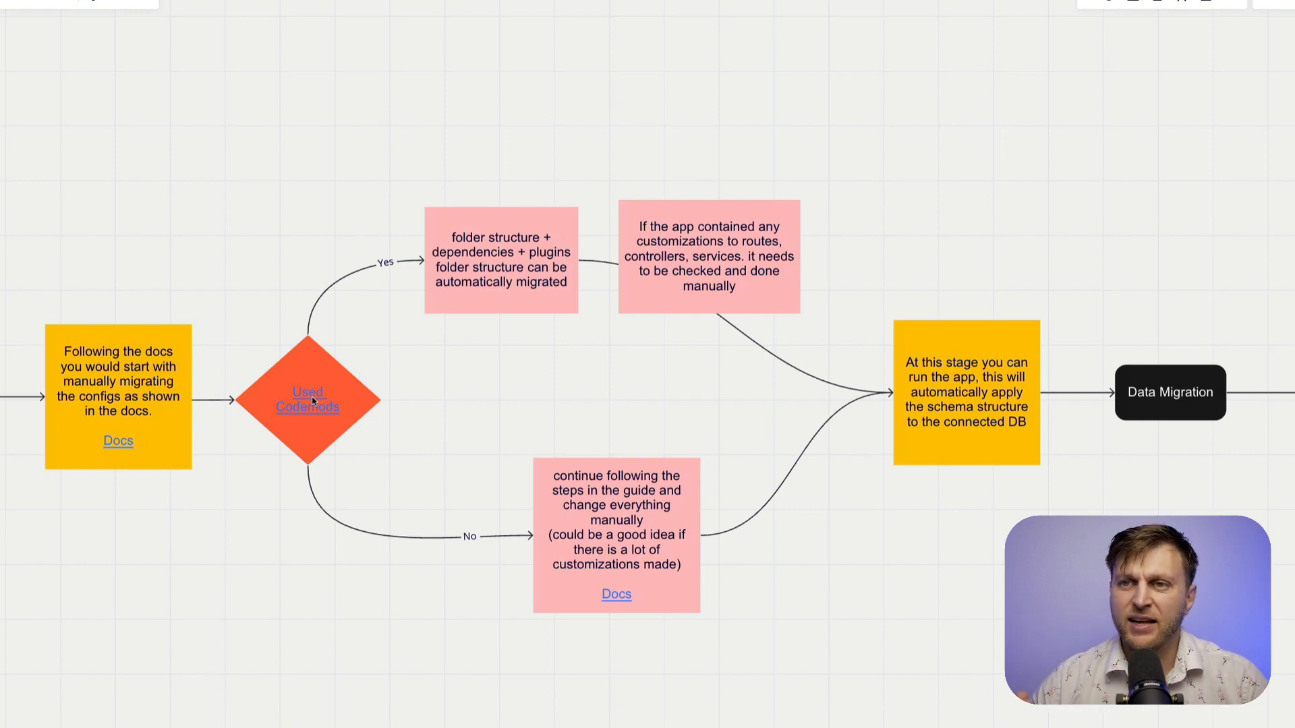
mouse_move(625, 302)
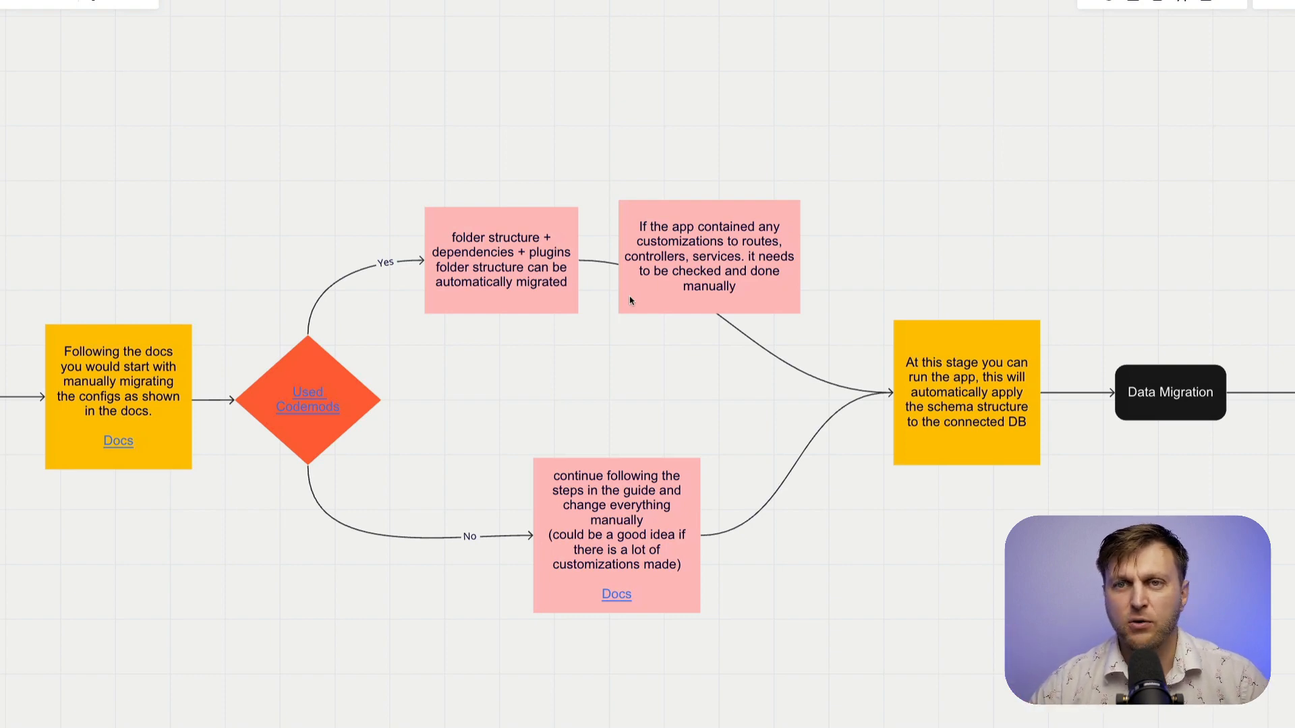
mouse_move(522, 268)
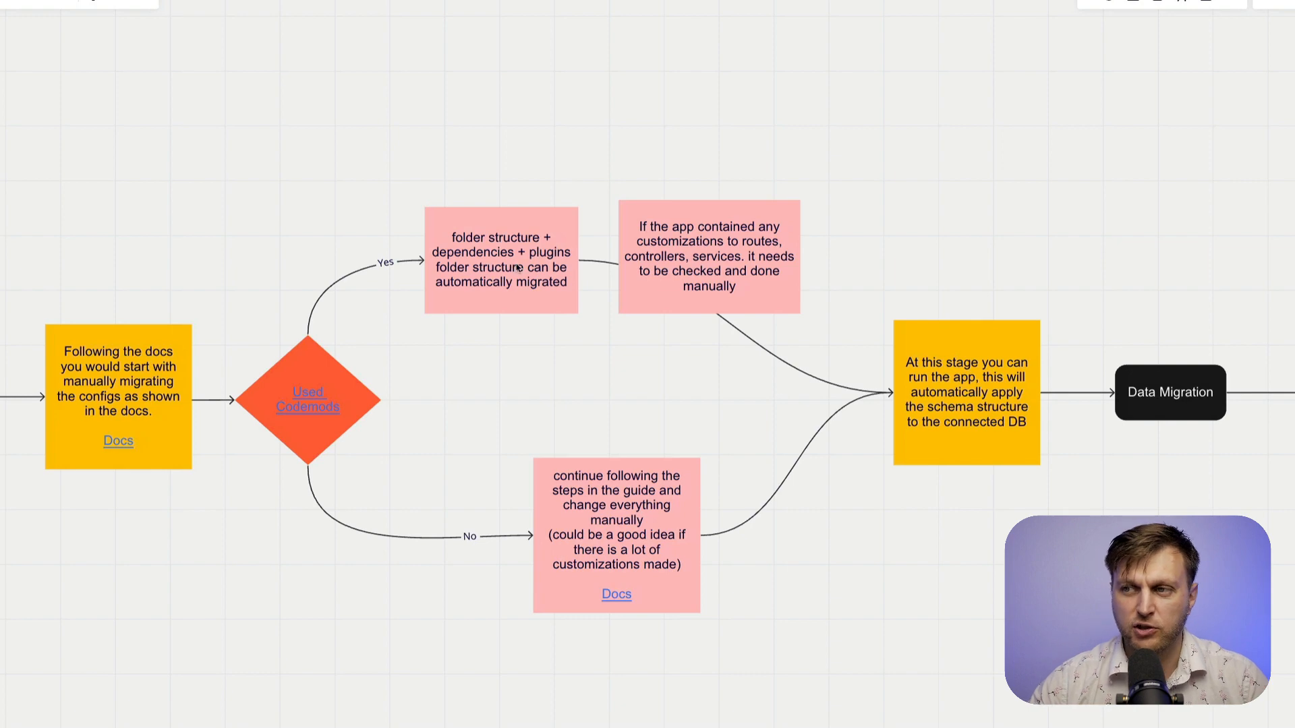
mouse_move(463, 324)
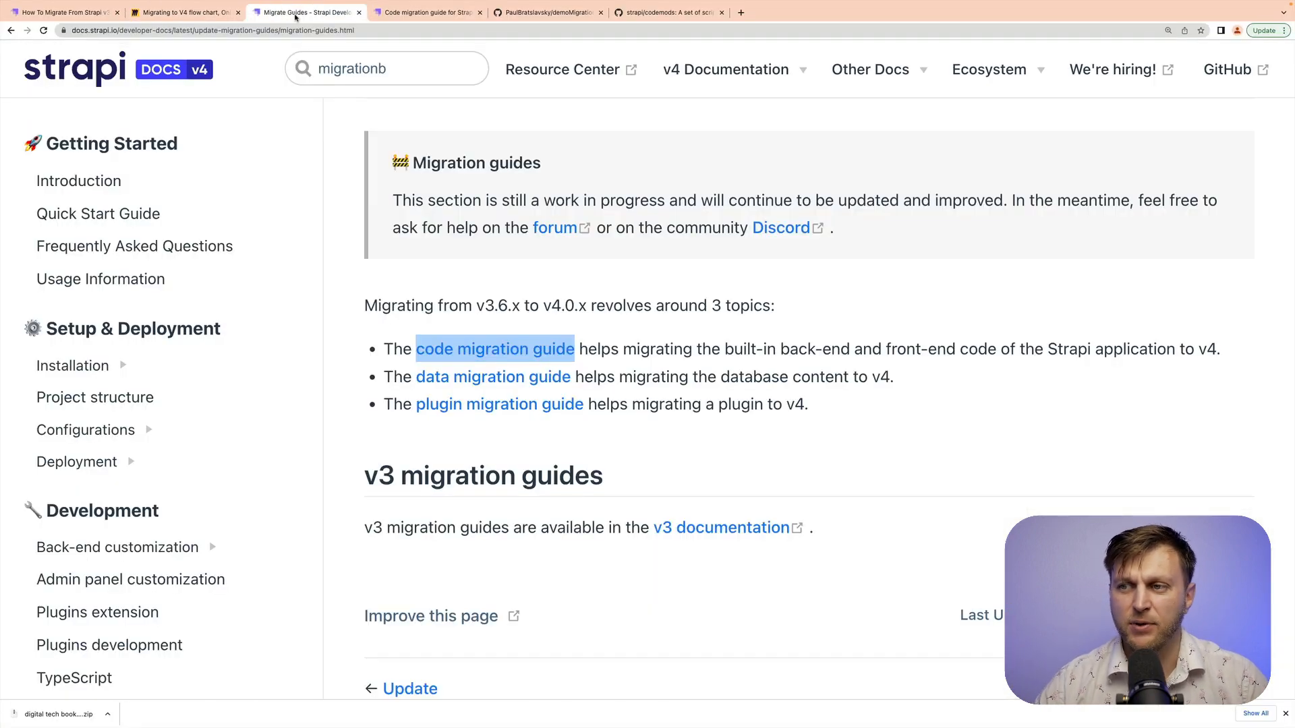
- Open the v4 code migration guide listing back-end and front-end topics
left_click(493, 349)
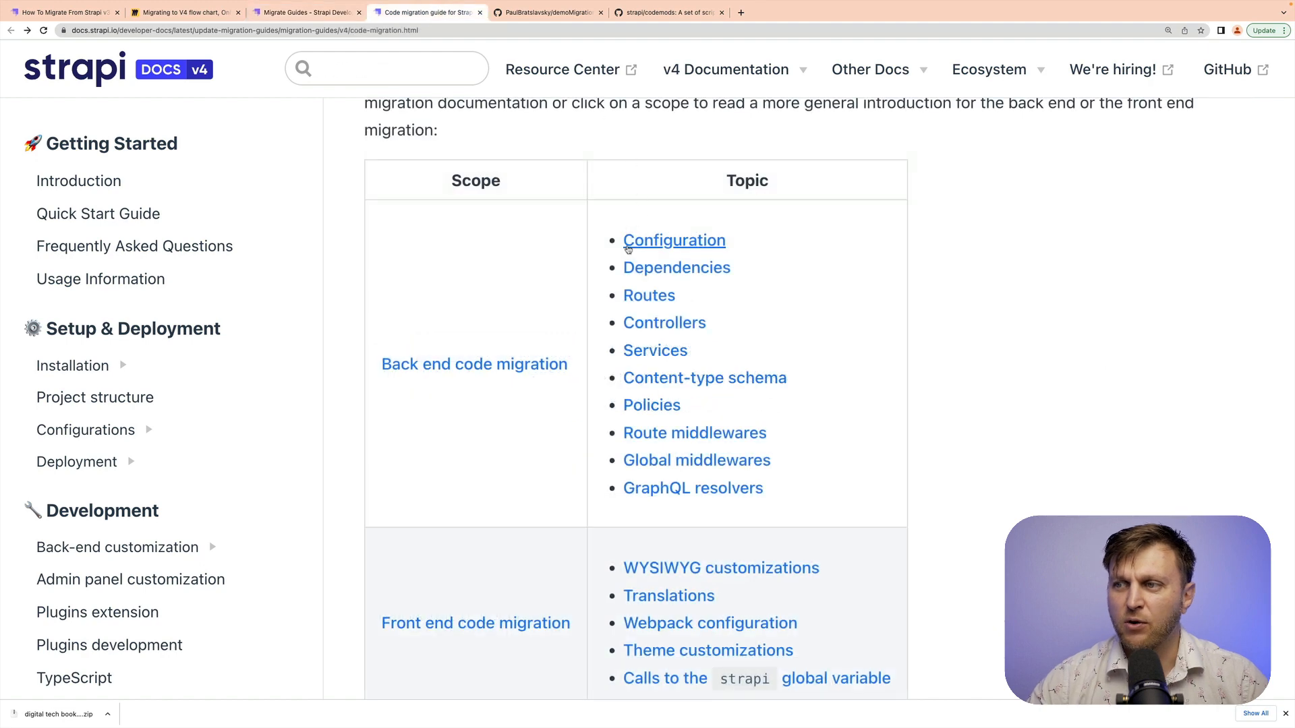
mouse_move(591, 244)
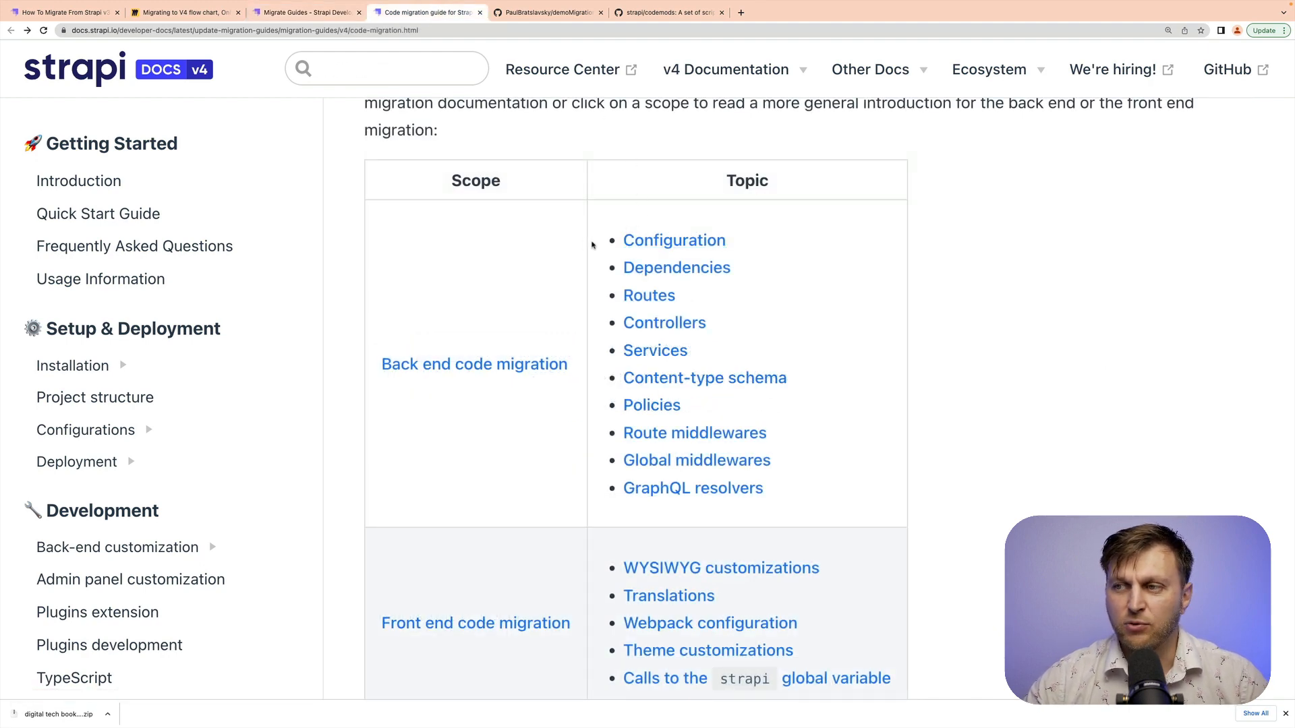
mouse_move(750, 267)
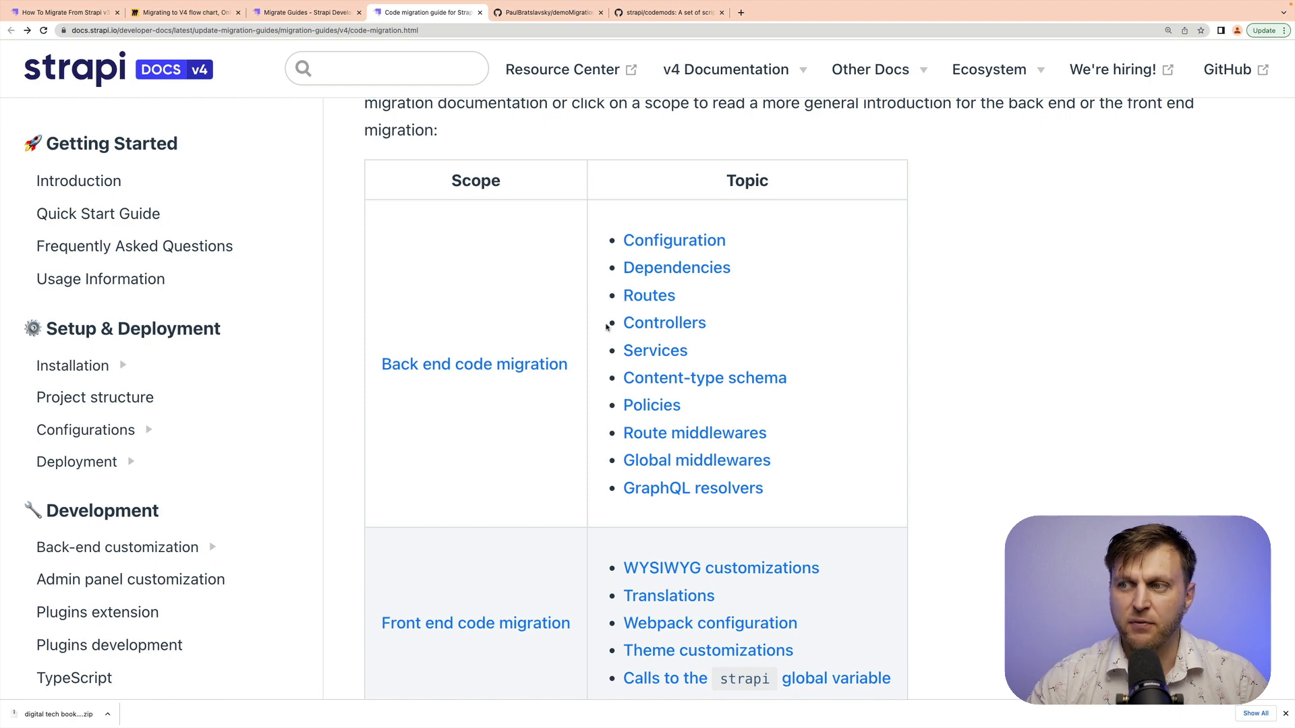
mouse_move(795, 357)
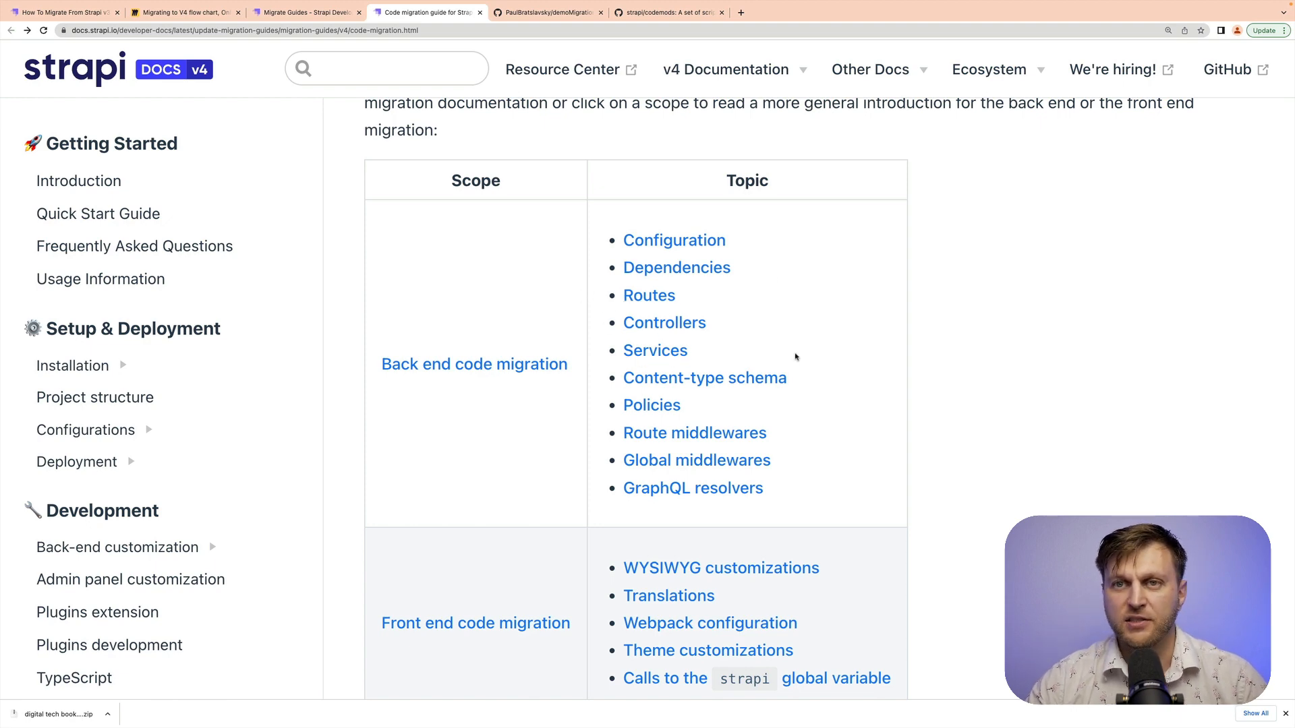
left_click(545, 12)
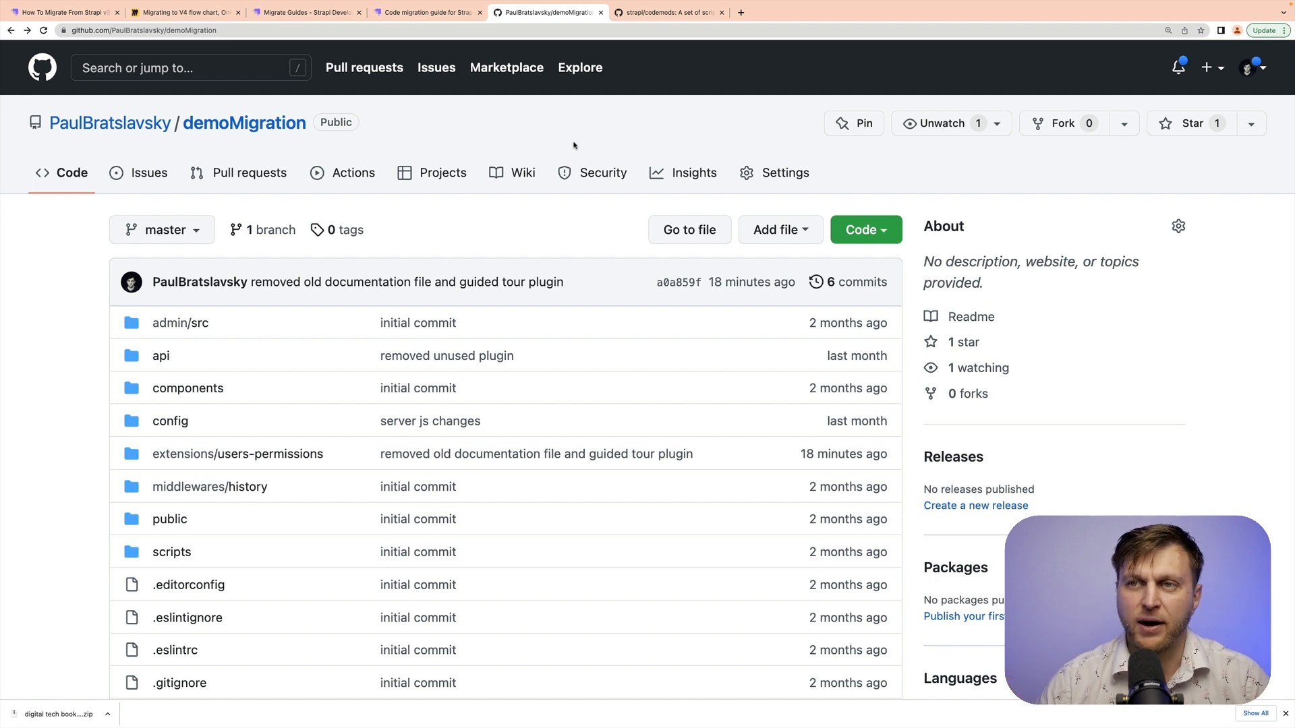
mouse_move(625, 121)
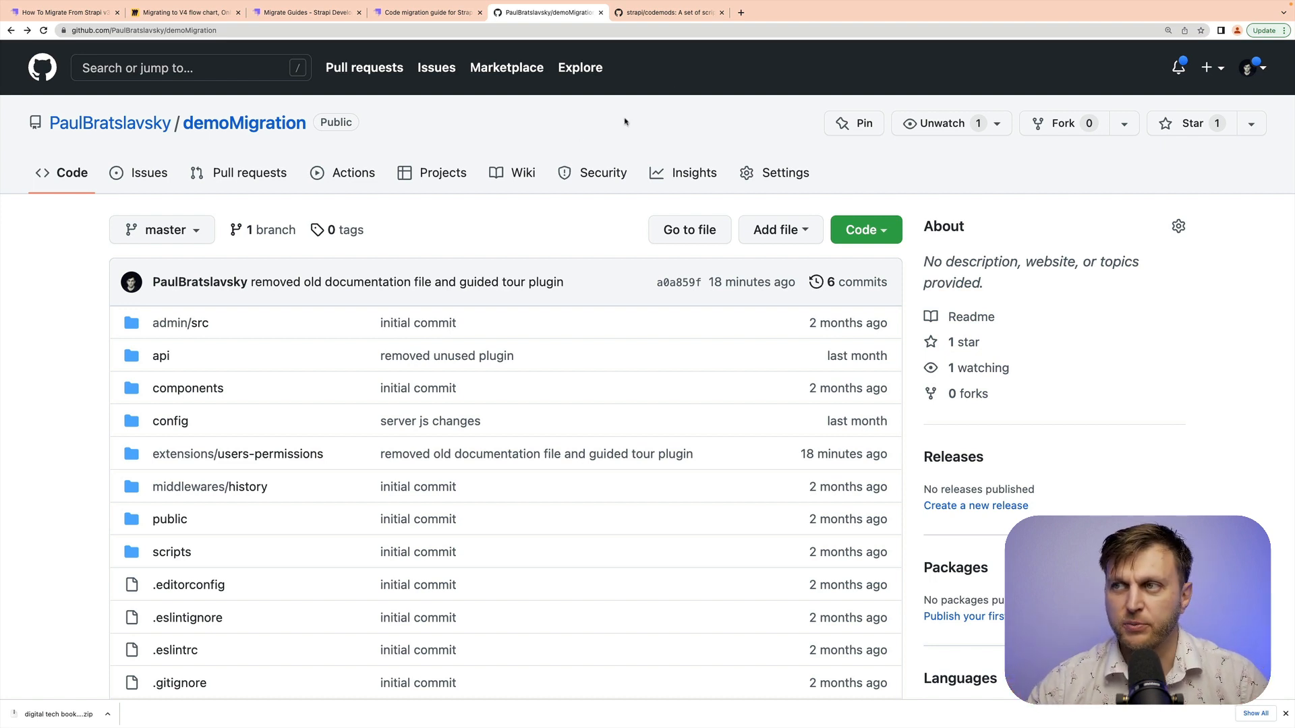
- Read the strapi/codemods README down to Getting started and Requirements
left_click(667, 12)
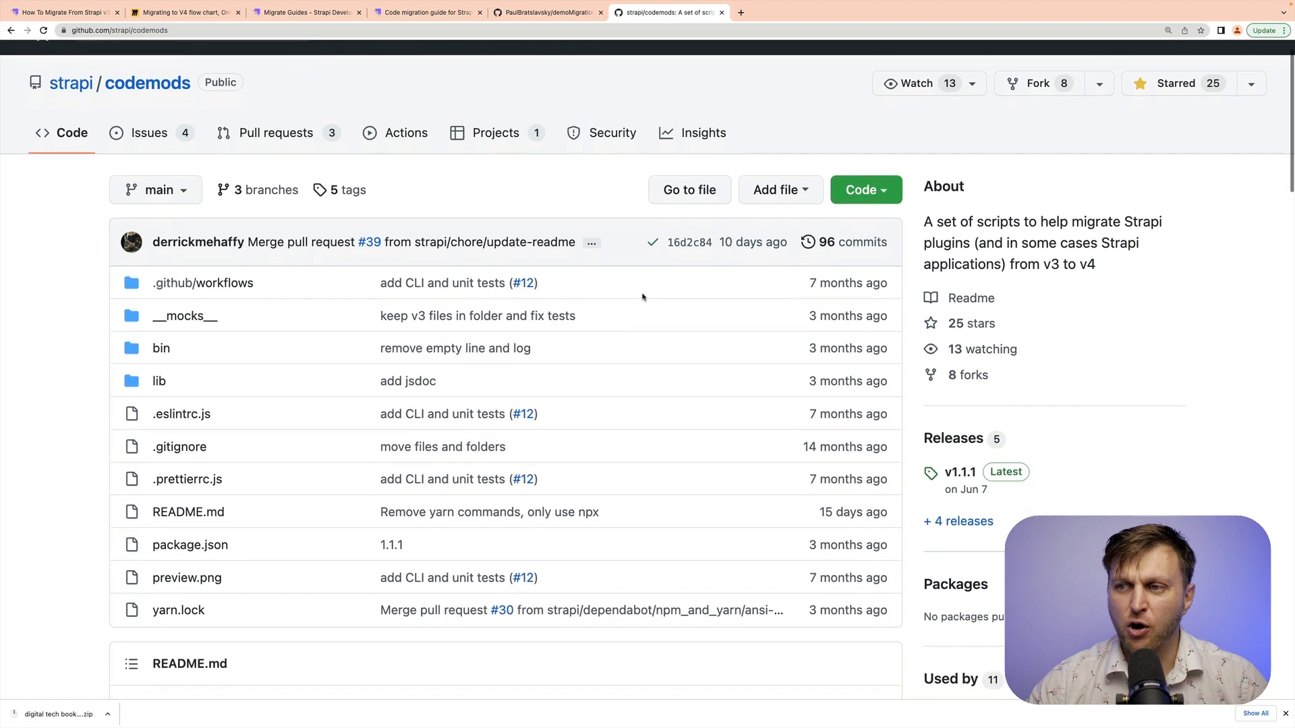
scroll("down", 3)
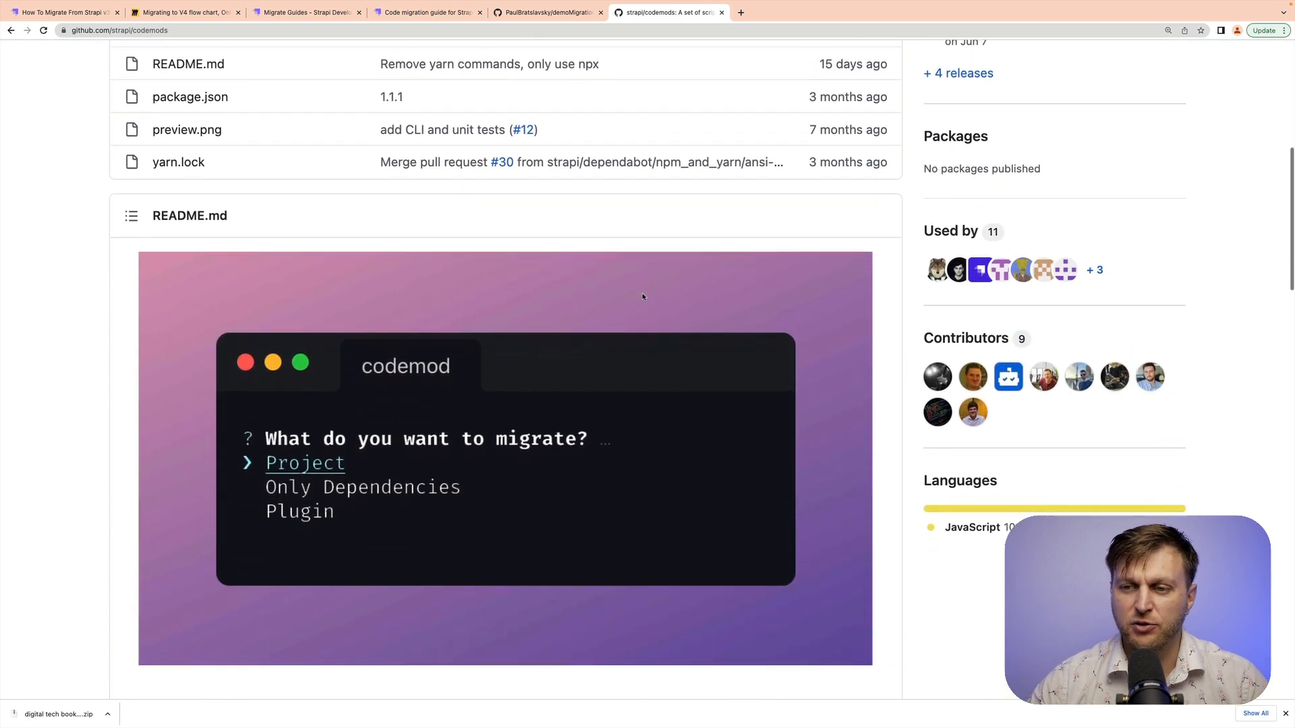
scroll("down", 3)
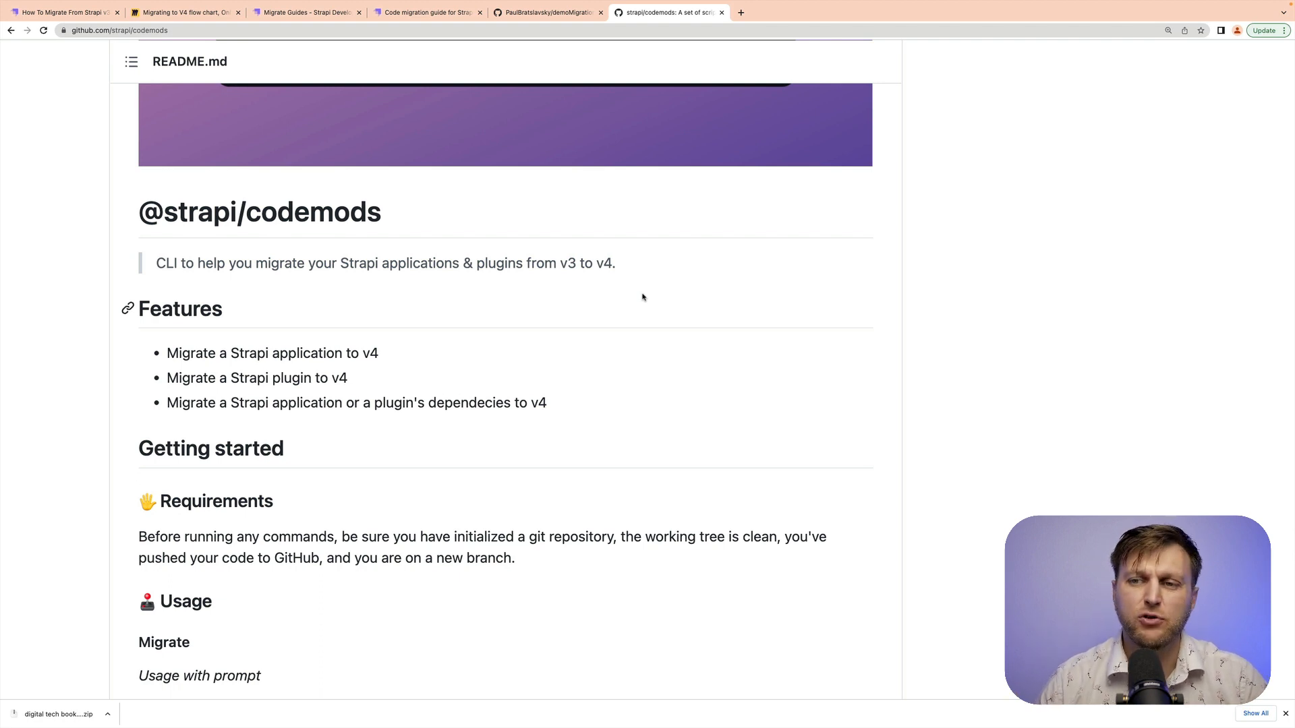
left_click(547, 12)
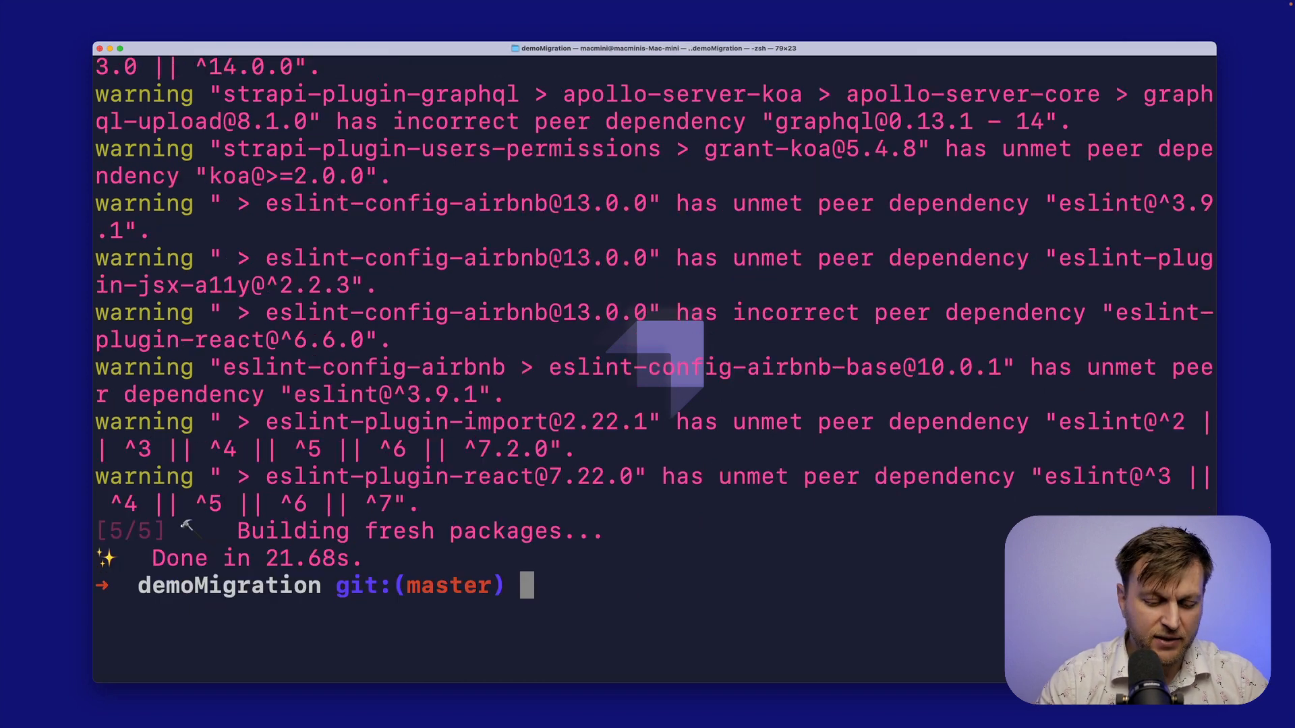
- Seed the demoMigration database and build its admin with yarn seed and yarn build
type("yarn seed")
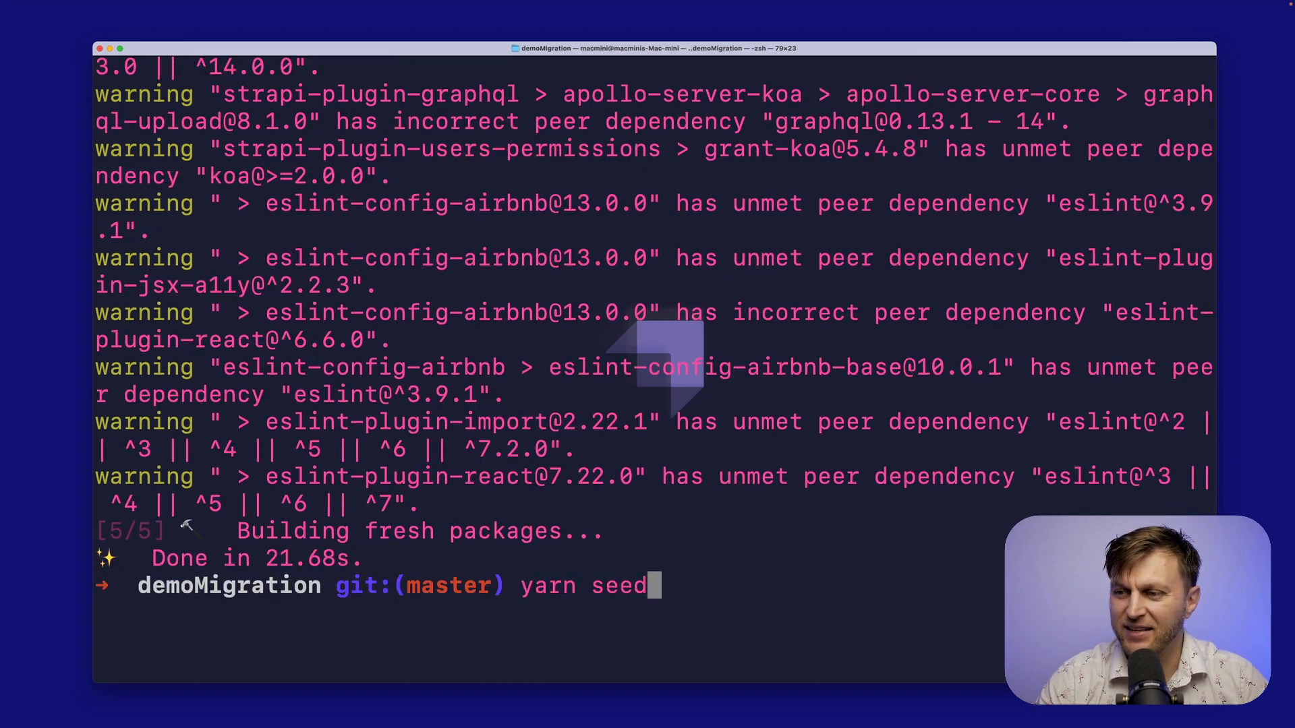
key("Return")
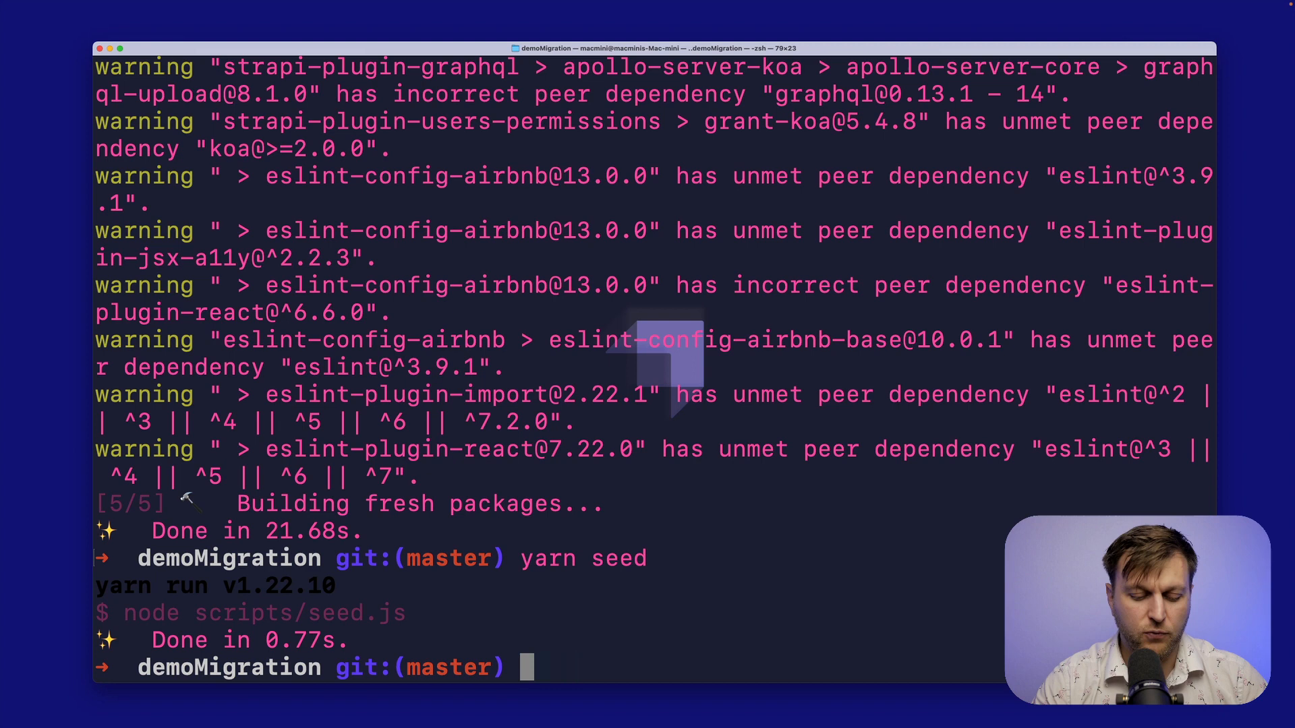
type("yarn bu")
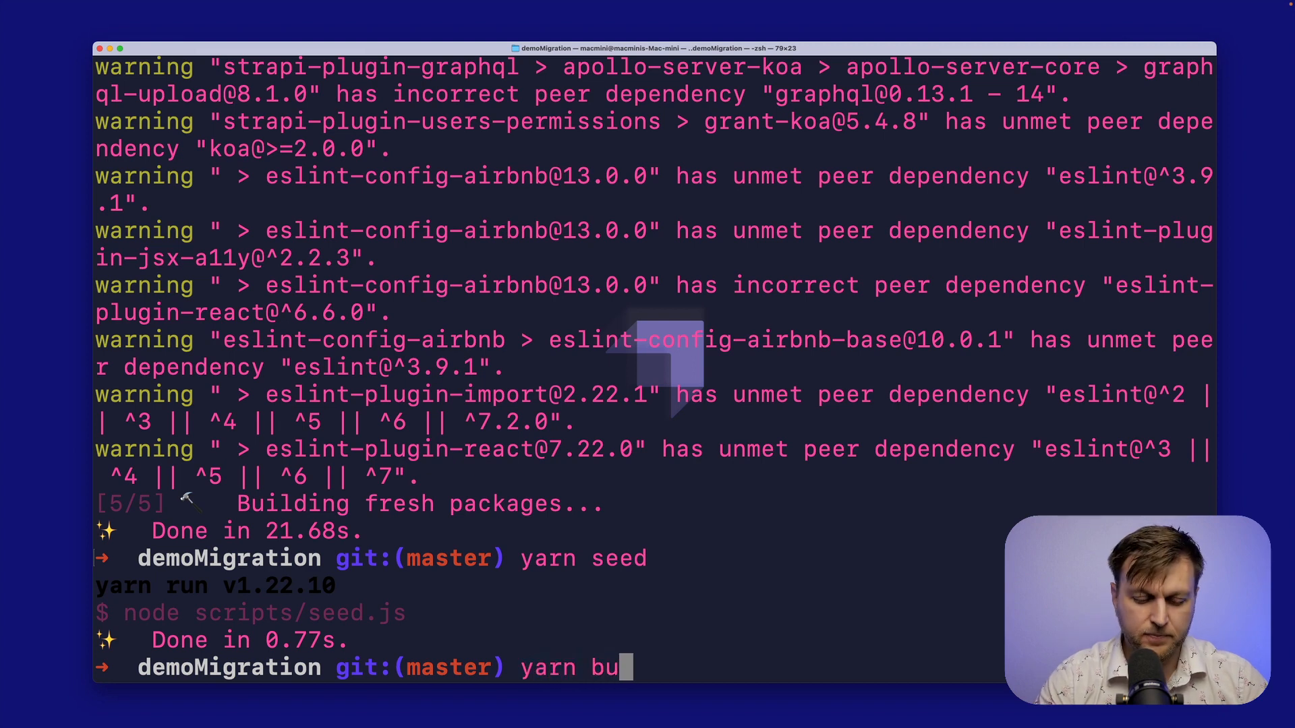
key("return")
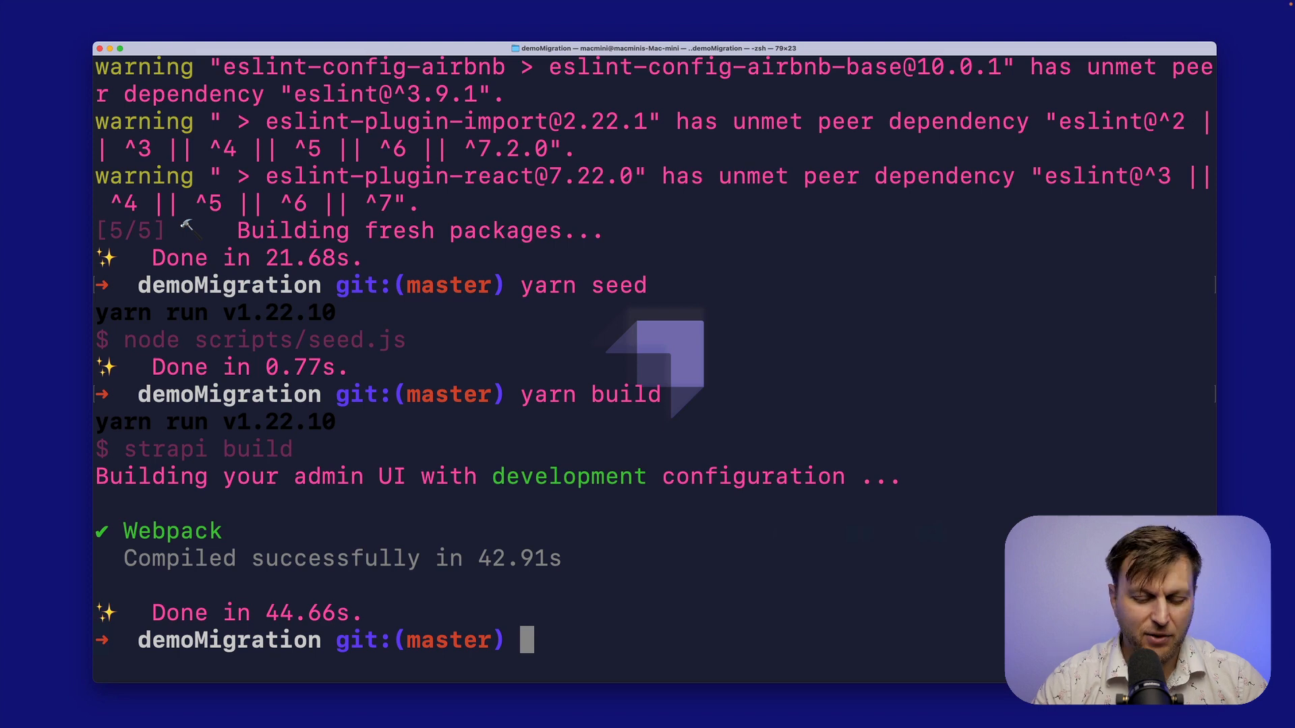
type("yarn de")
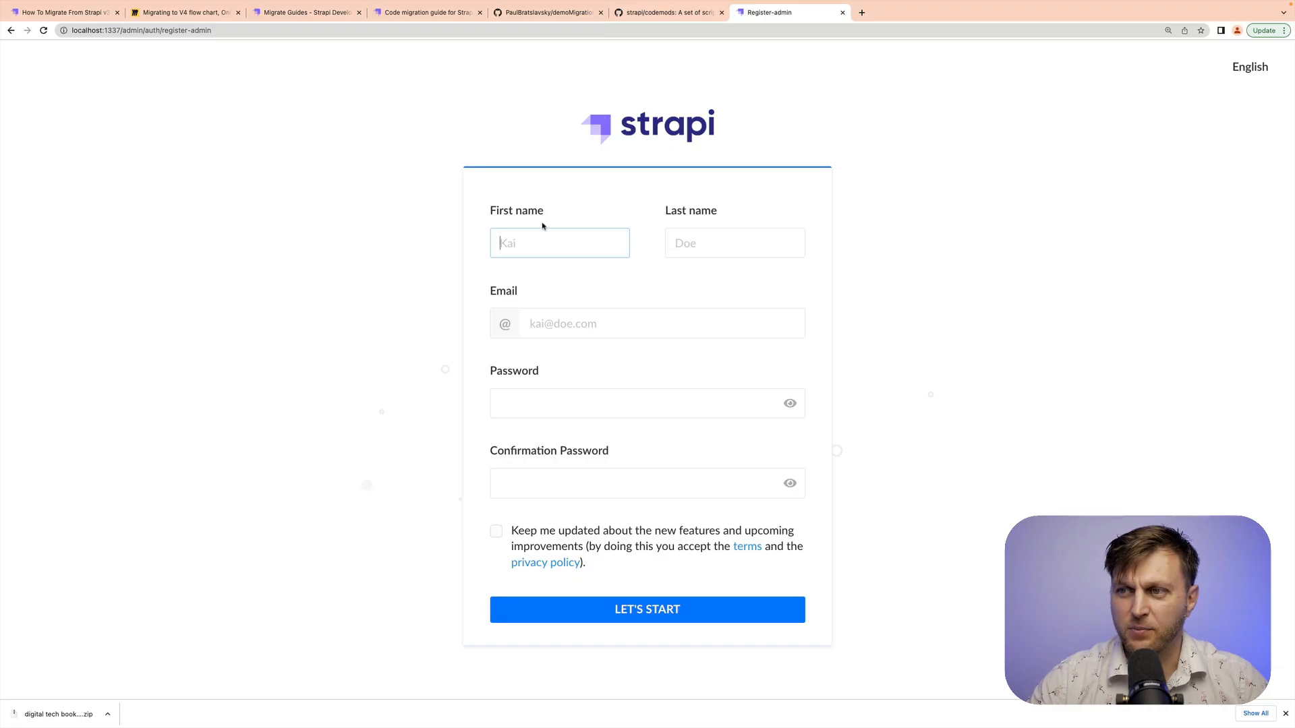
- Register the first admin account, reach the v3.5.0 dashboard and open category entries
left_click(559, 243)
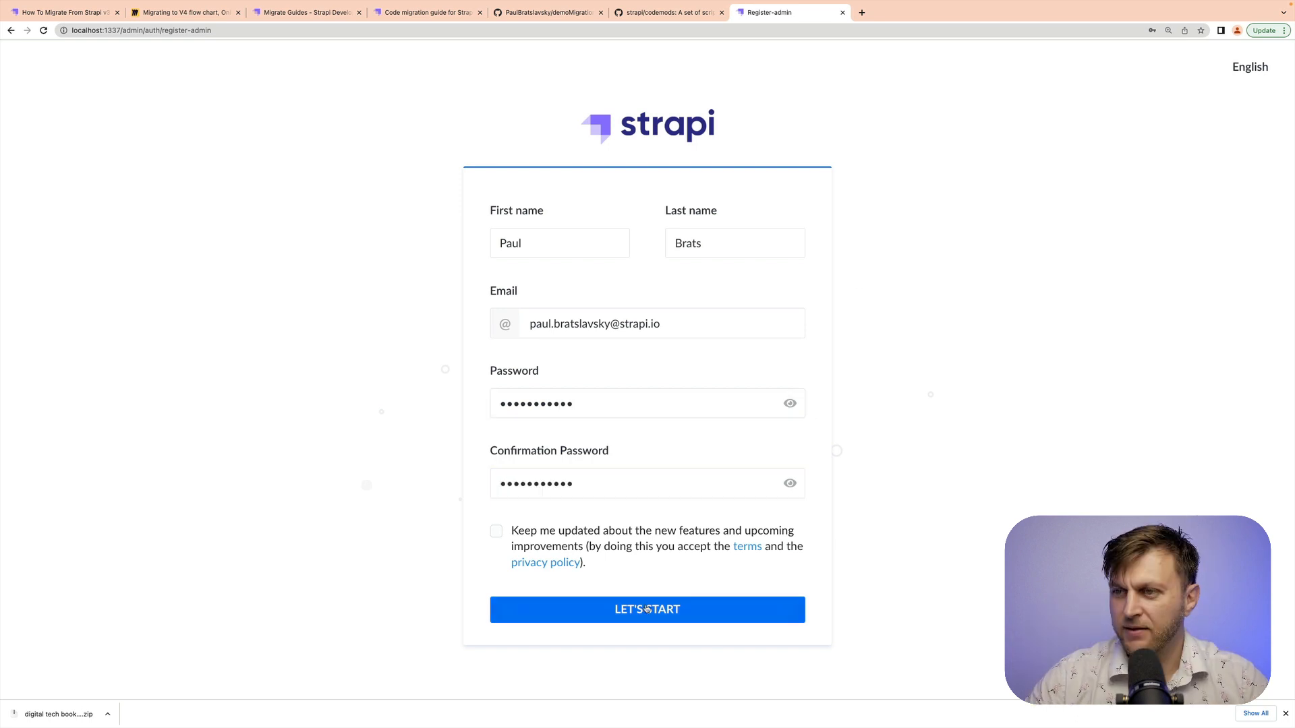
left_click(647, 610)
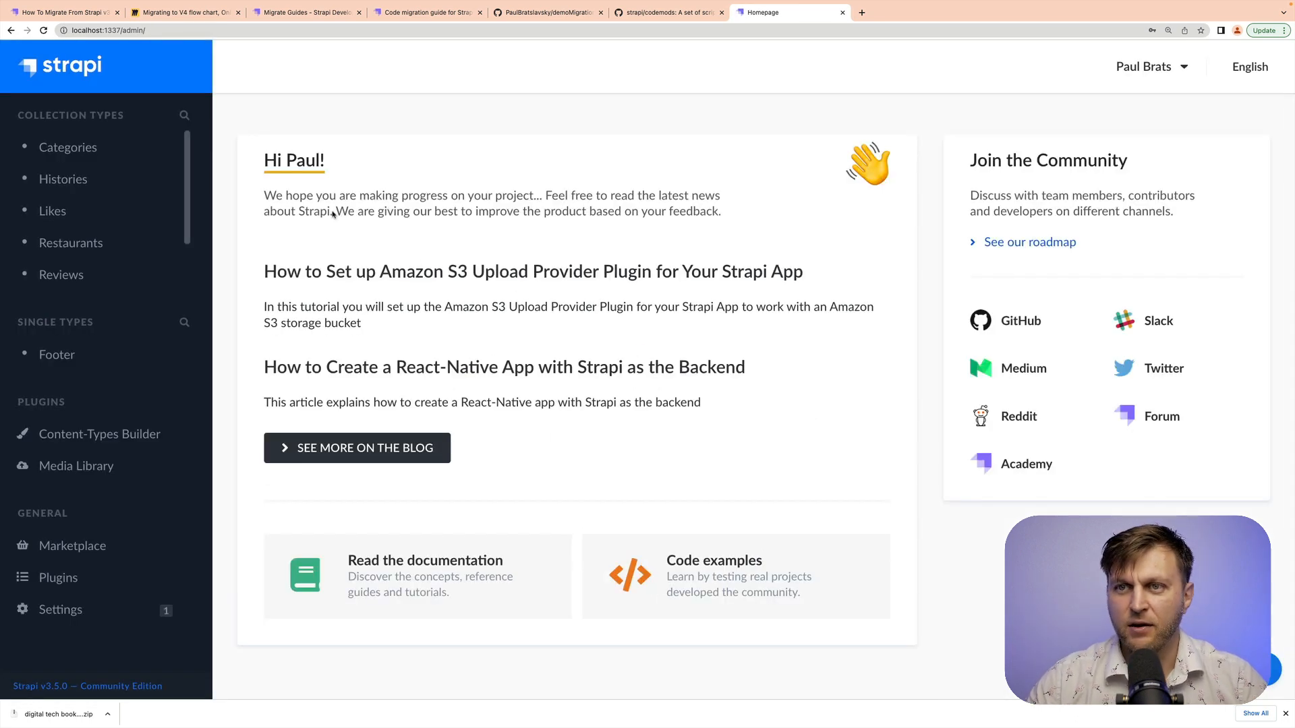
left_click(68, 147)
type("c")
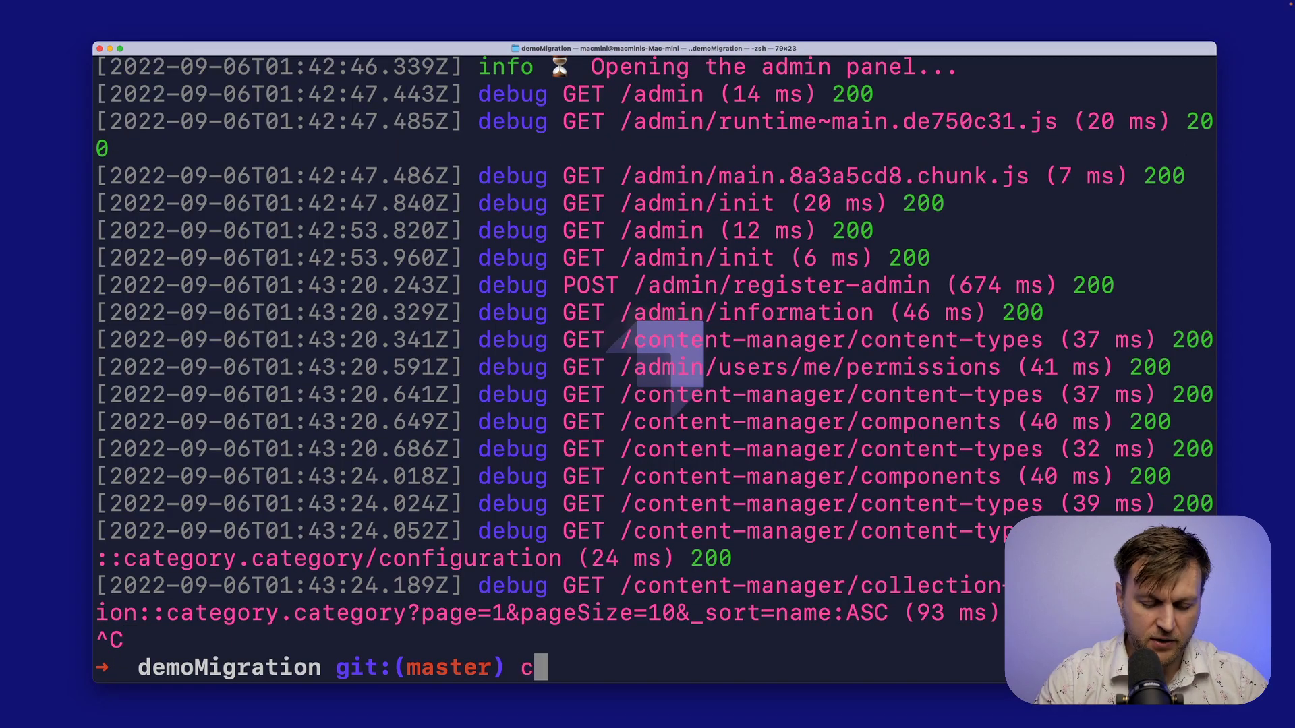
- Run 'code .' to open the demoMigration folder in VS Code
type("ode .")
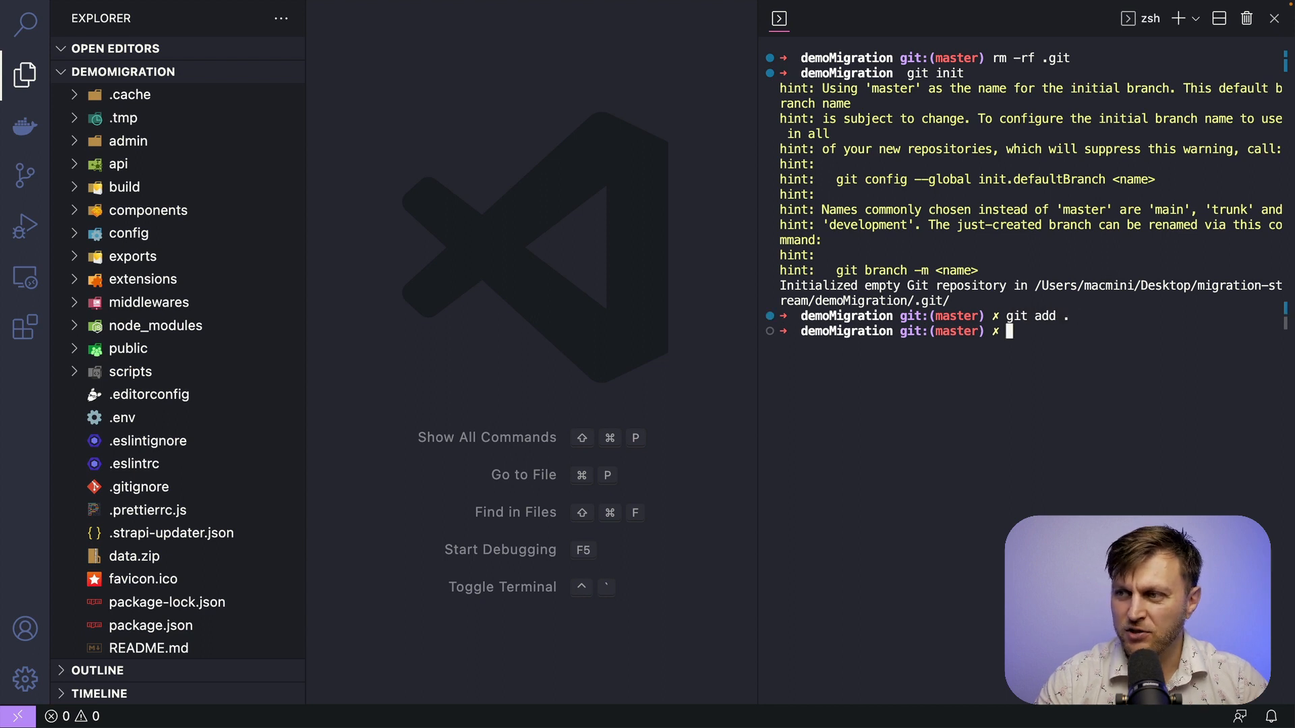
- Commit all demoMigration files with the message 'starting migration'
type("git commit")
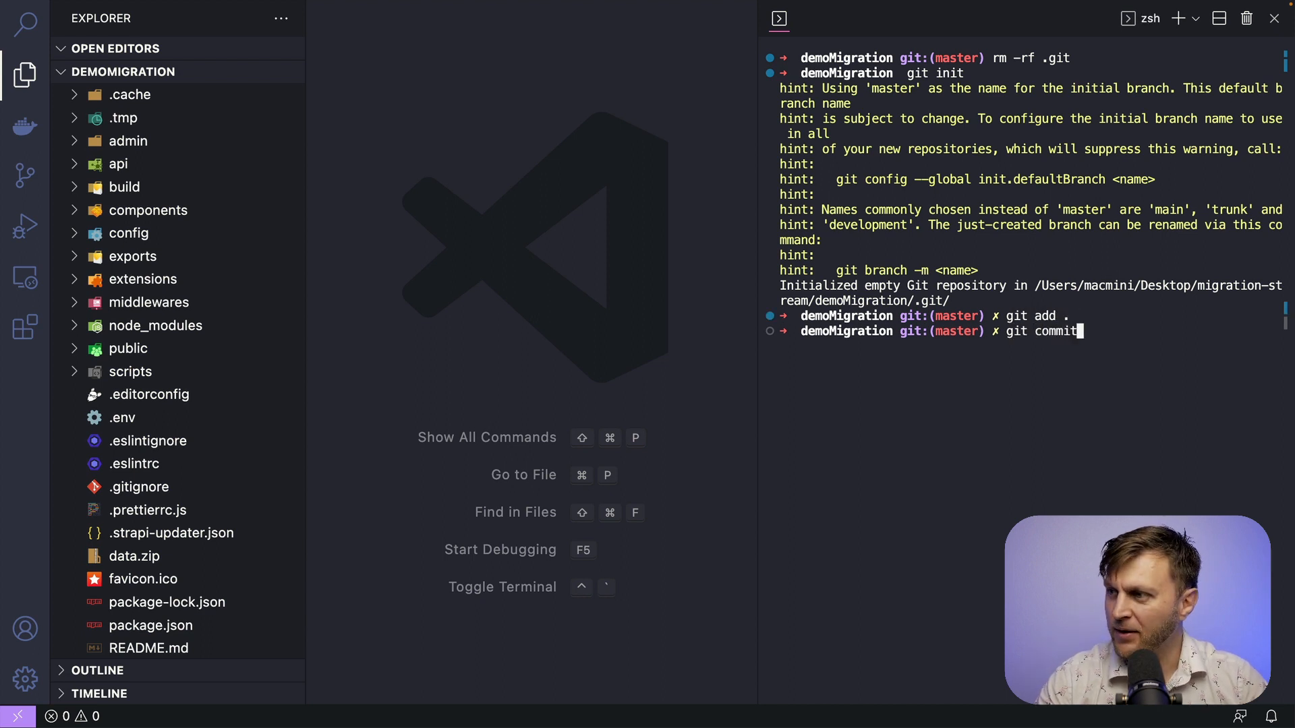
type("-m \"st")
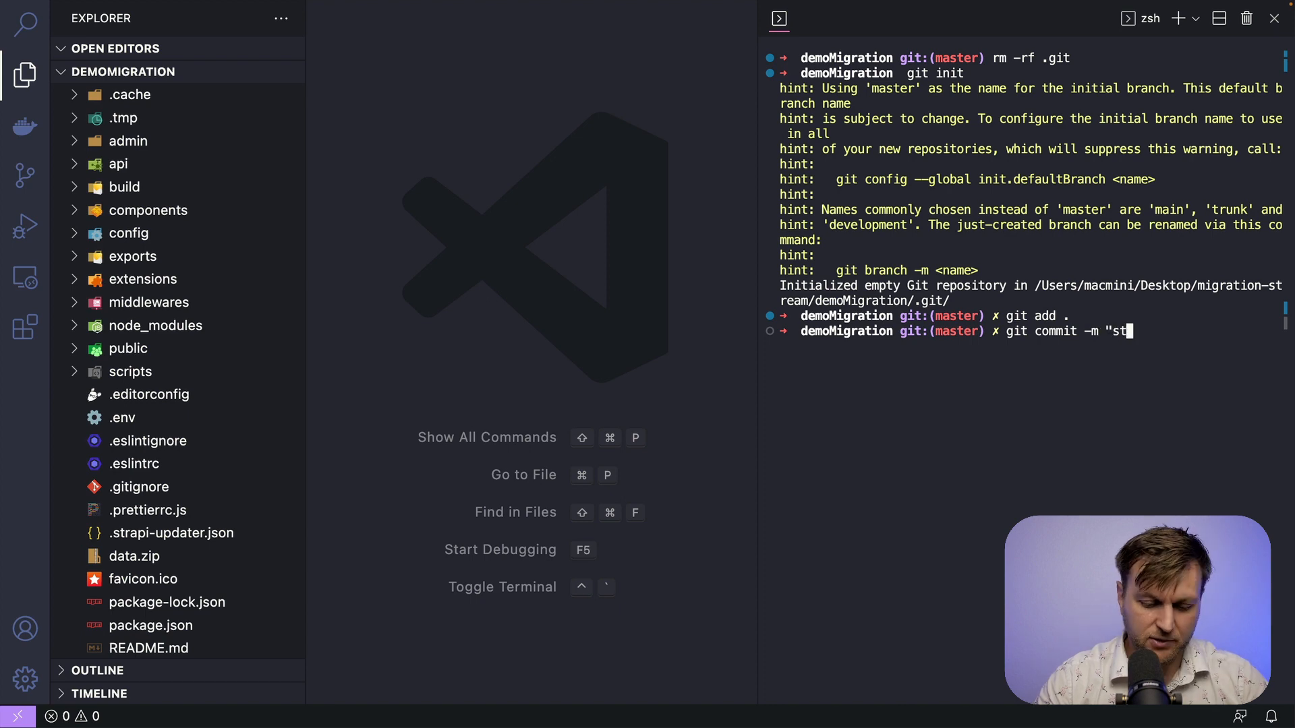
type("arting mi")
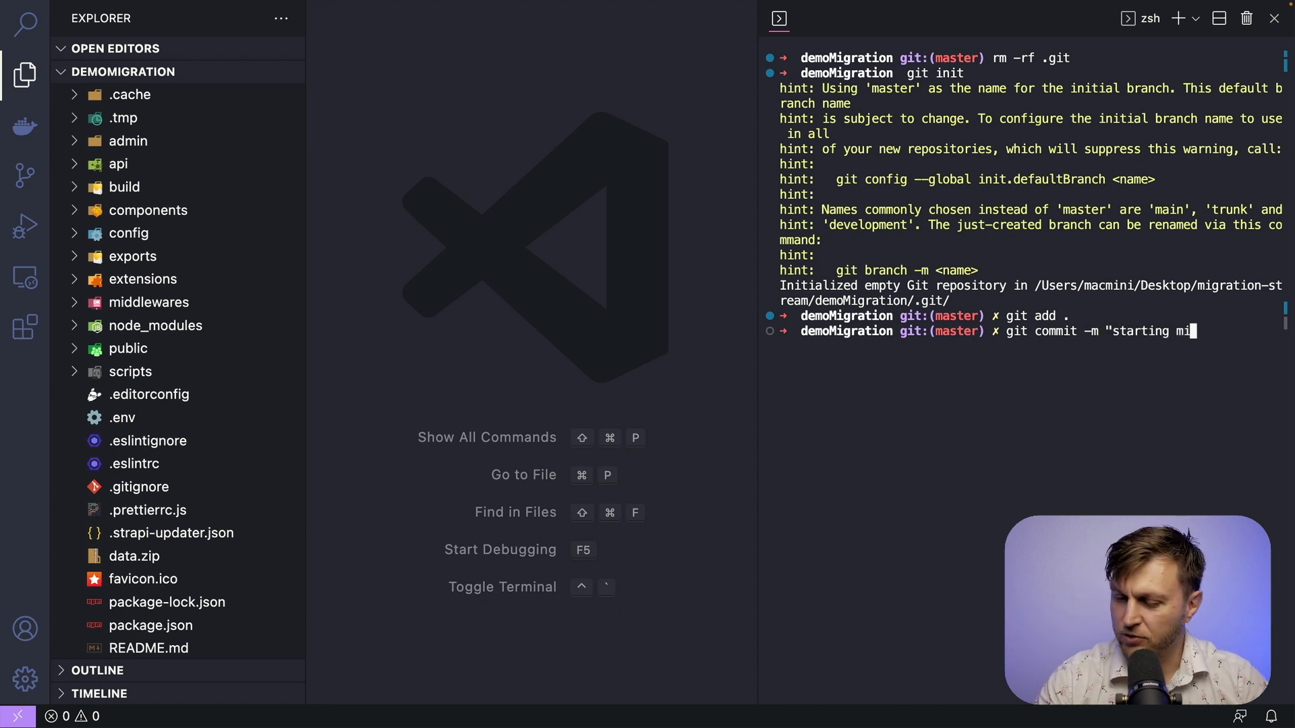
type("gration\"")
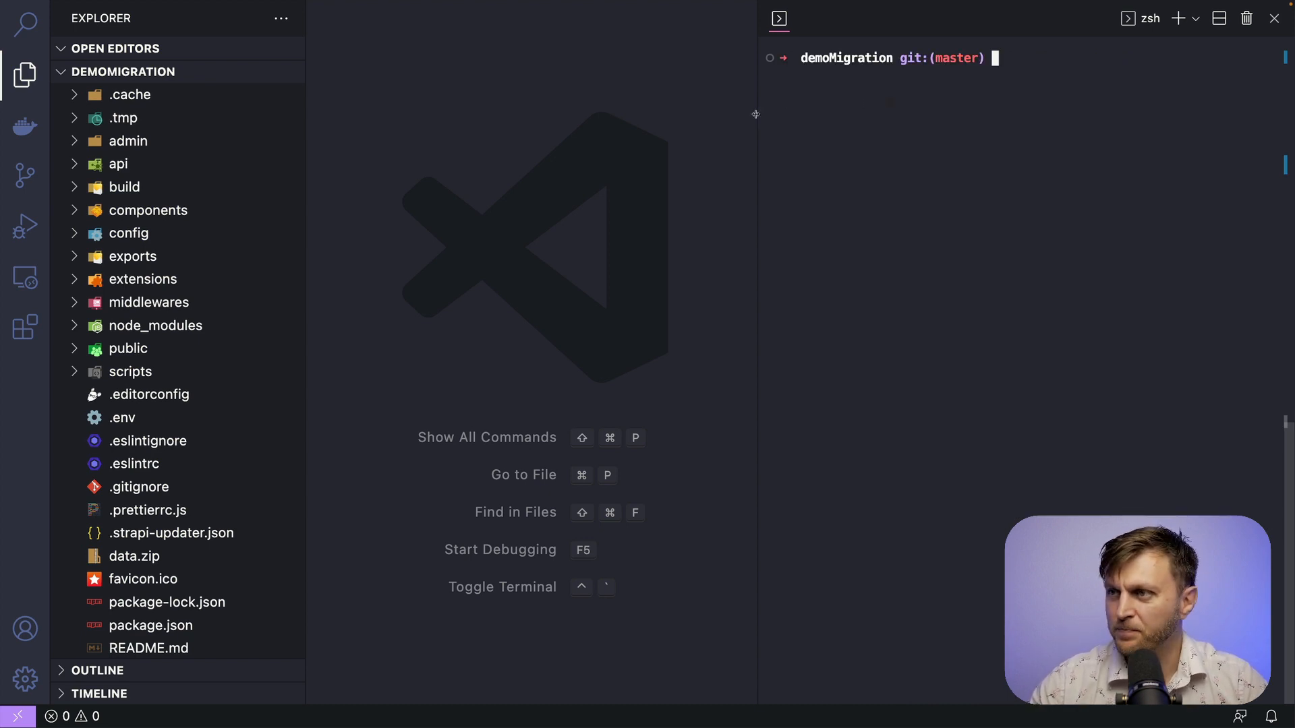
key("cmd+shift+p")
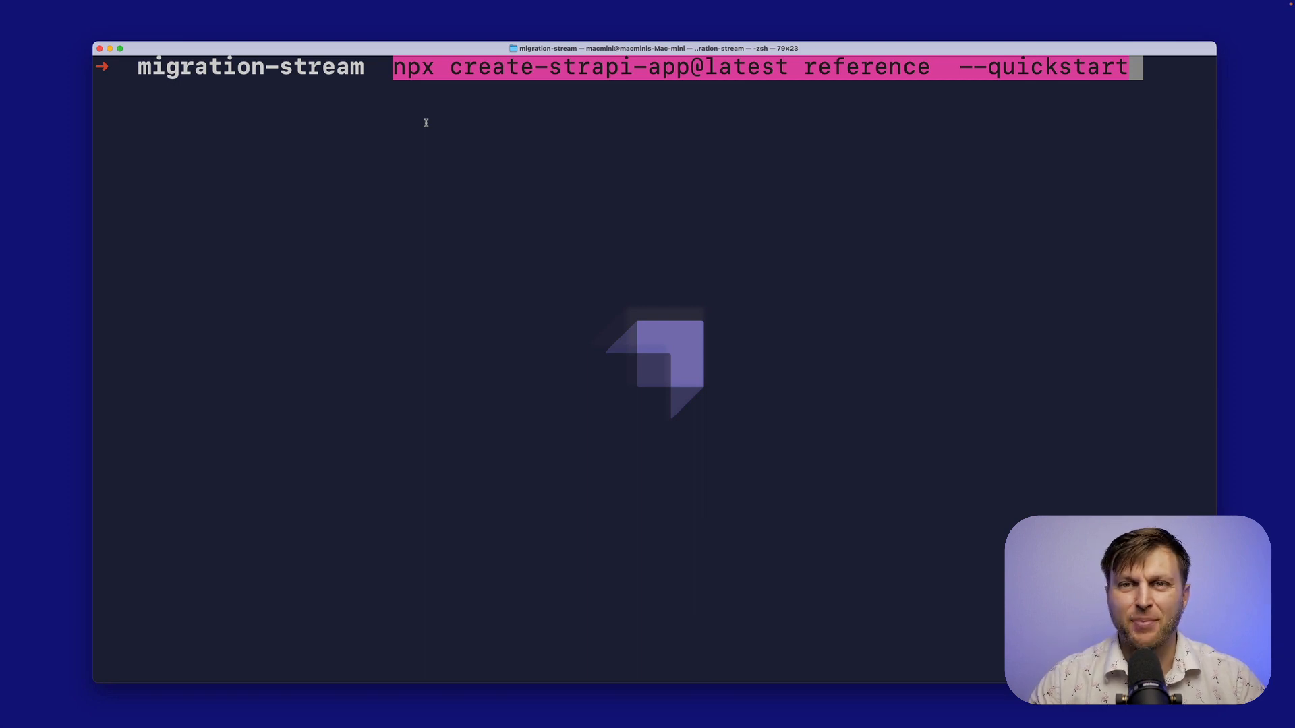
- Create the 'reference' quickstart Strapi project under Node 16, stop it, and cd into it
key("Return")
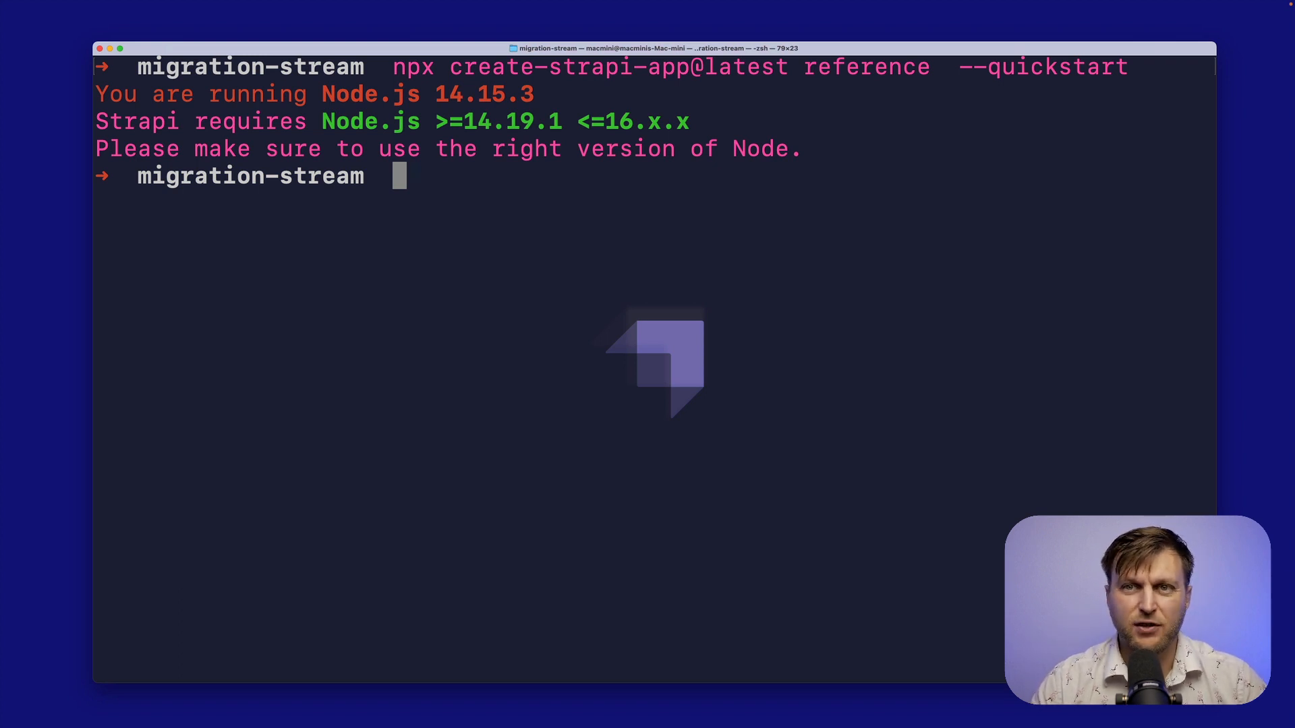
type("n")
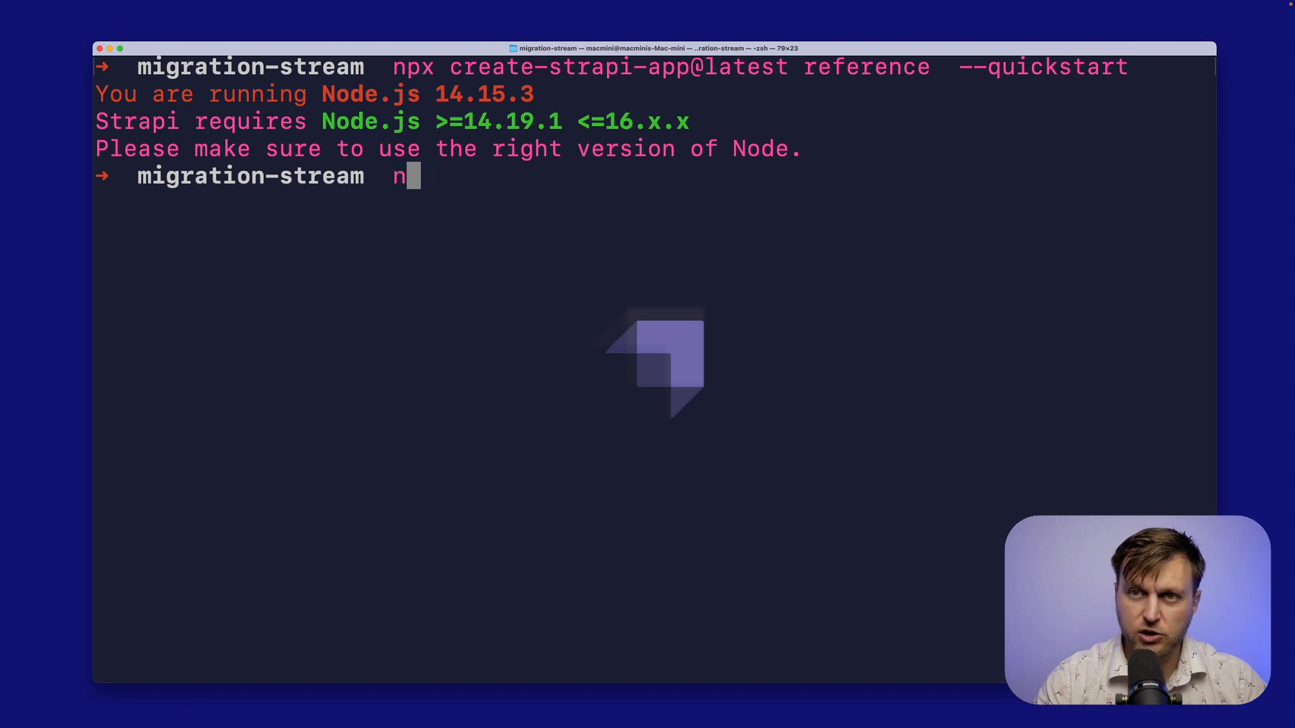
type("vm use 16")
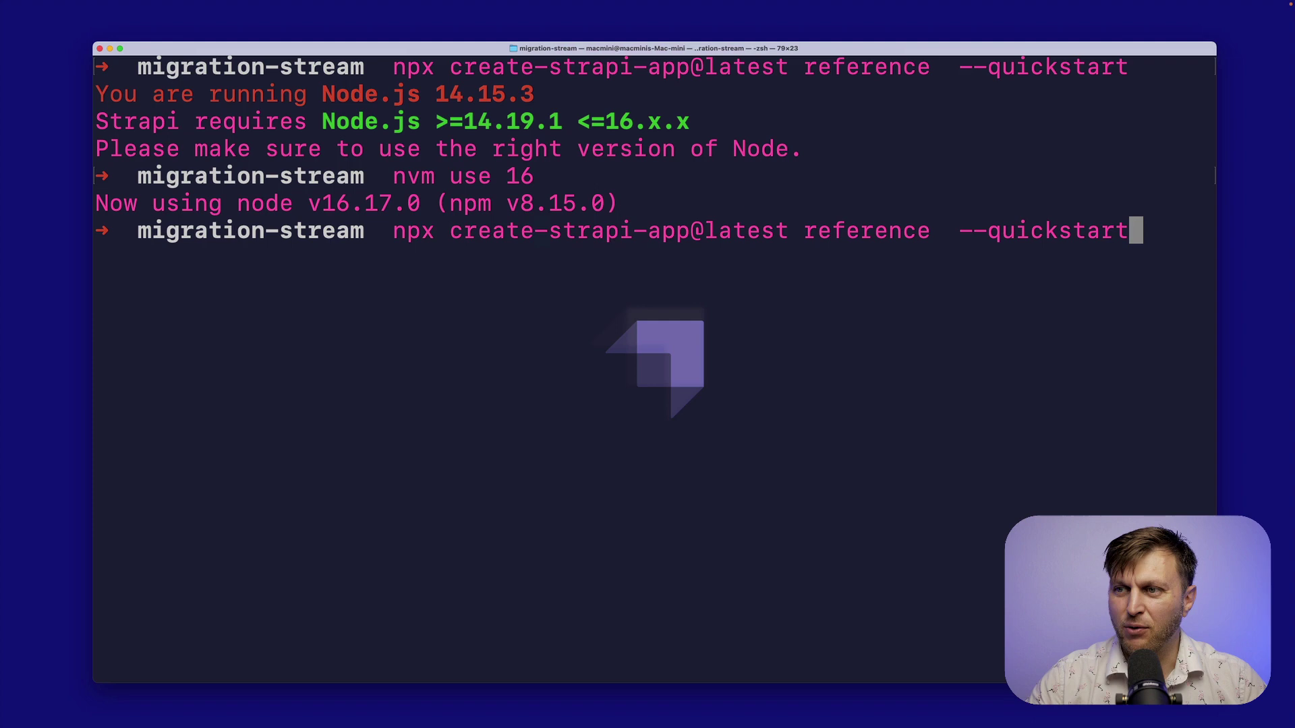
key("Return")
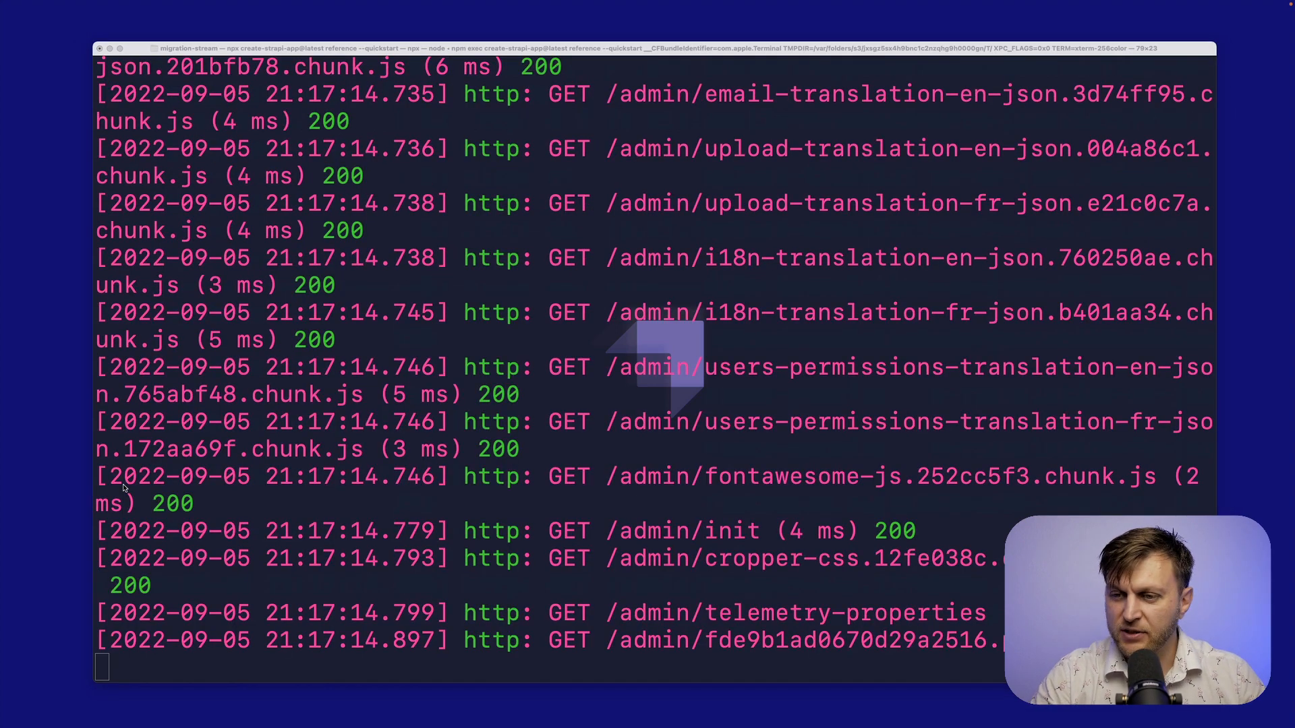
key("ctrl+c")
type("ls")
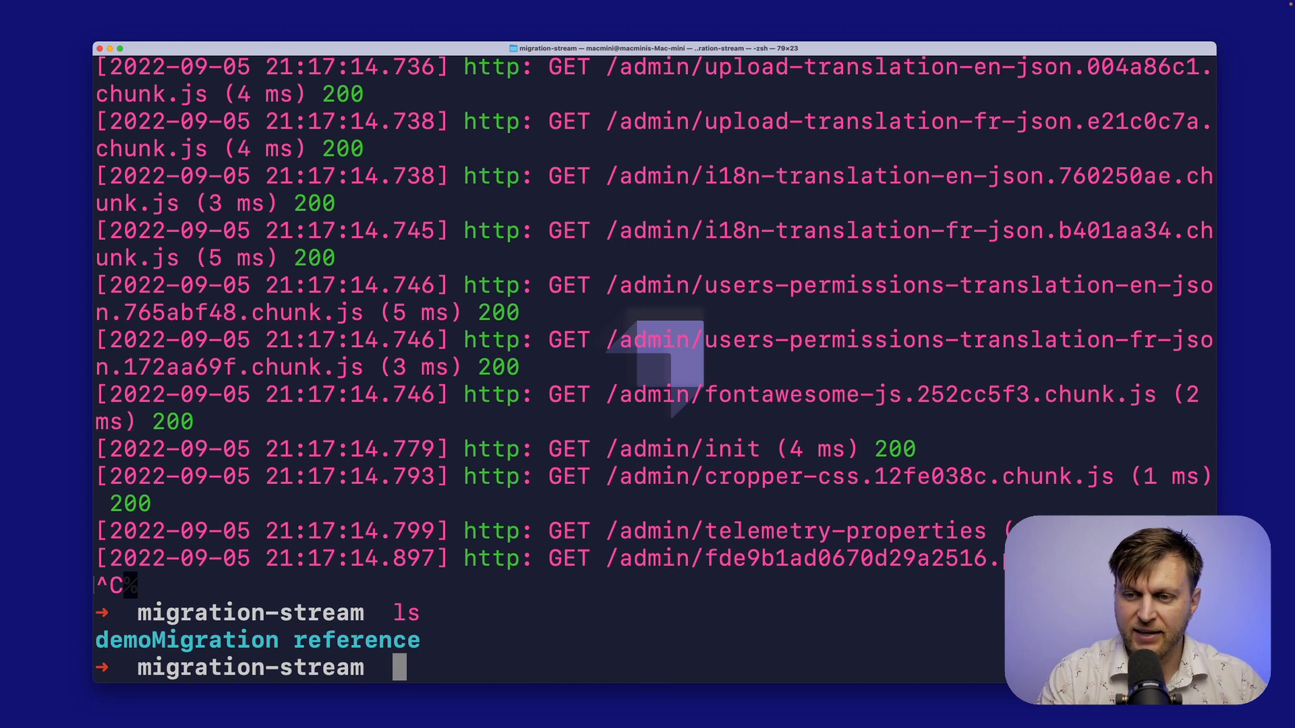
type("cd reference")
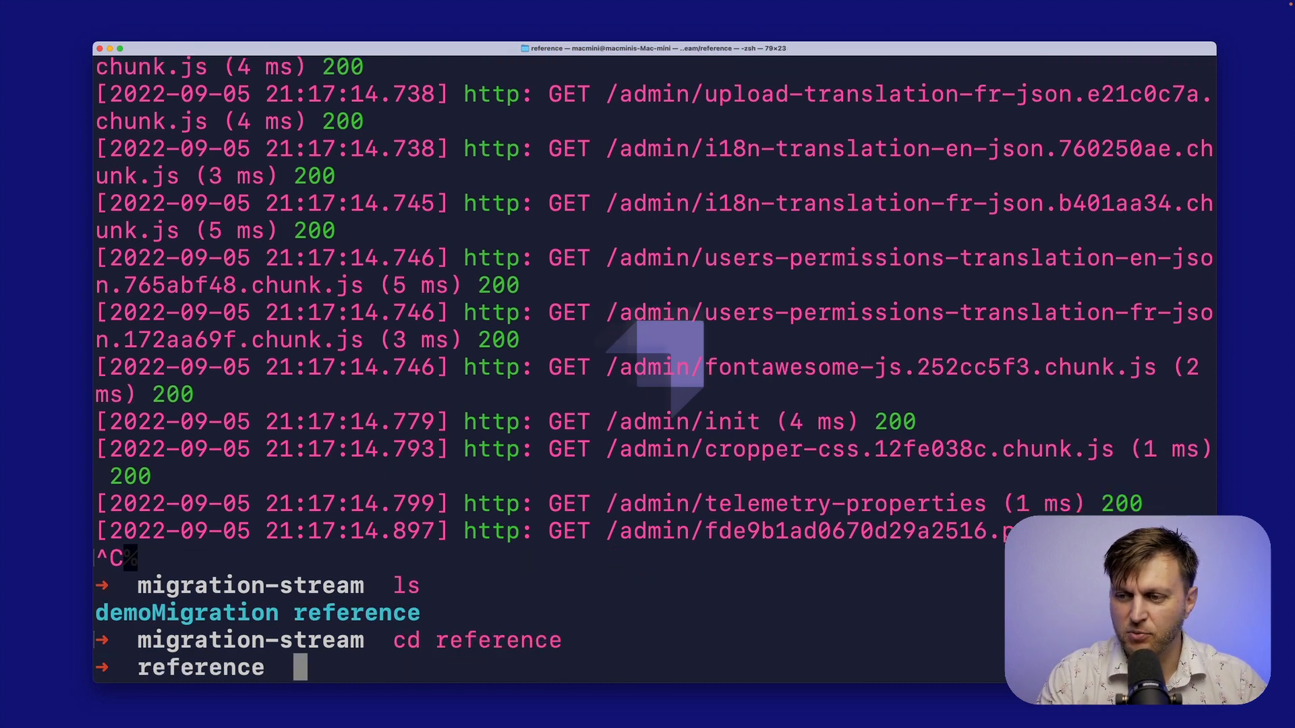
type("code")
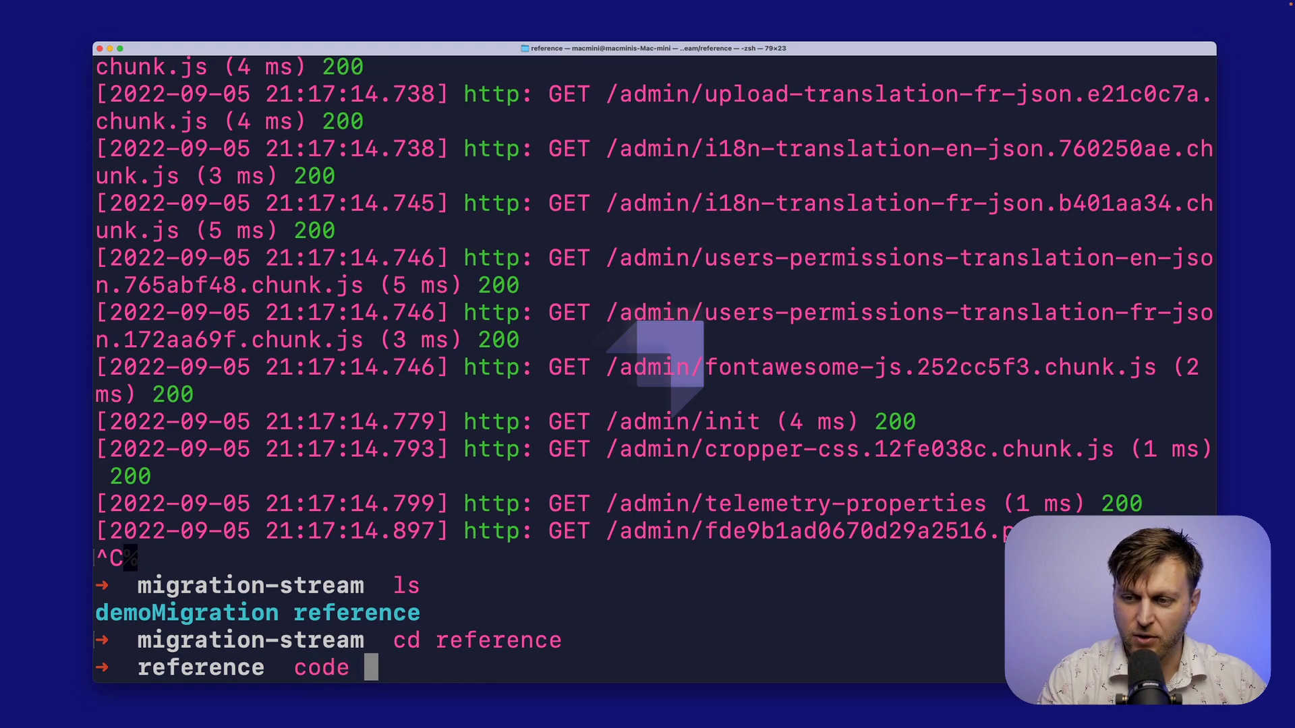
- Open the reference project in VS Code and pick Peacock: Enter a Color
key("Return")
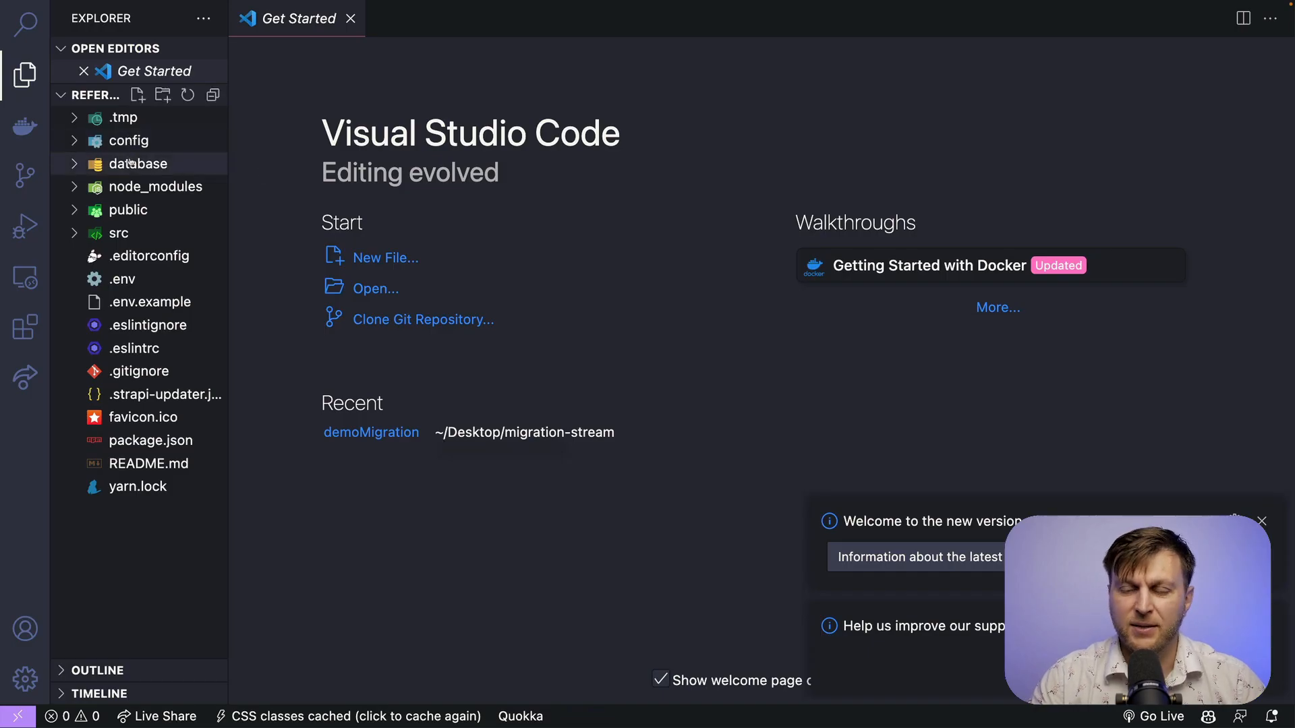
mouse_move(139, 371)
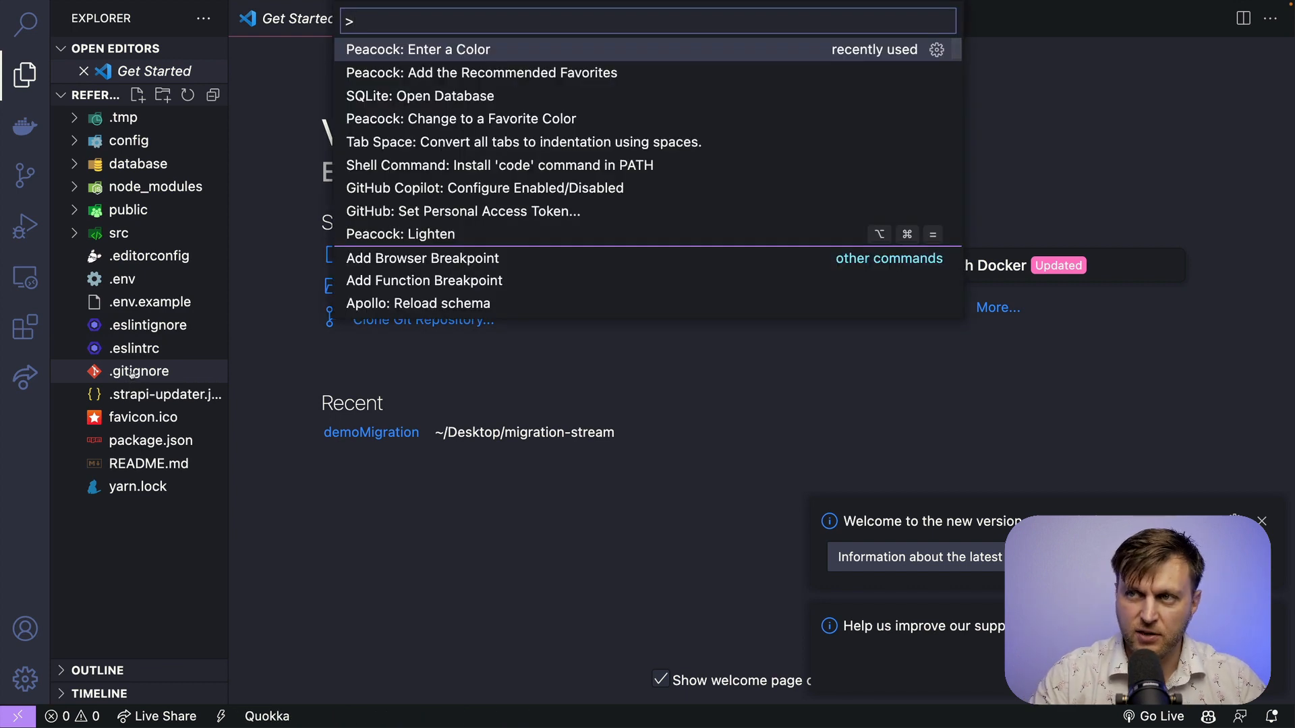
left_click(417, 49)
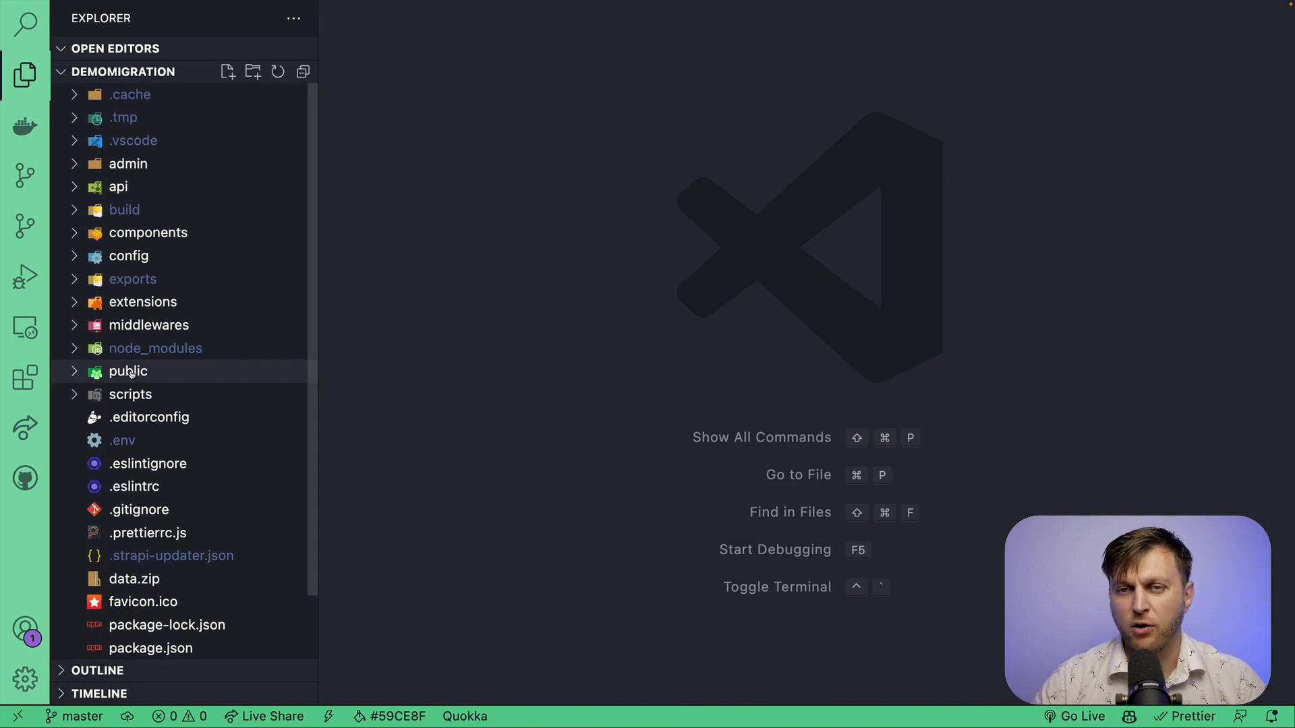
mouse_move(128, 372)
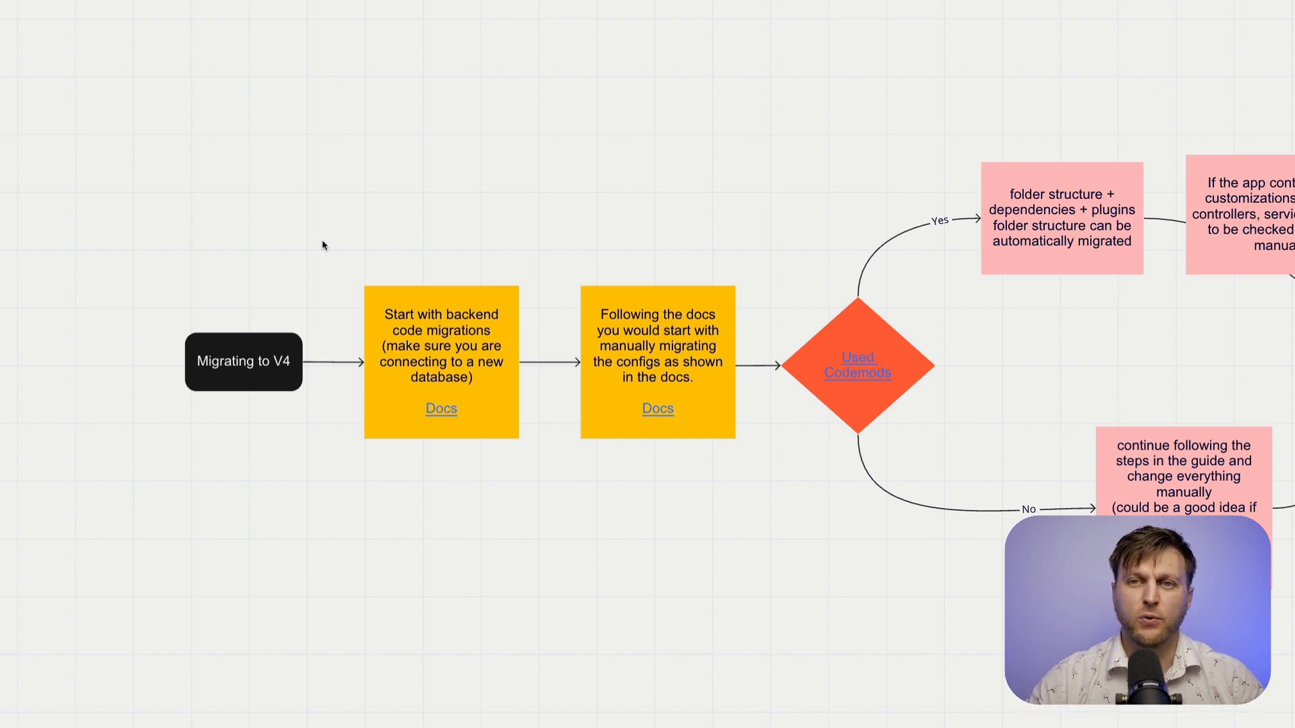
mouse_move(367, 273)
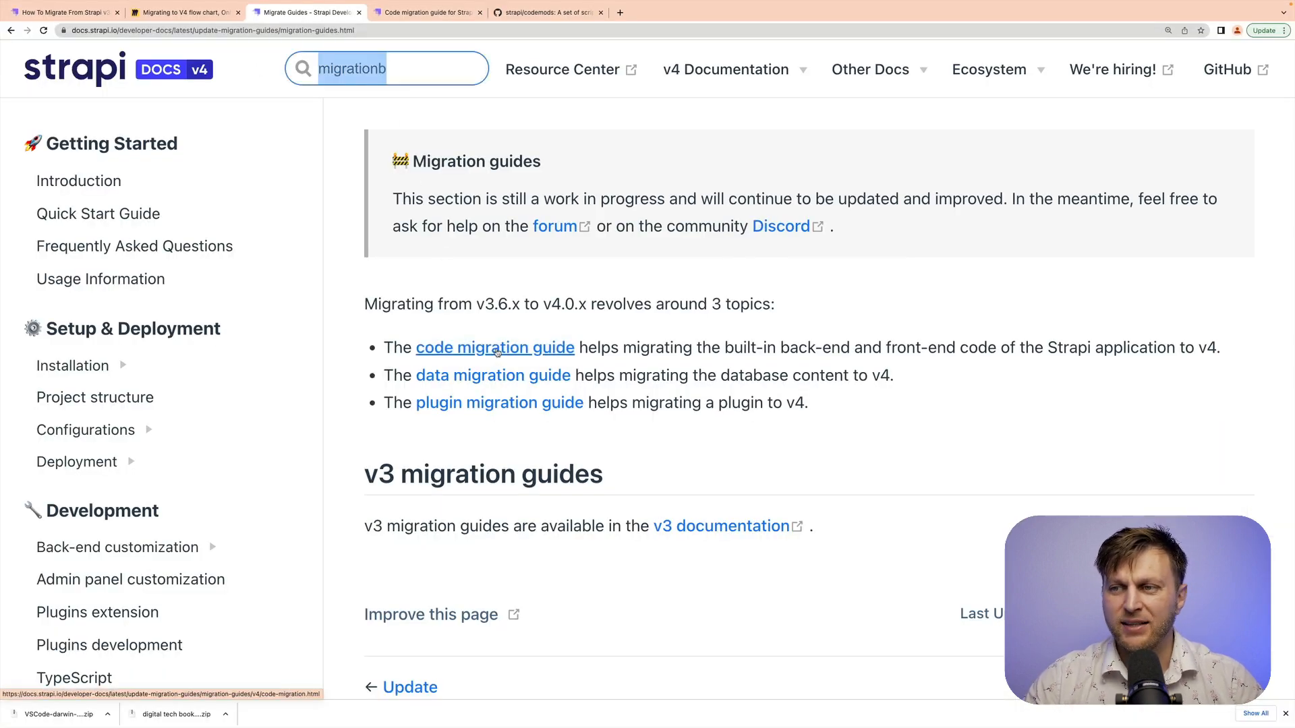
- Open the Configuration topic from the v4 code migration guide and scroll to its table
left_click(495, 346)
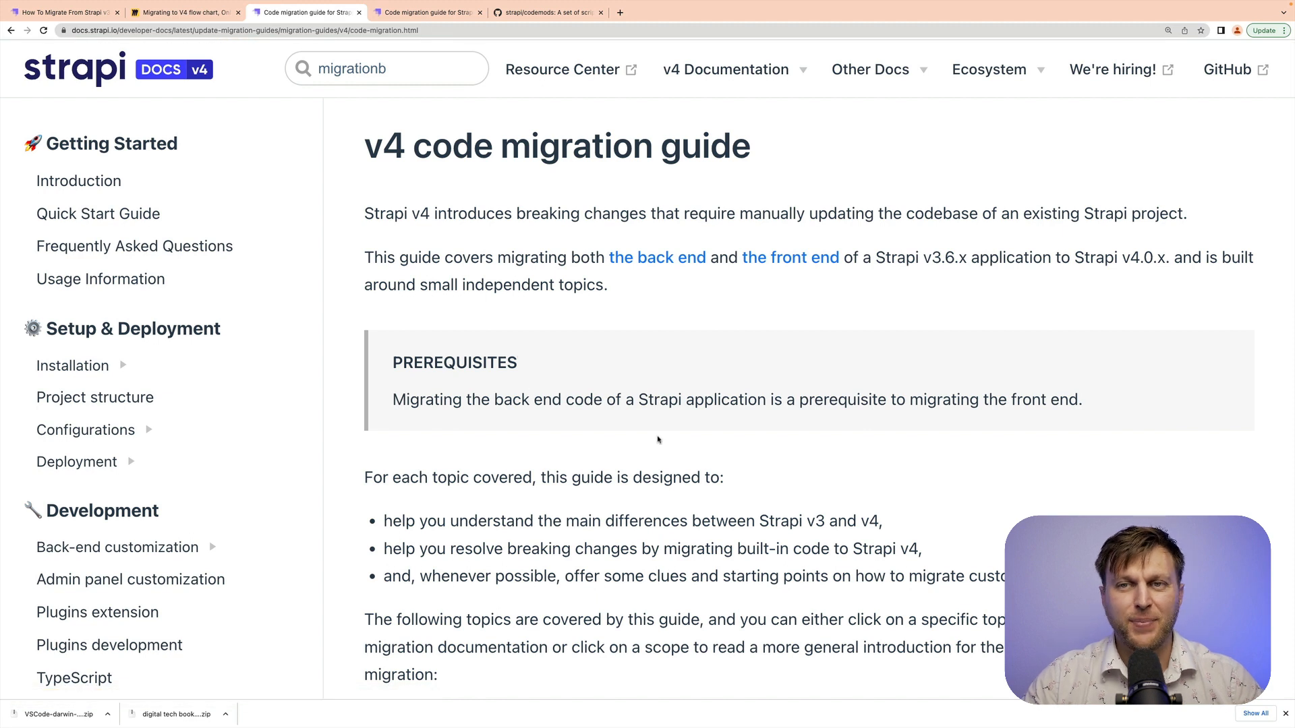
scroll("down", 3)
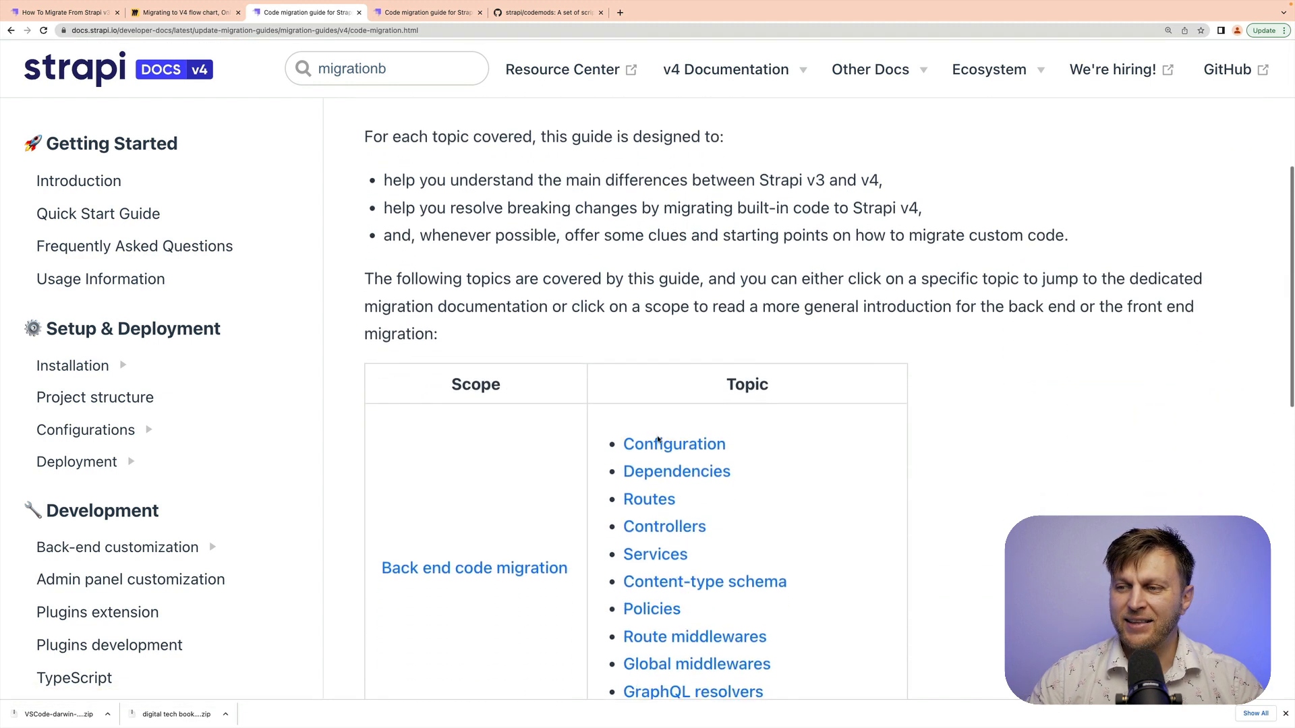
scroll("down", 3)
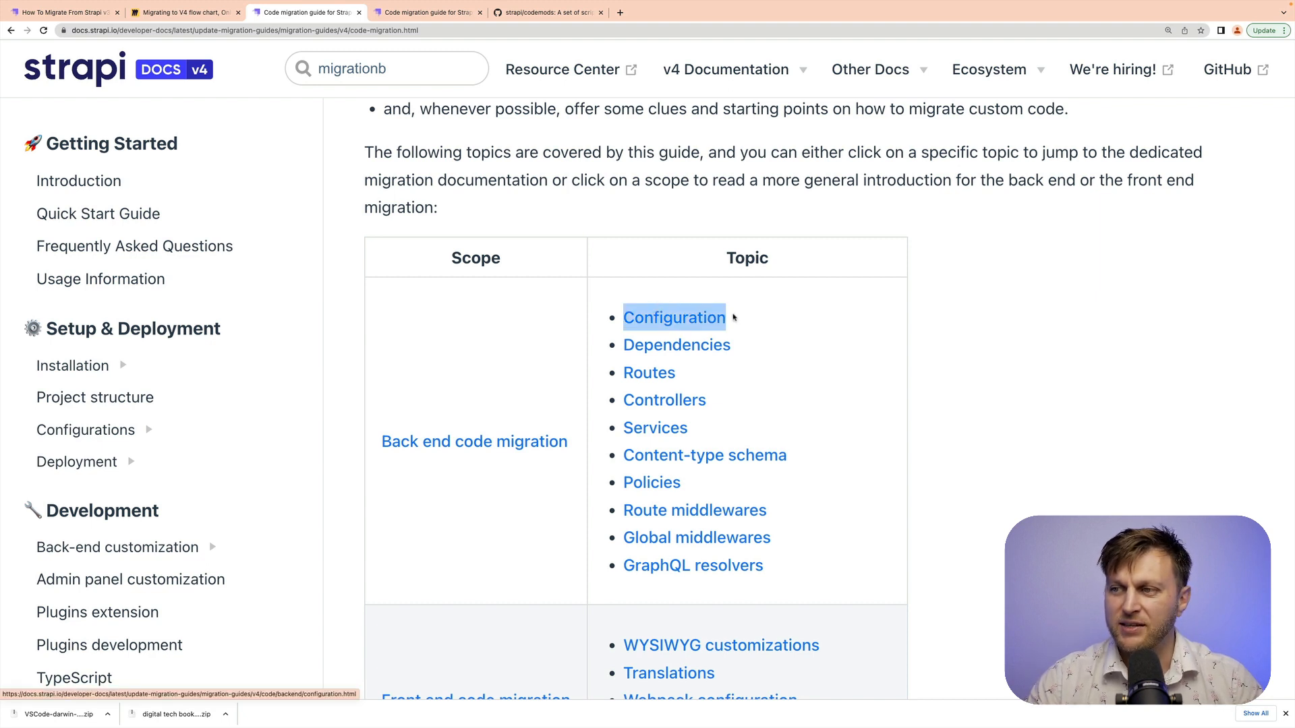
mouse_move(673, 317)
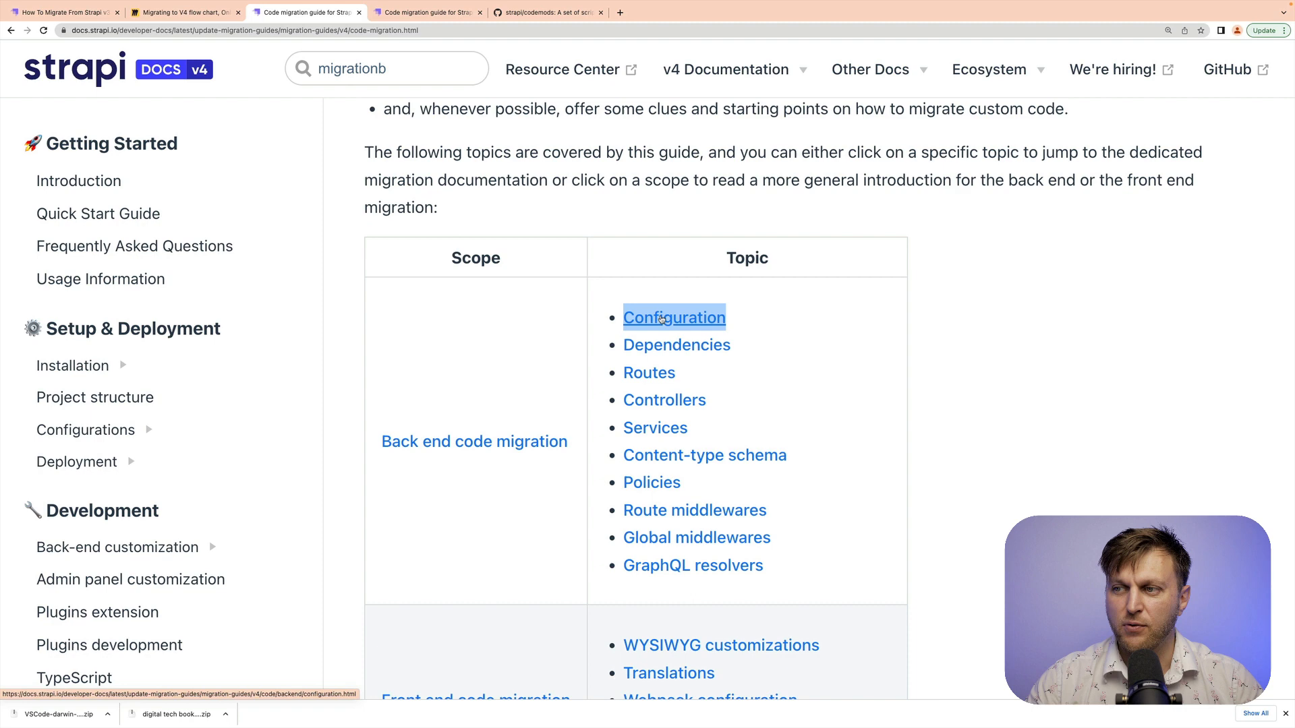
left_click(673, 317)
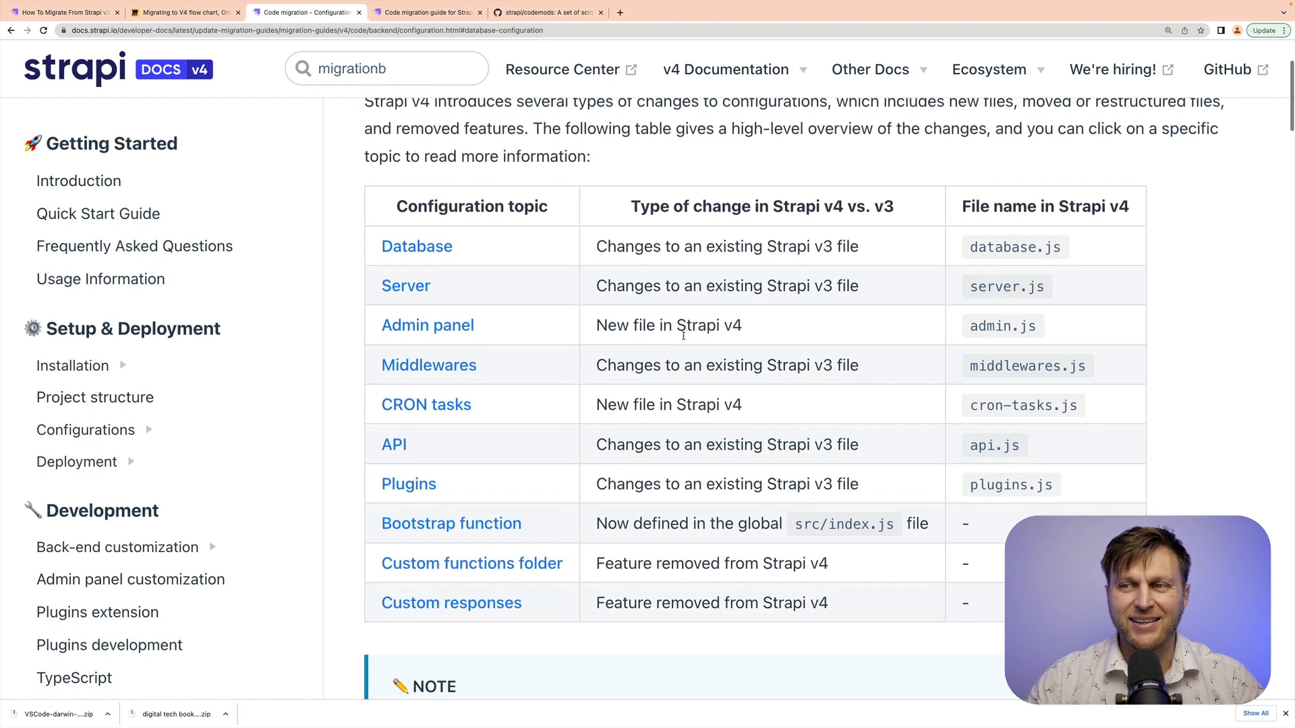
scroll("down", 3)
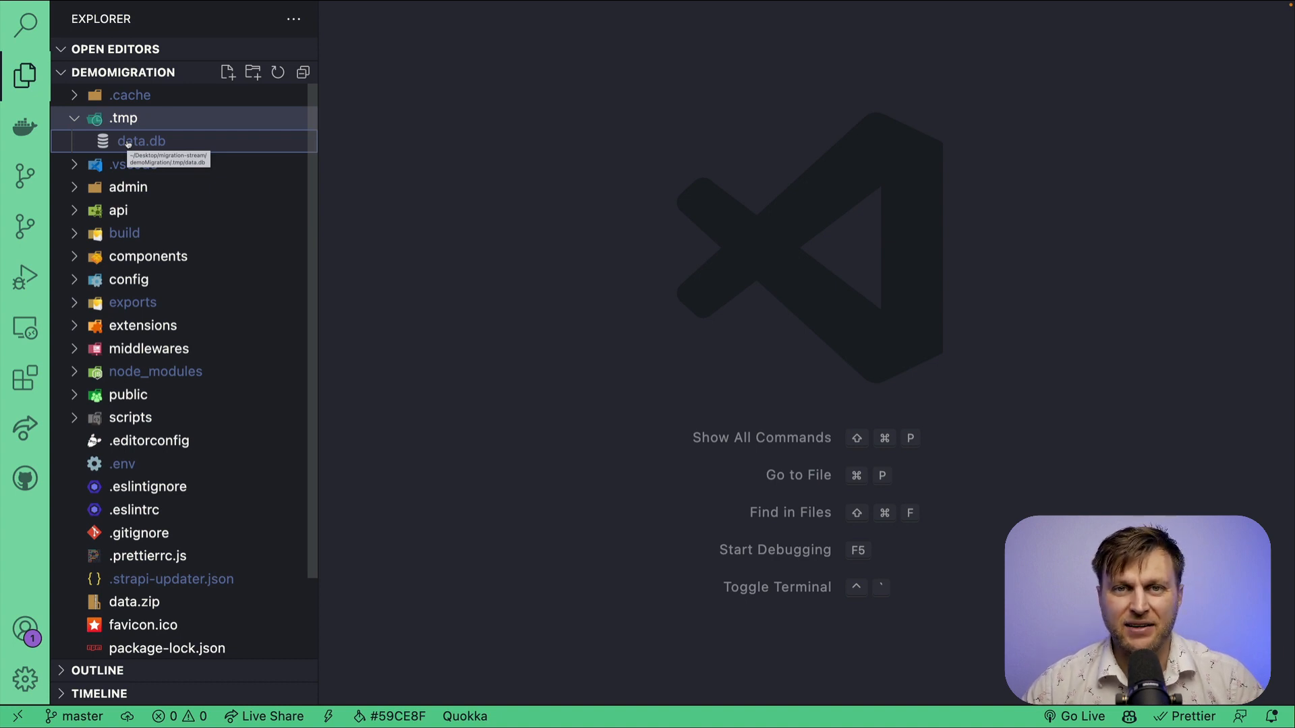
- Rename the v3 database file .tmp/data.db to old_v3_data.db
right_click(140, 140)
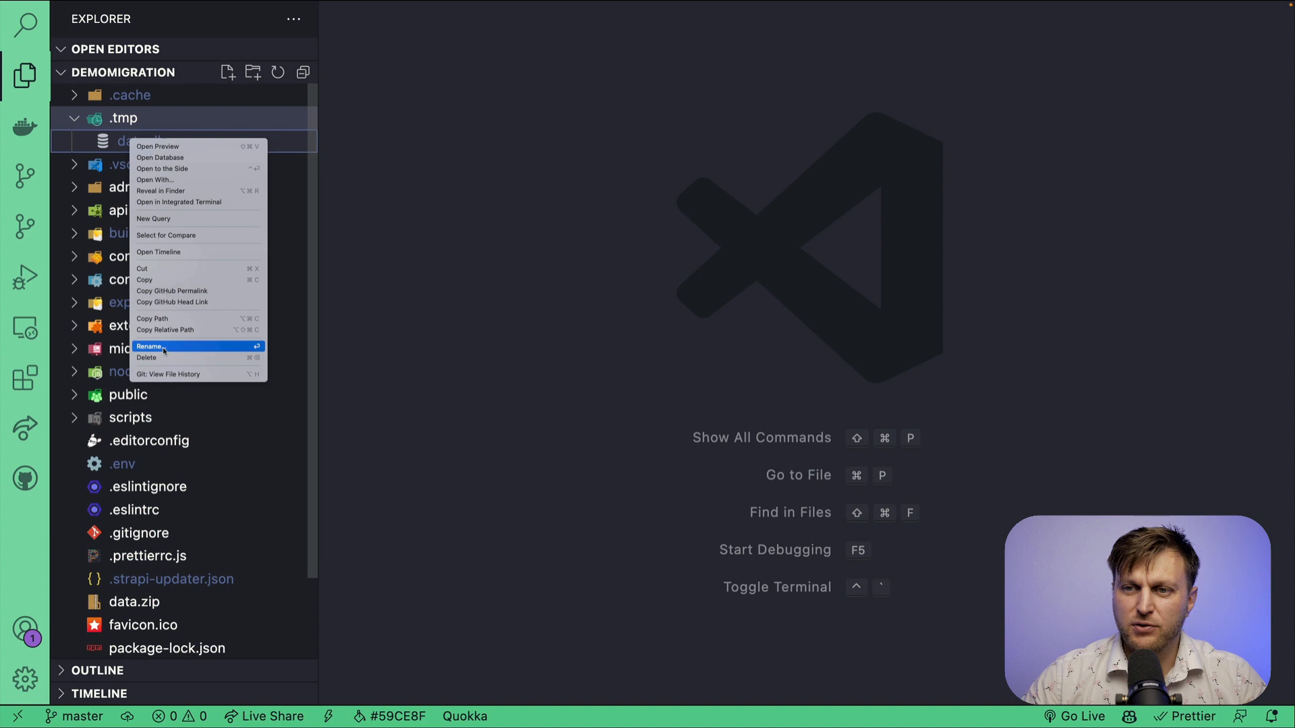
left_click(151, 345)
type("old_v3_data.db")
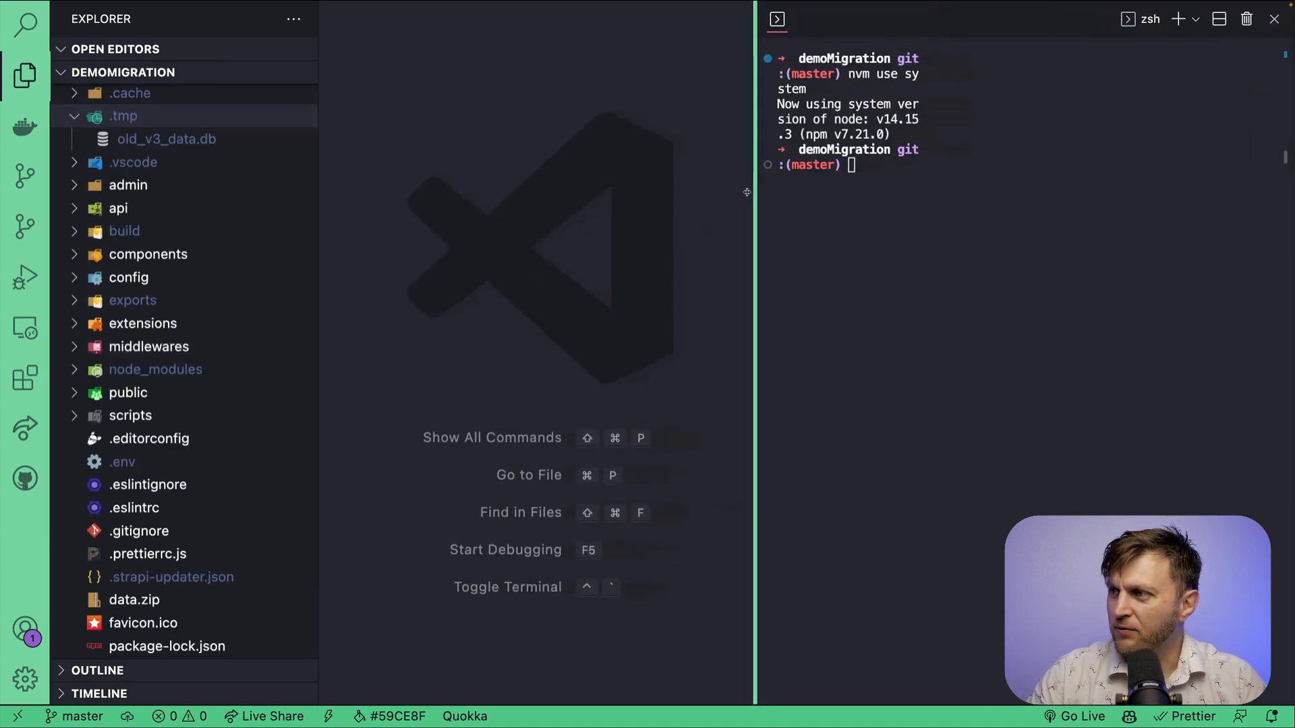
- Run yarn dev to launch the Strapi 3.5.0 server and generate a fresh data.db
type("yarn")
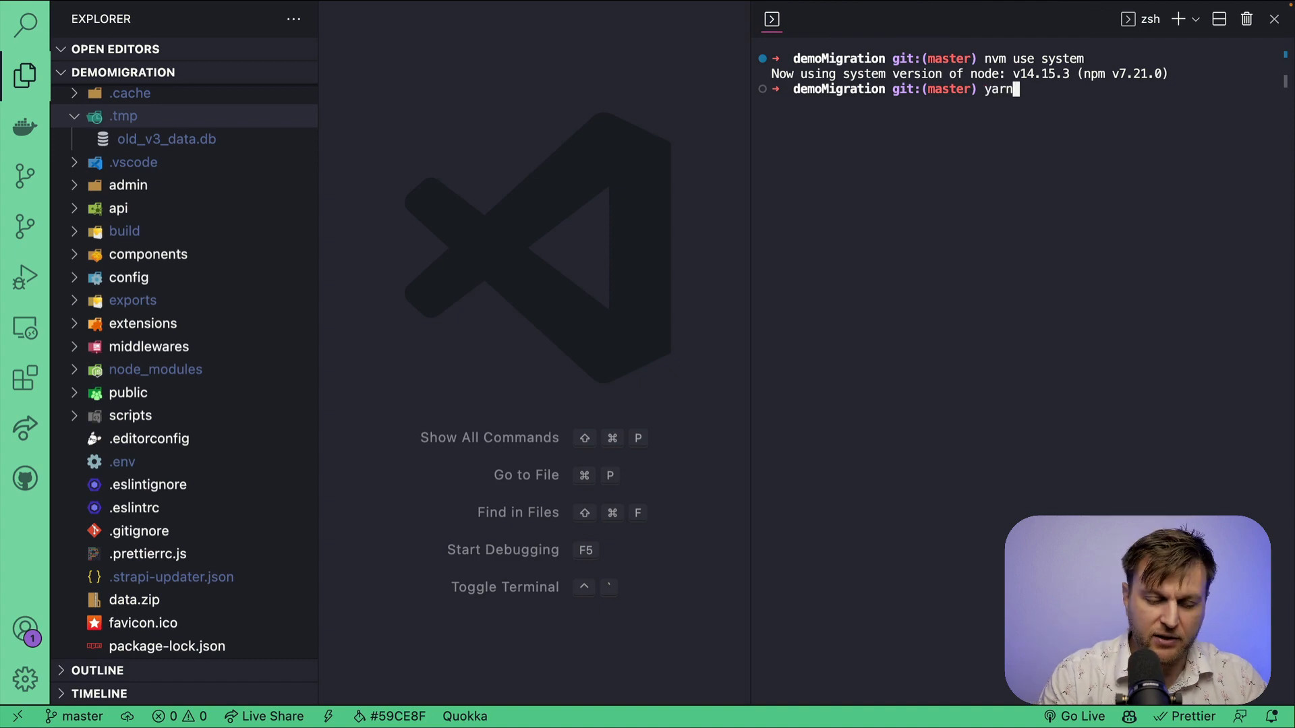
type("dev")
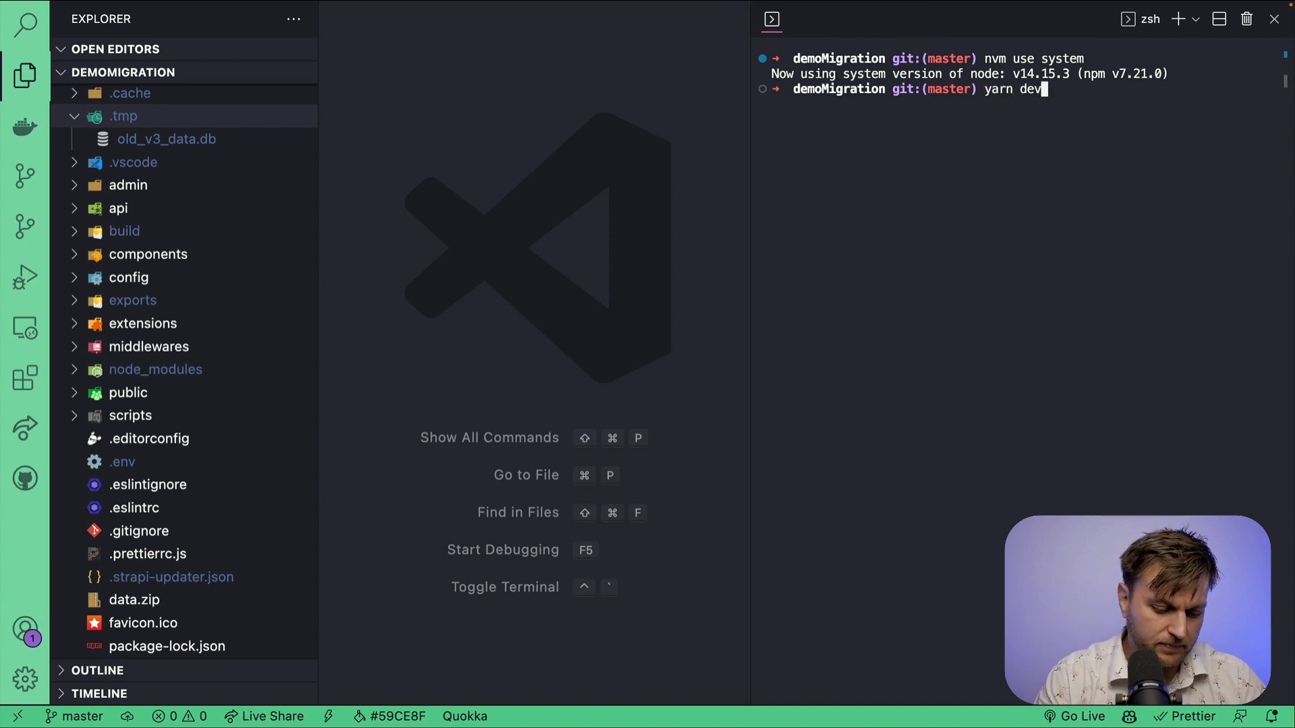
key("Return")
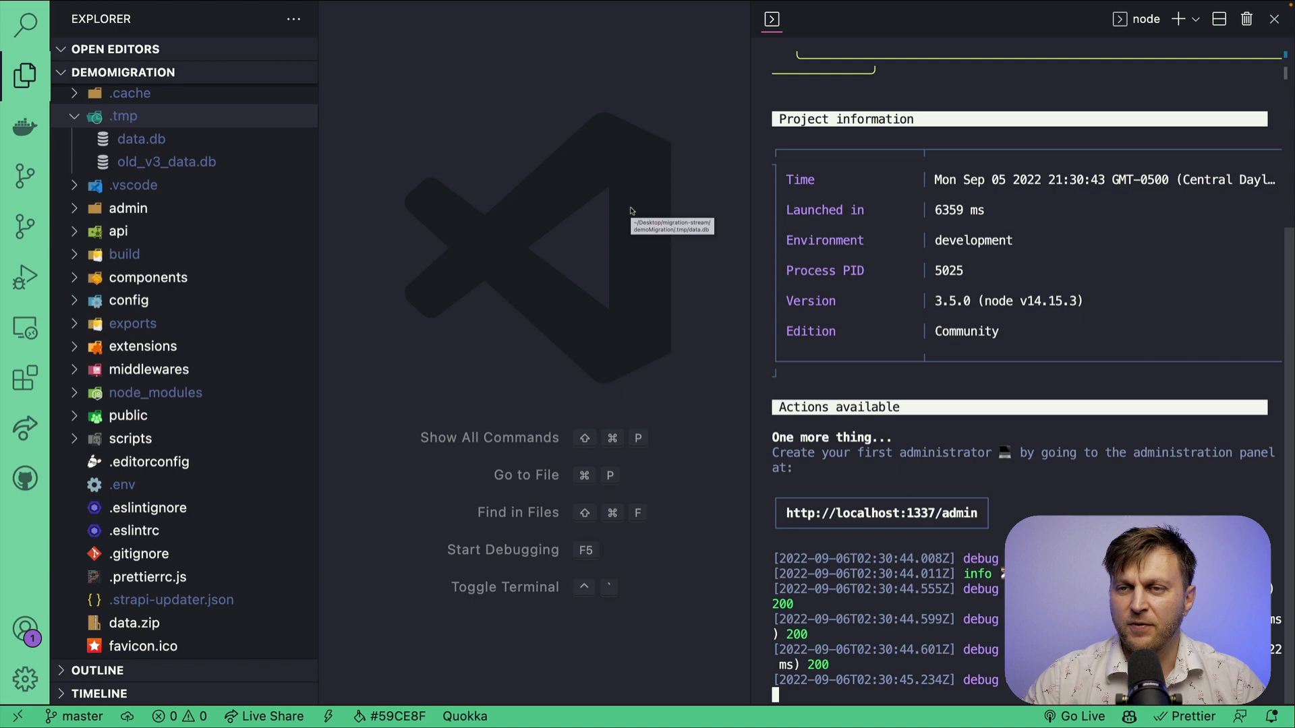
mouse_move(140, 139)
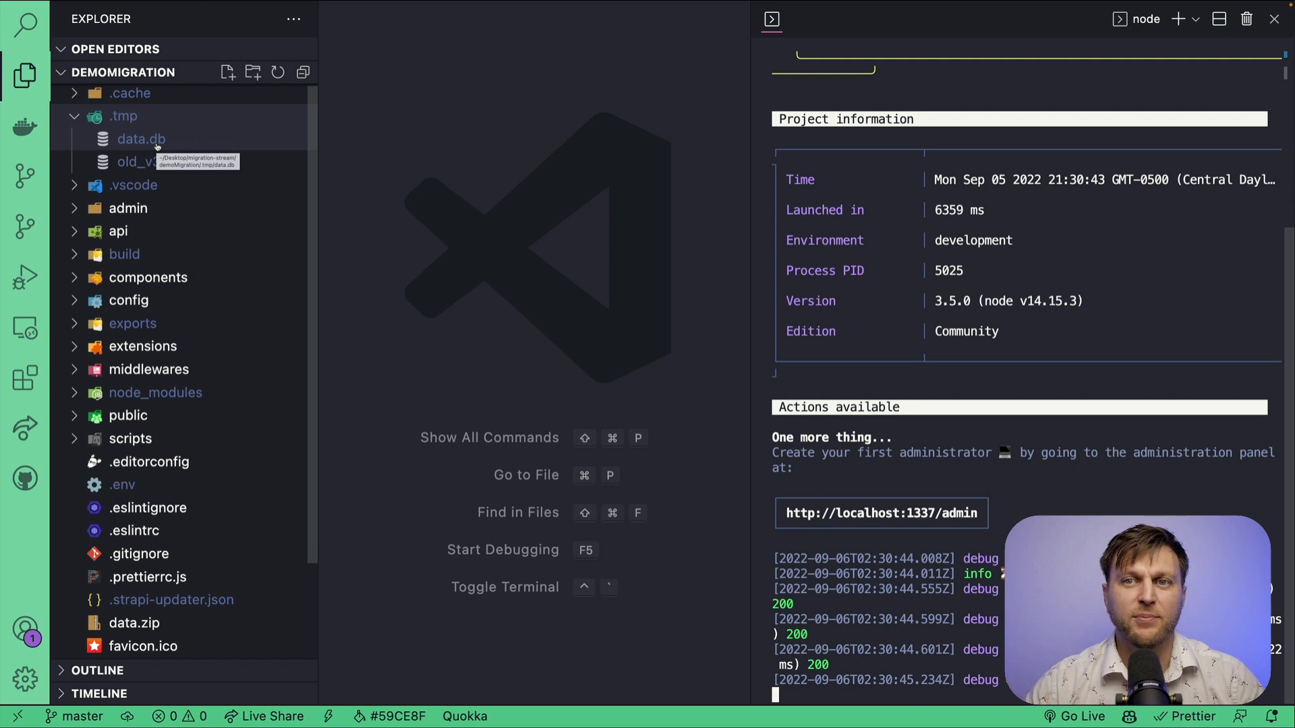
mouse_move(416, 168)
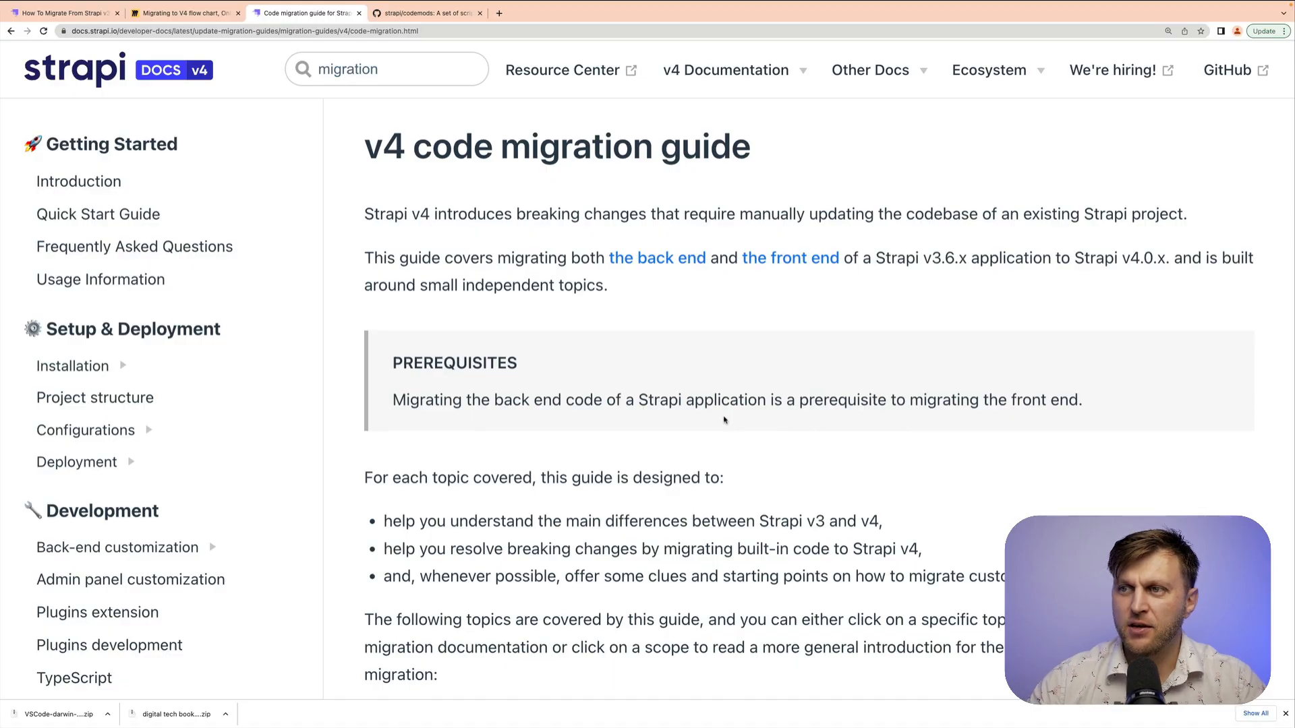
- Go from the code migration guide to the Configuration page's changed-files table
scroll("down", 3)
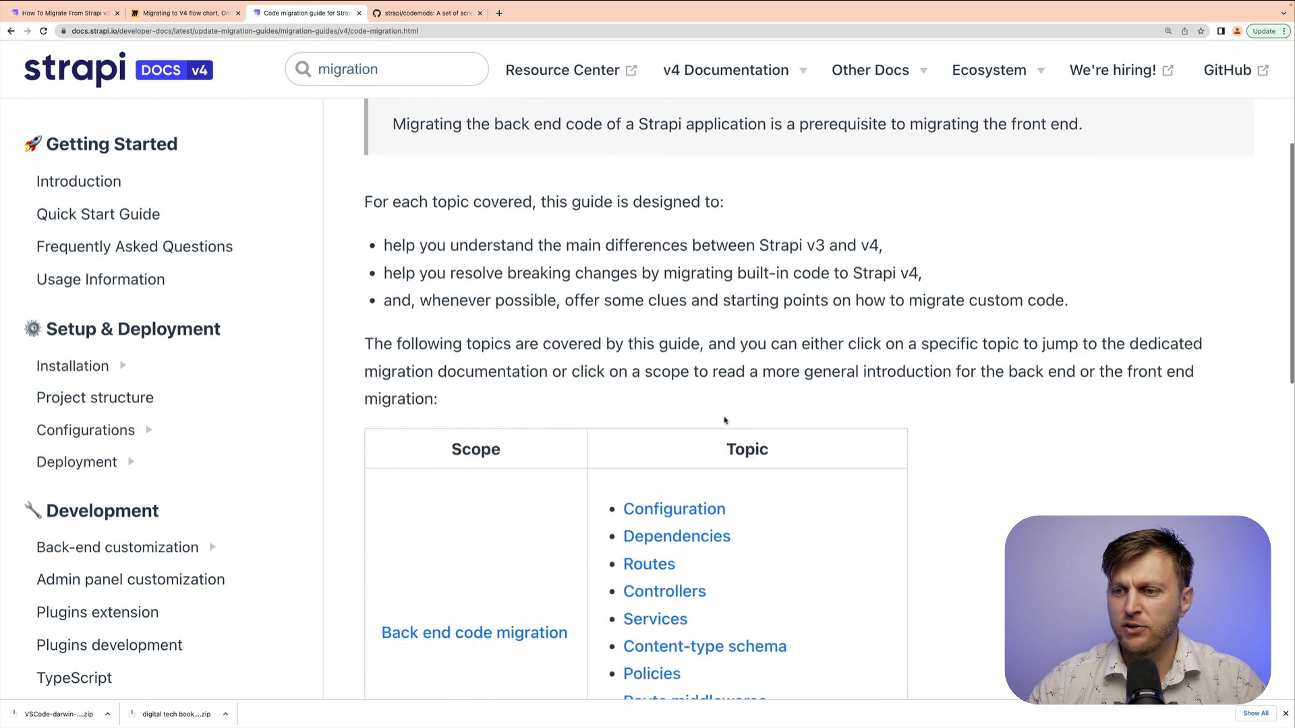
left_click(674, 509)
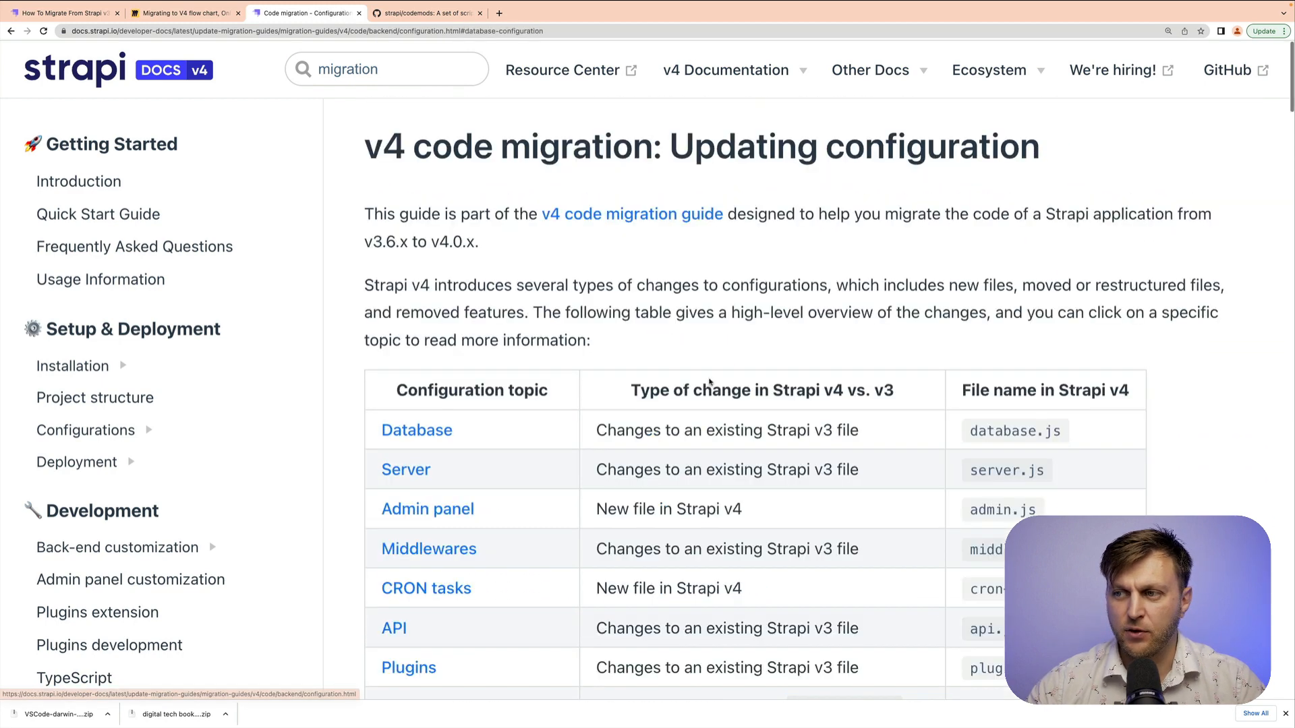
scroll("down", 3)
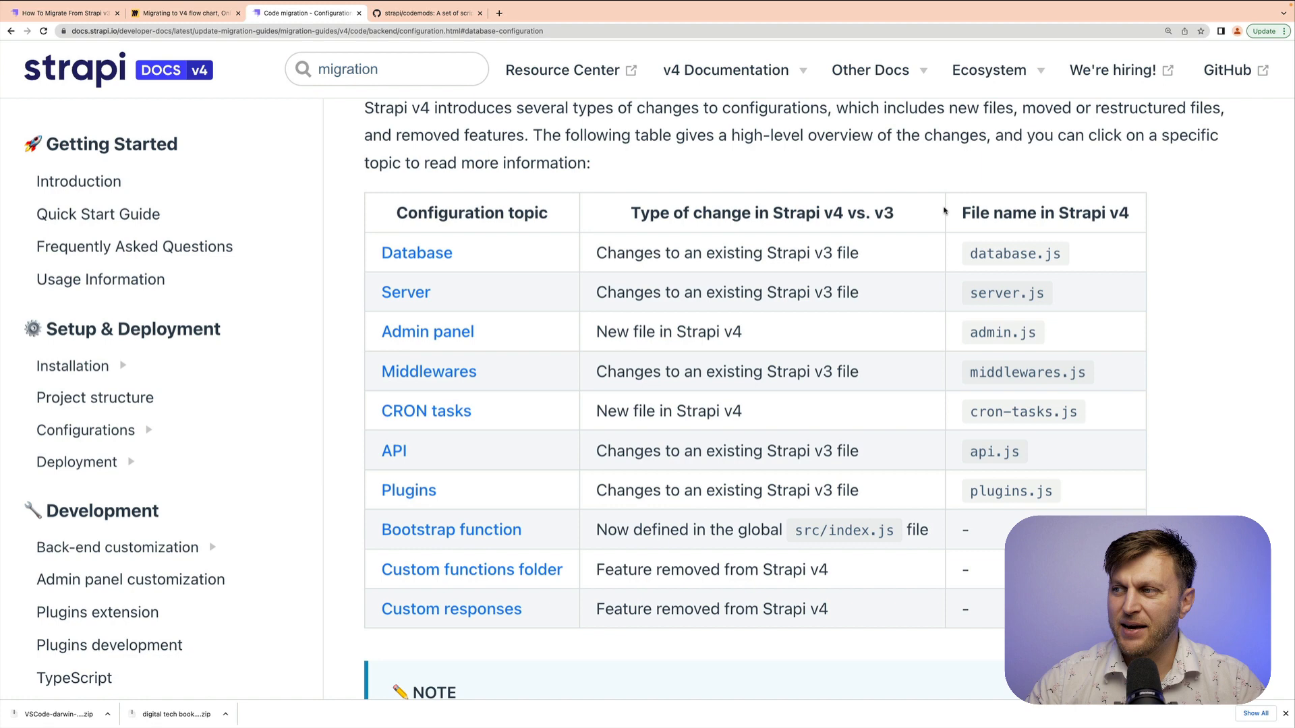
mouse_move(742, 250)
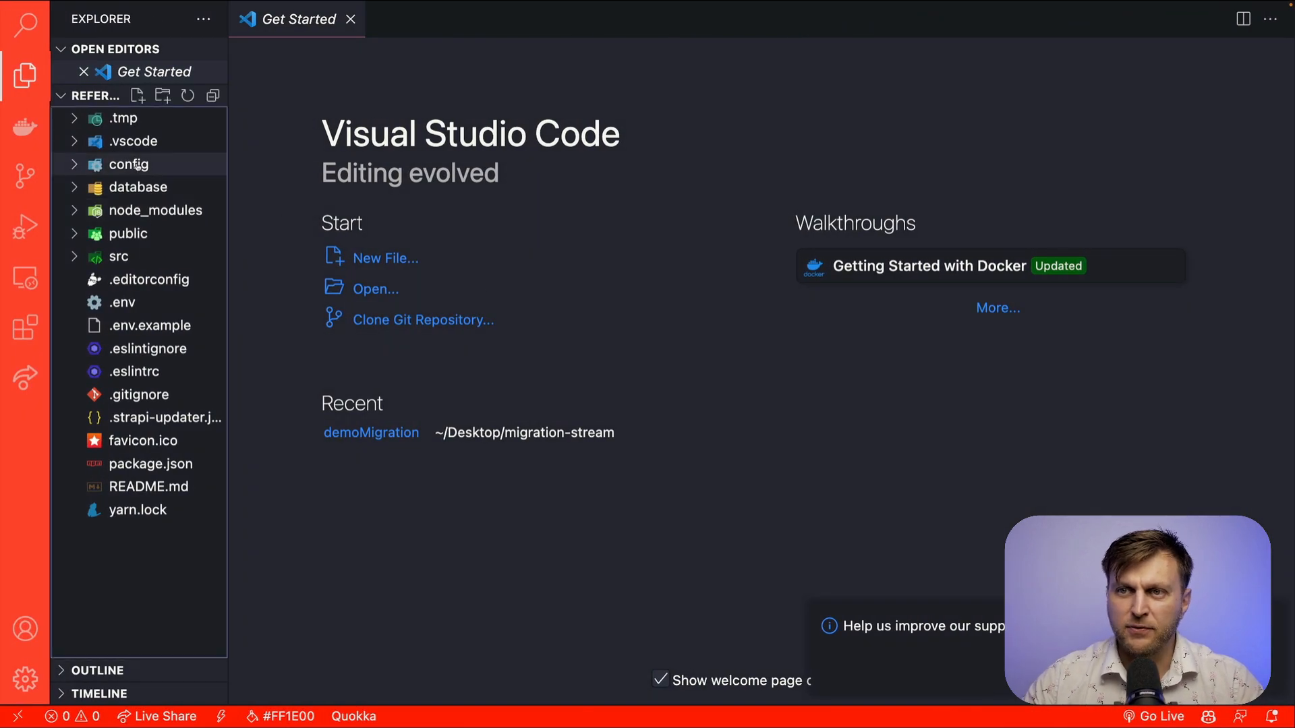
- Browse the reference v4 config's admin.js, api.js, database.js and middlewares.js
left_click(128, 163)
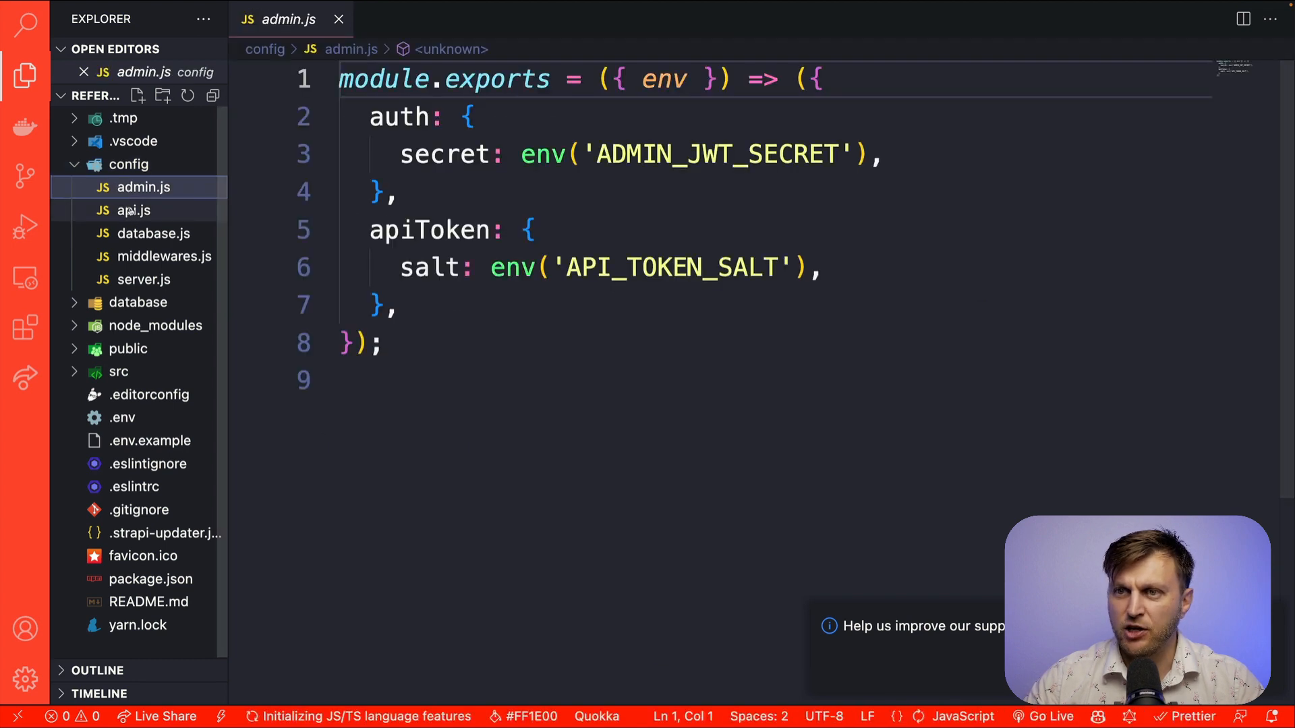
left_click(150, 233)
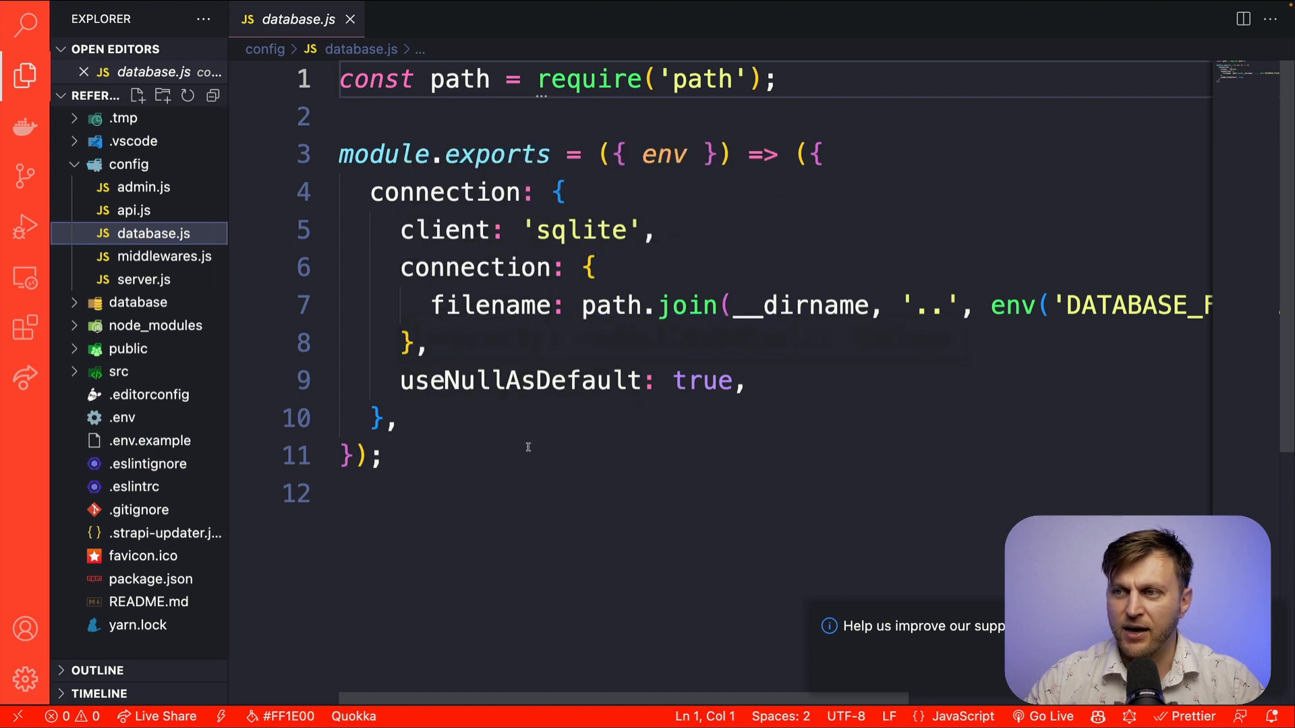
left_click(162, 257)
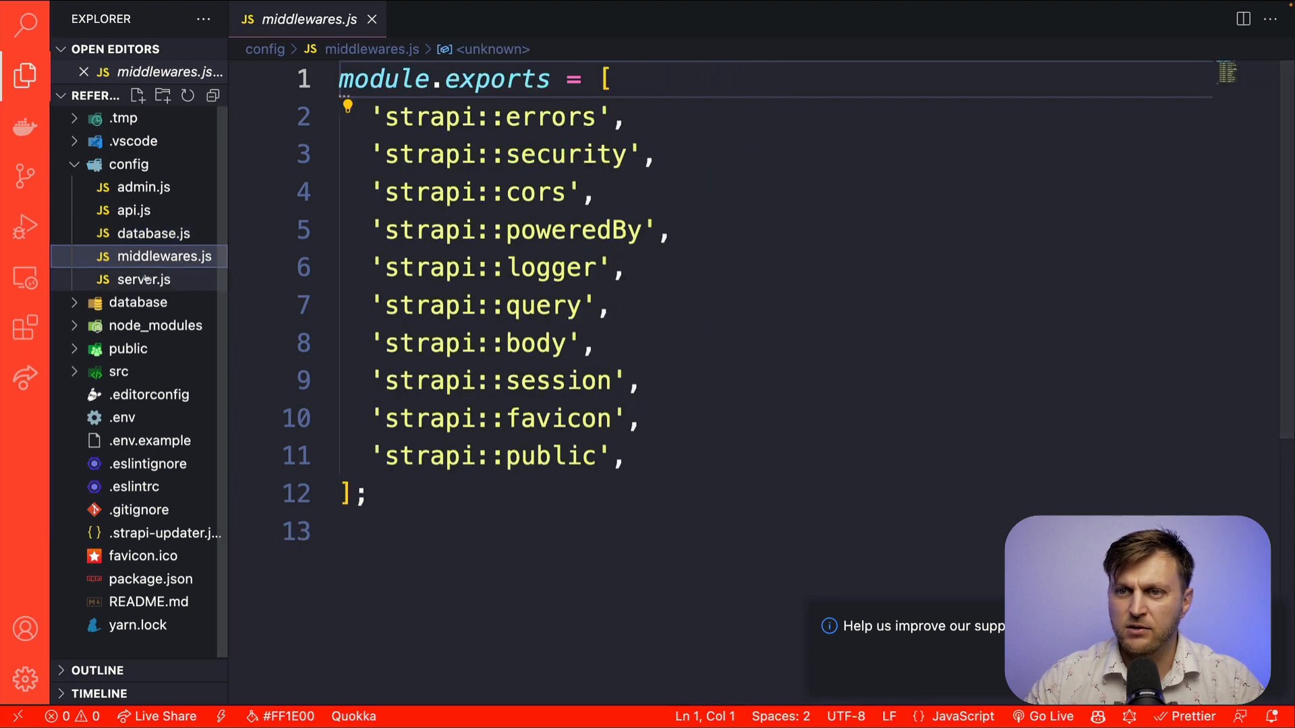
left_click(142, 186)
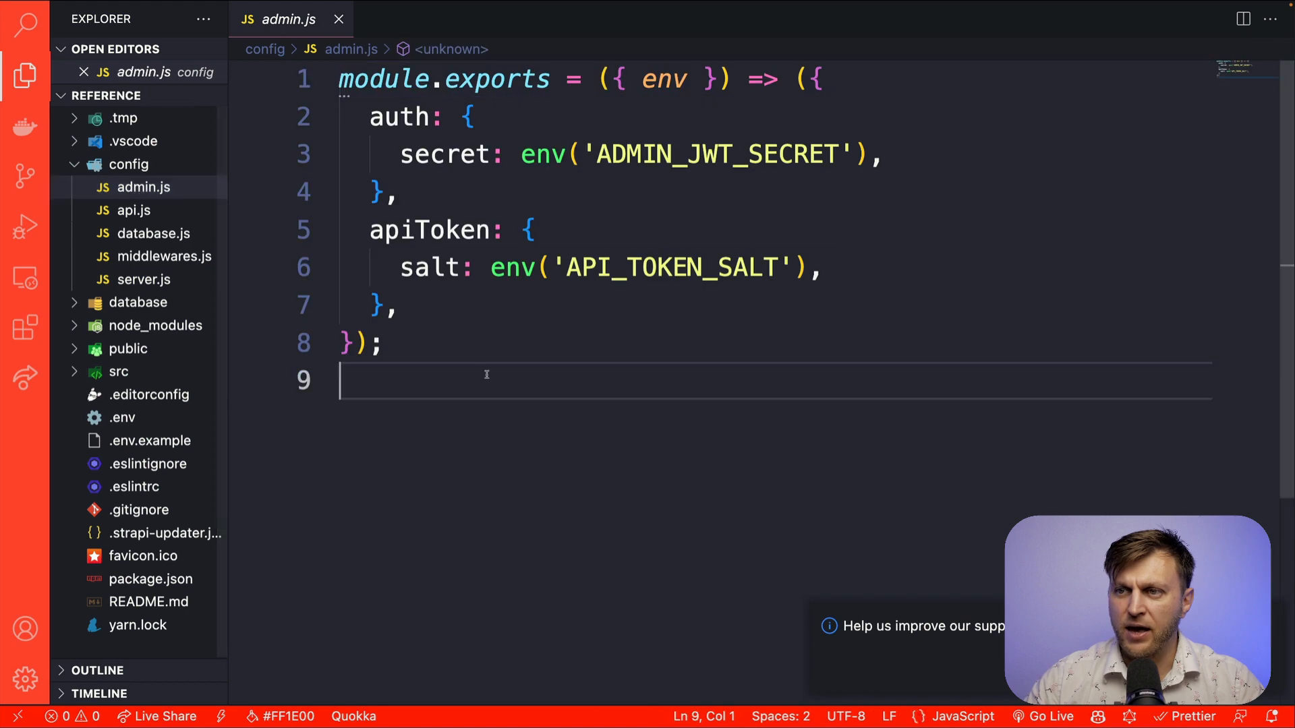
key("ctrl+a")
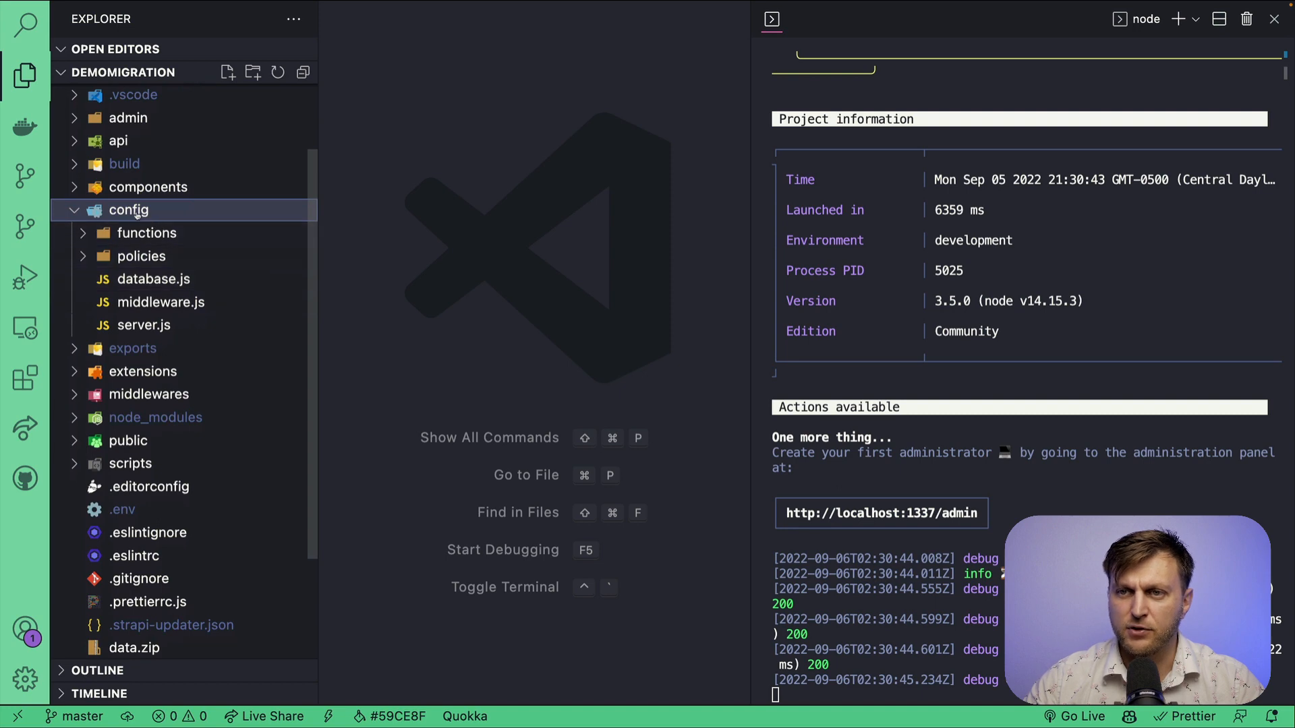
- Delete the functions folder from demoMigration's config and review policies/history.js
left_click(146, 233)
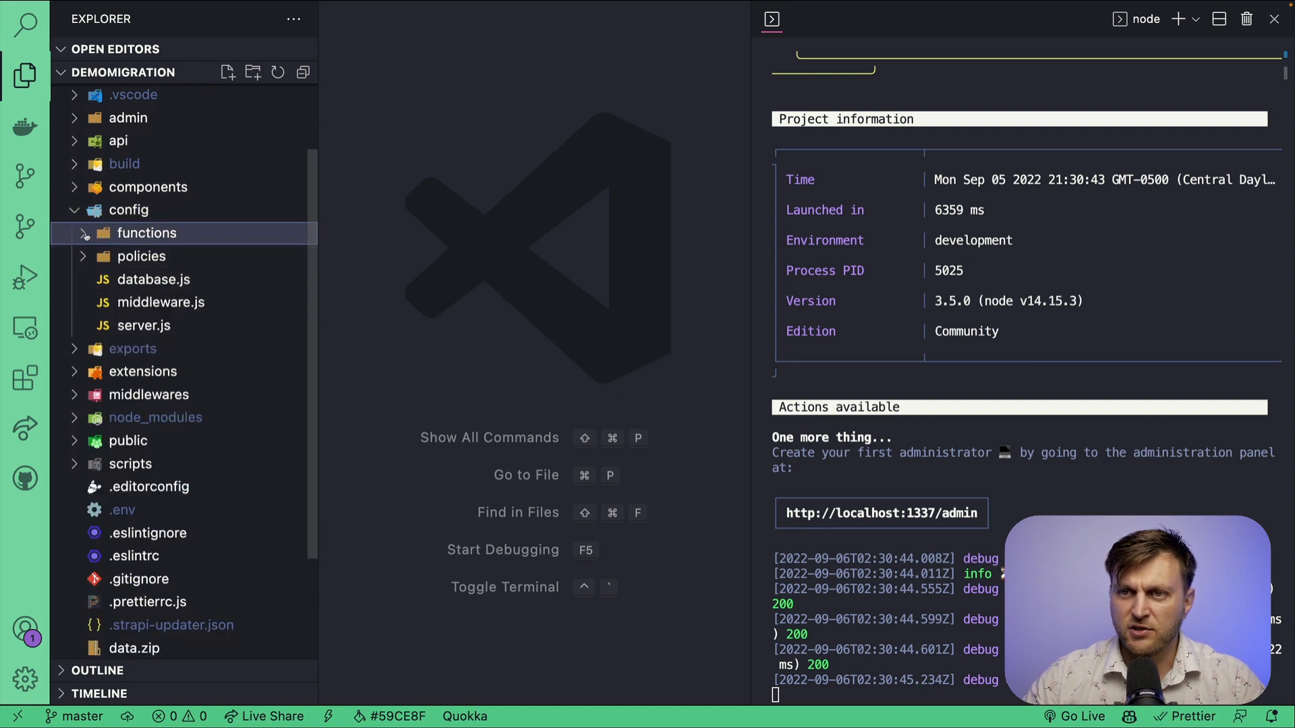
right_click(146, 233)
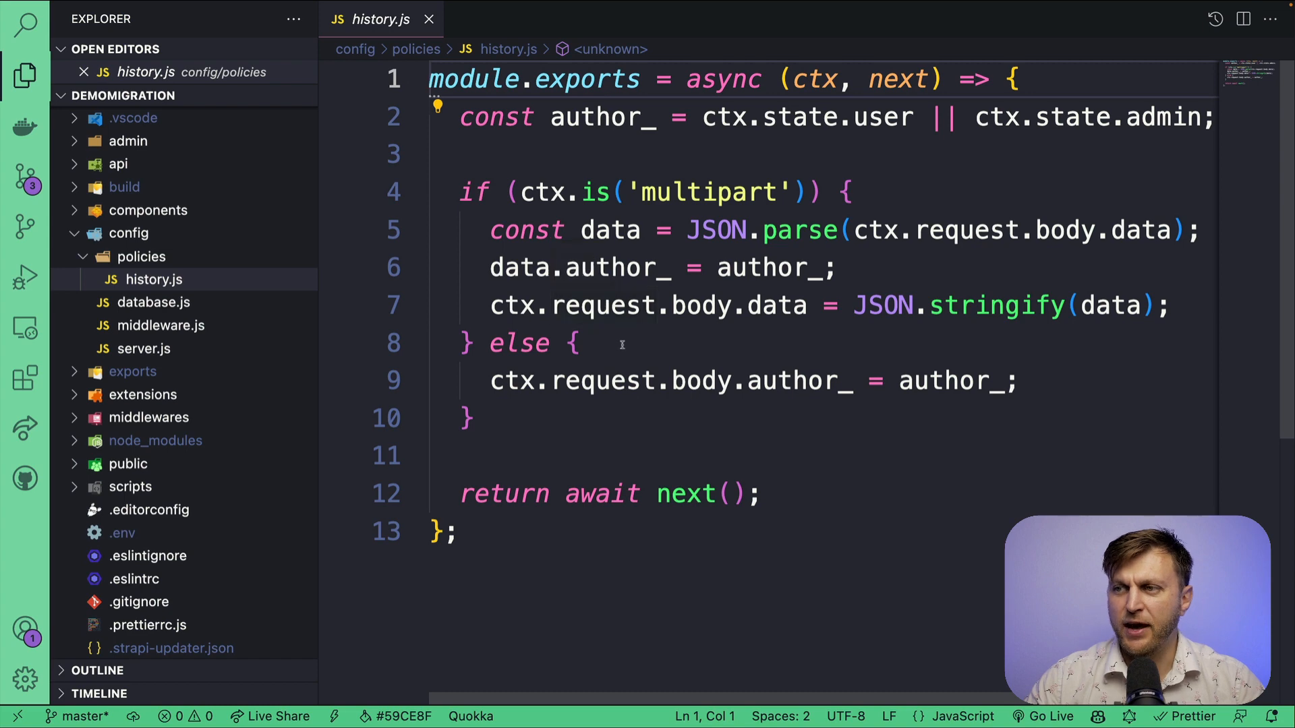
mouse_move(628, 574)
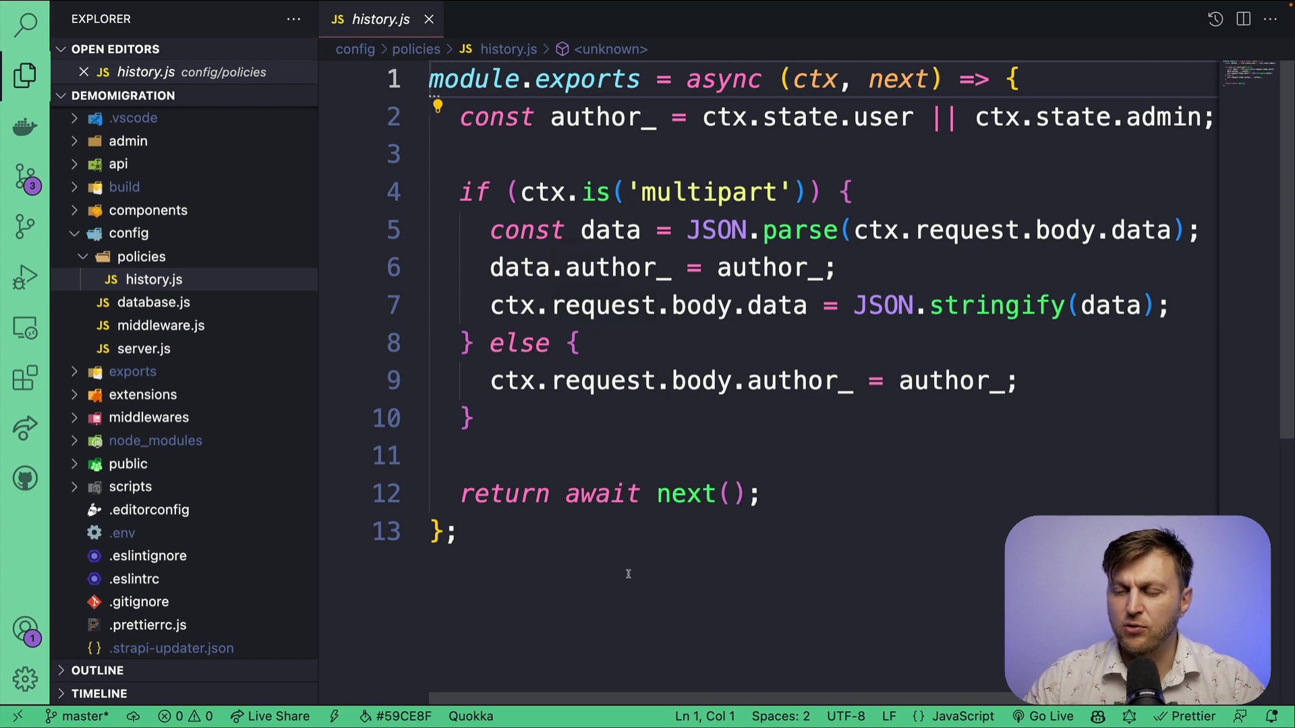
mouse_move(492, 548)
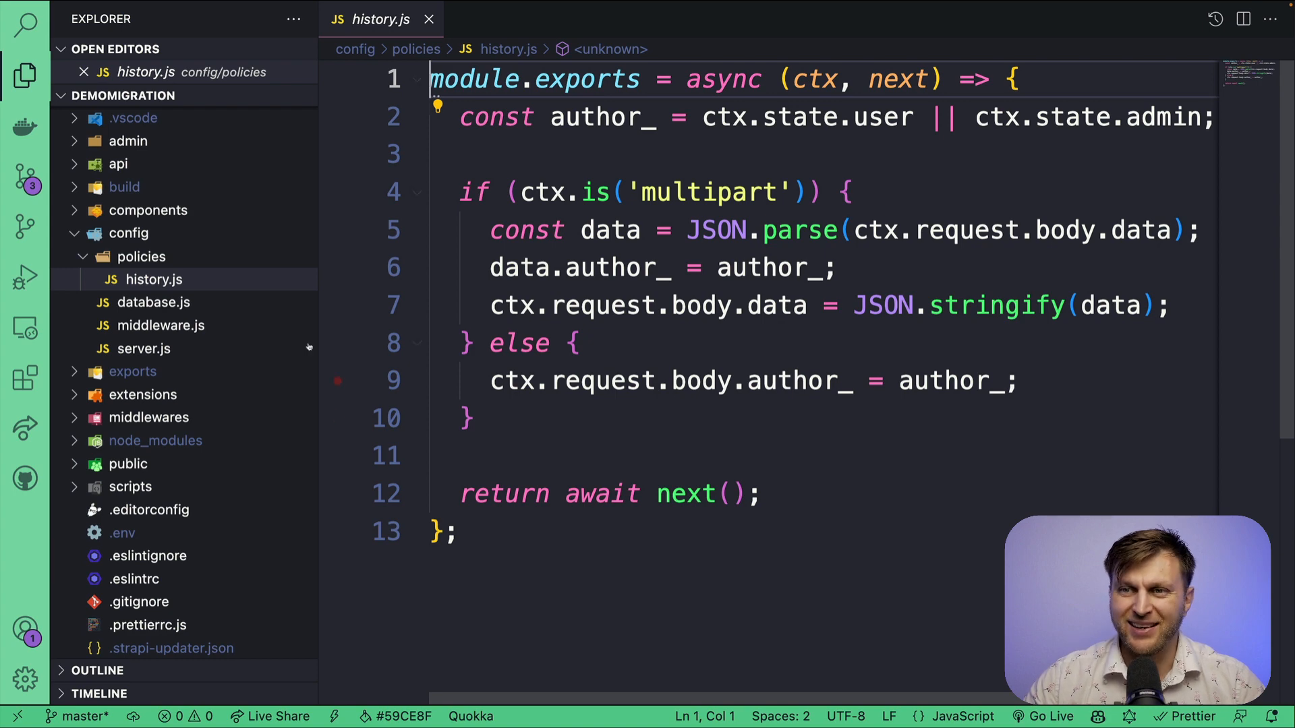
right_click(128, 233)
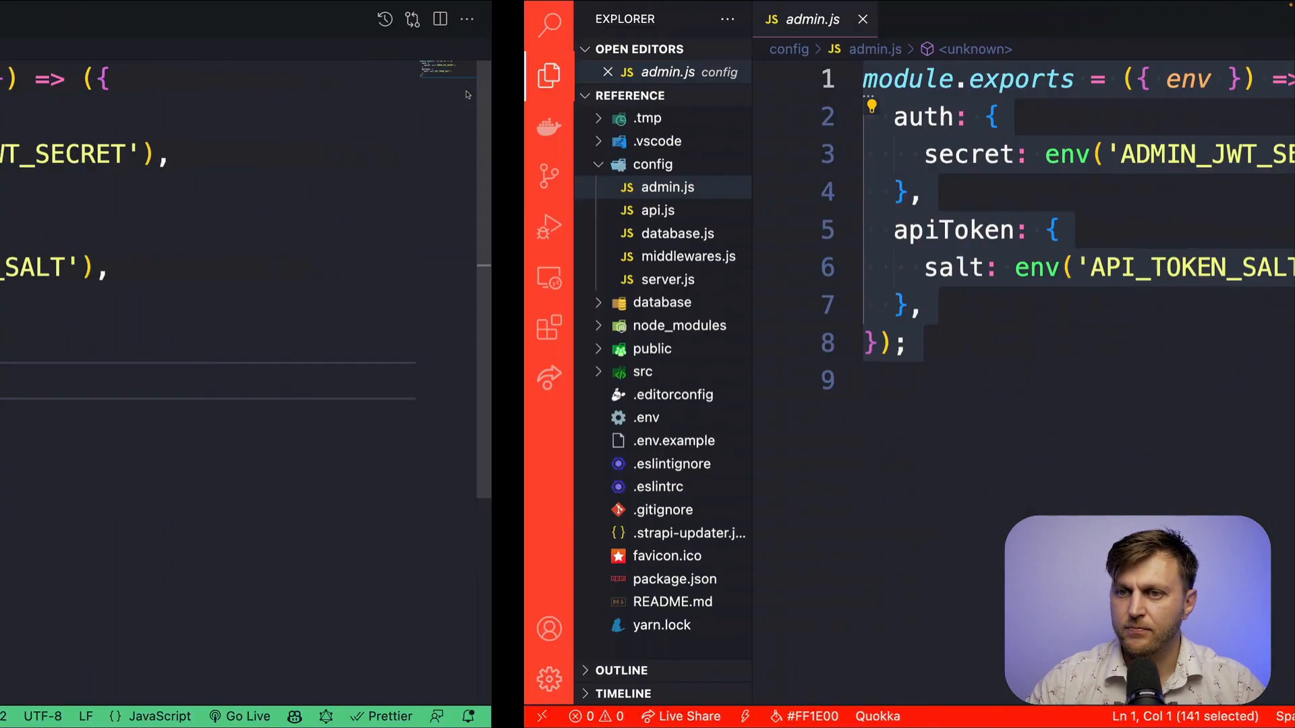
- Copy the reference v4 database.js contents over demoMigration's v3 database config
left_click(133, 210)
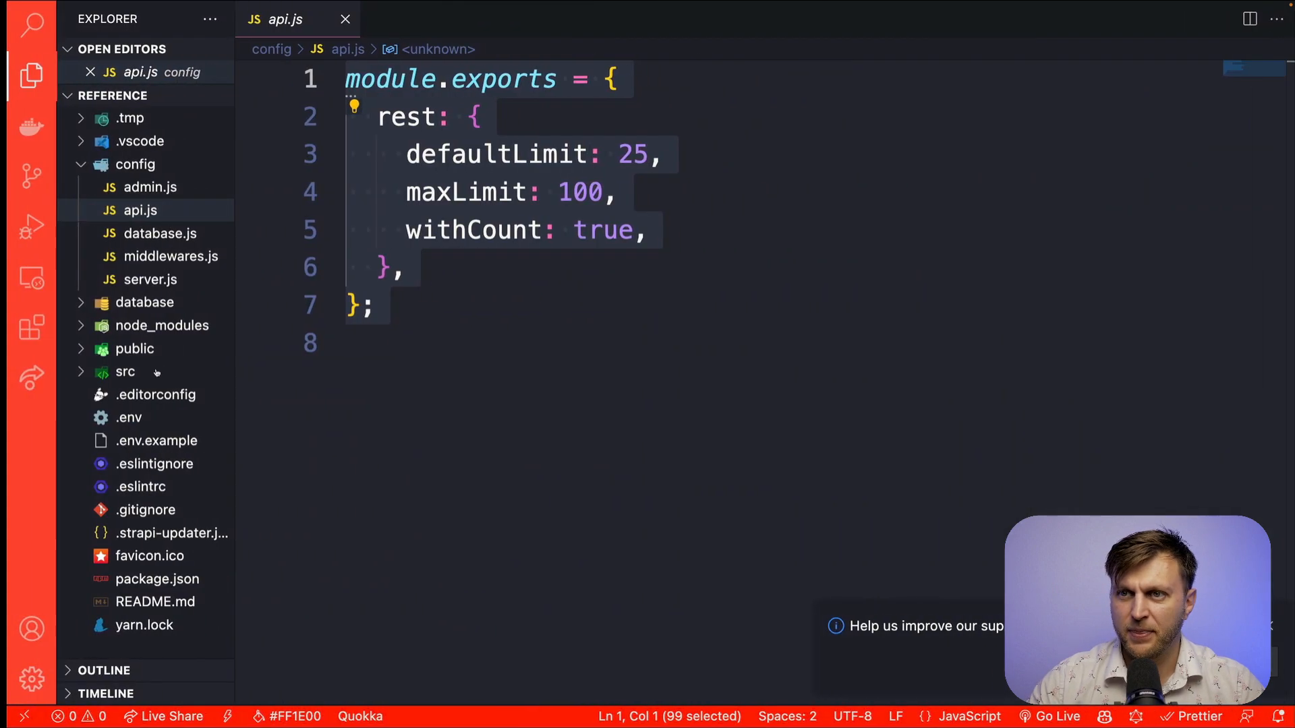
left_click(152, 232)
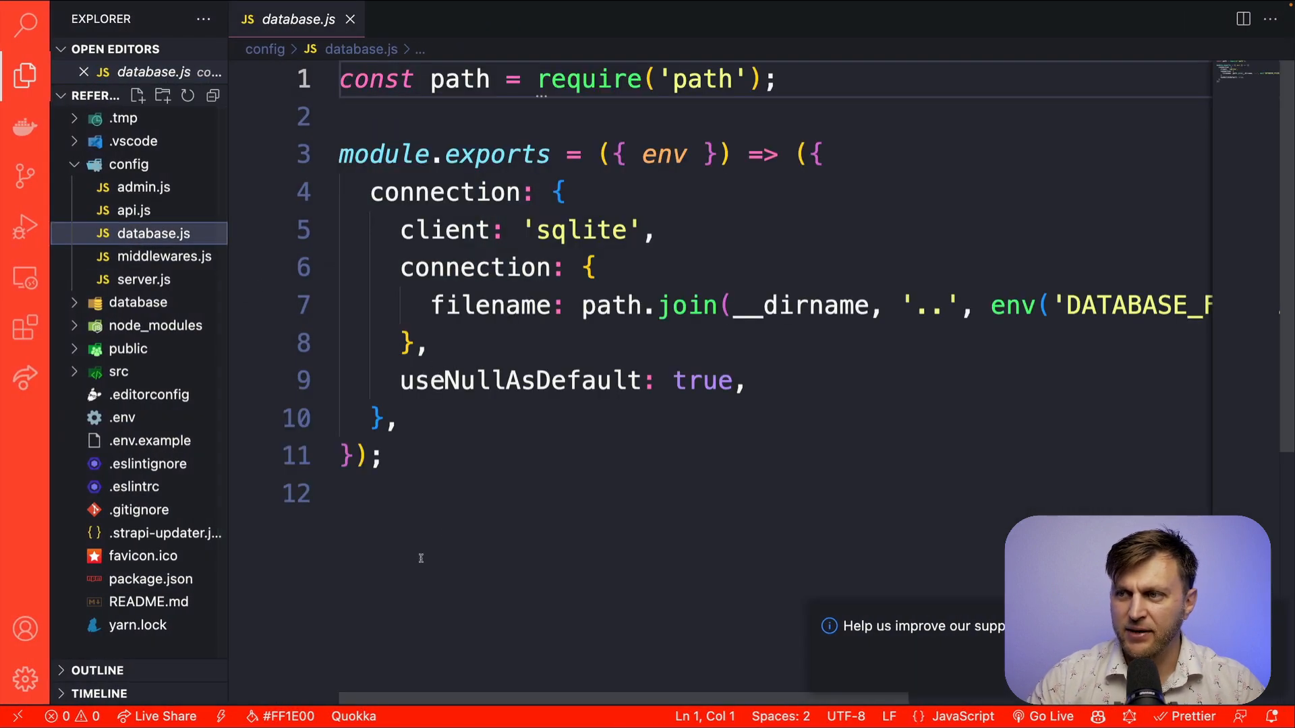
key("ctrl+a")
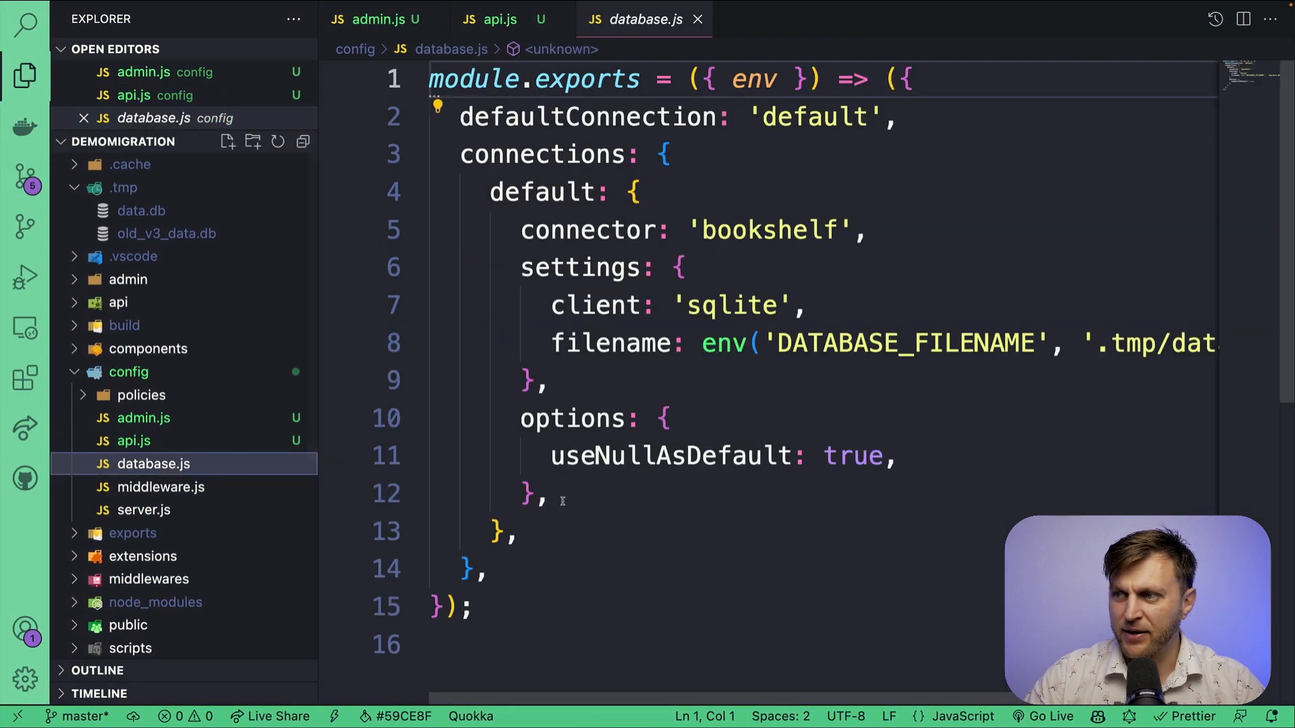
key("ctrl+a")
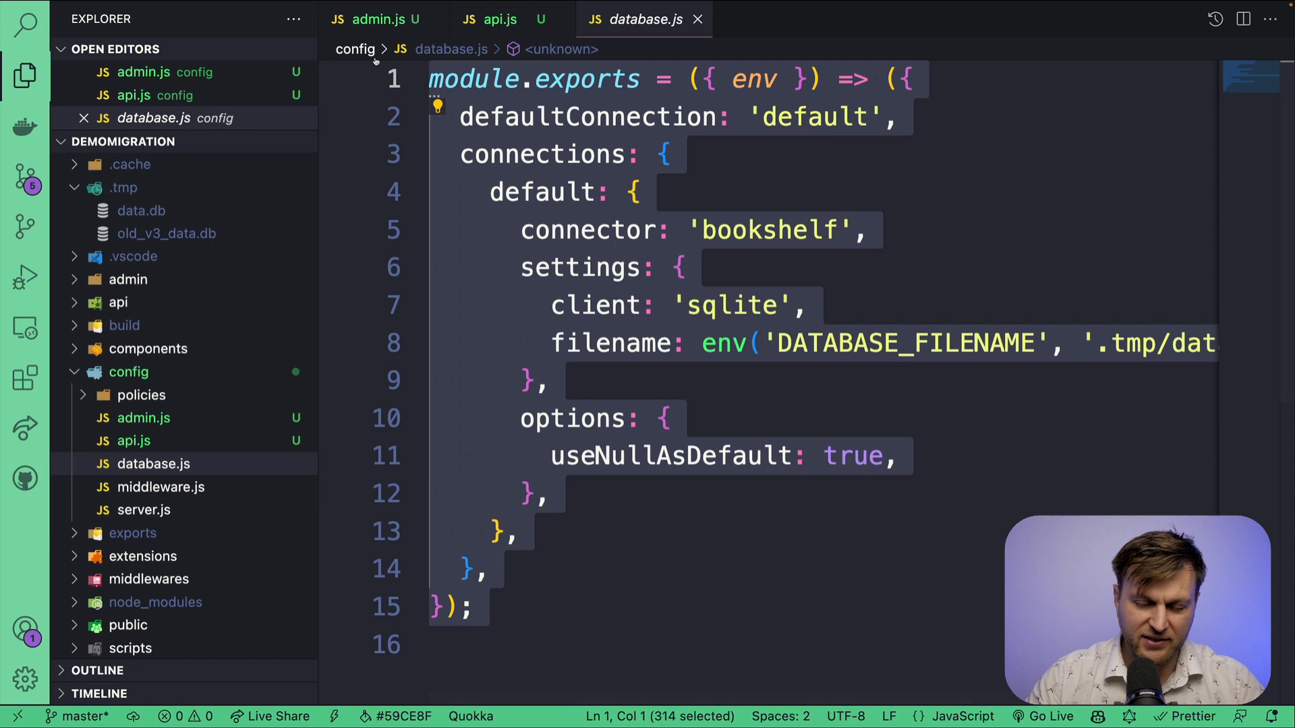
- Replace demoMigration's middleware and server configs with the v4 reference versions
left_click(162, 256)
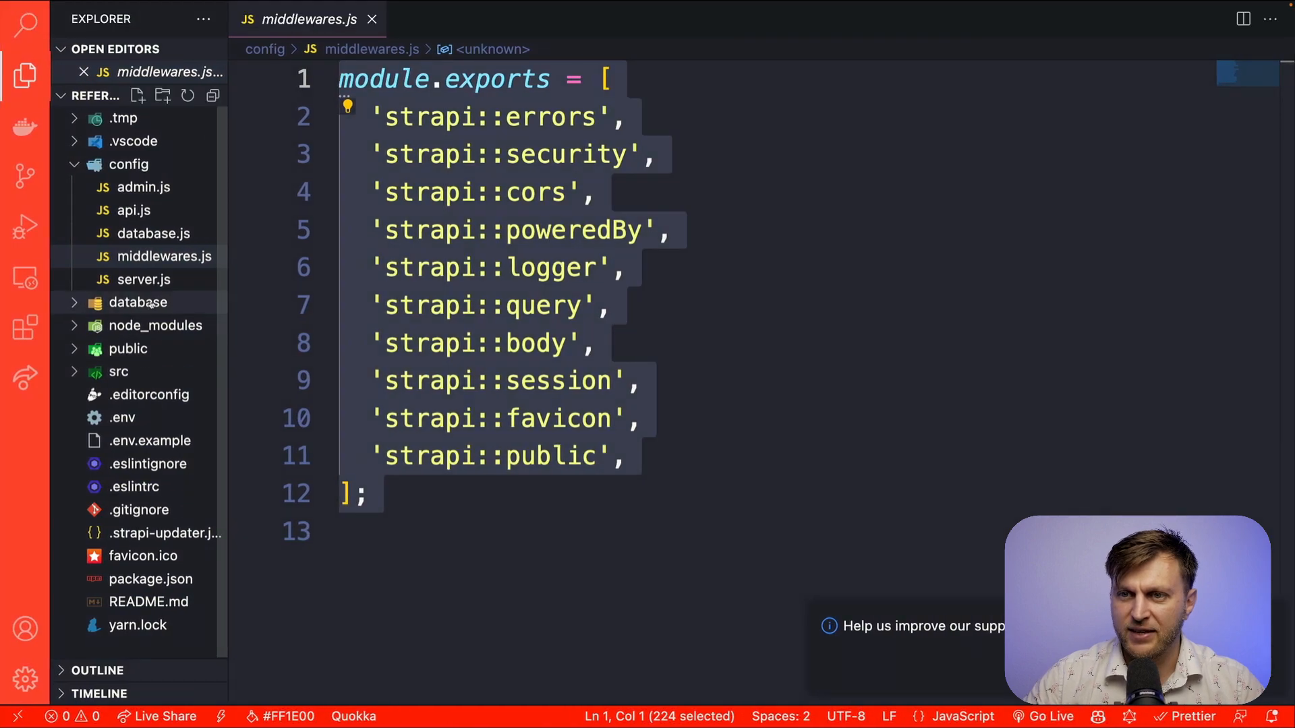
left_click(143, 279)
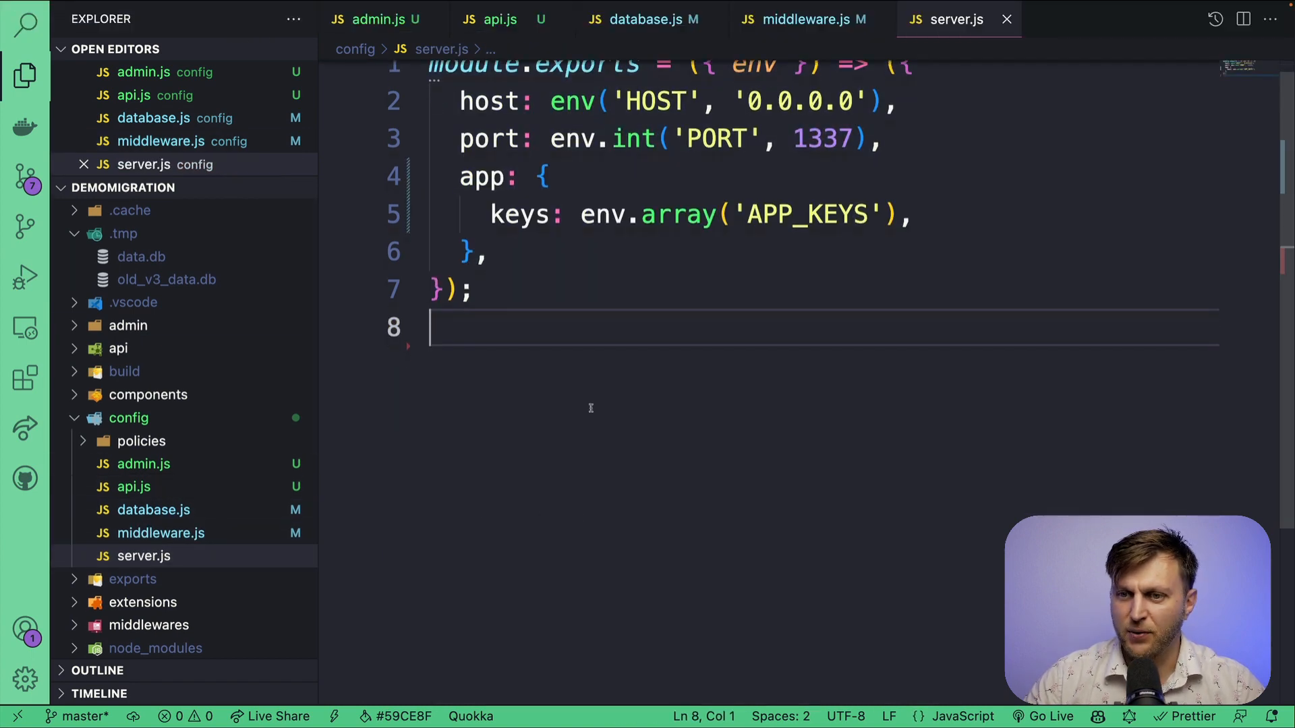
key("Ctrl+A")
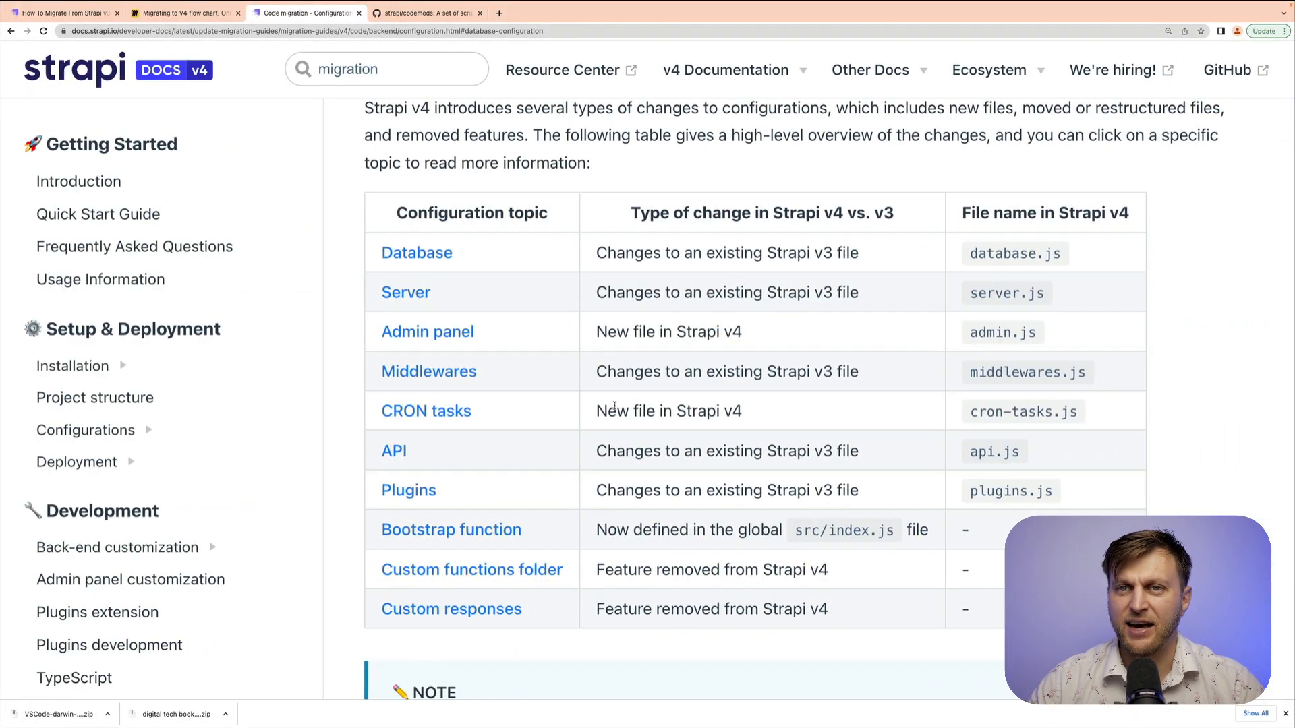
- Open the docs' Server section and expand its v3 and v4 server configuration examples
scroll("up", 3)
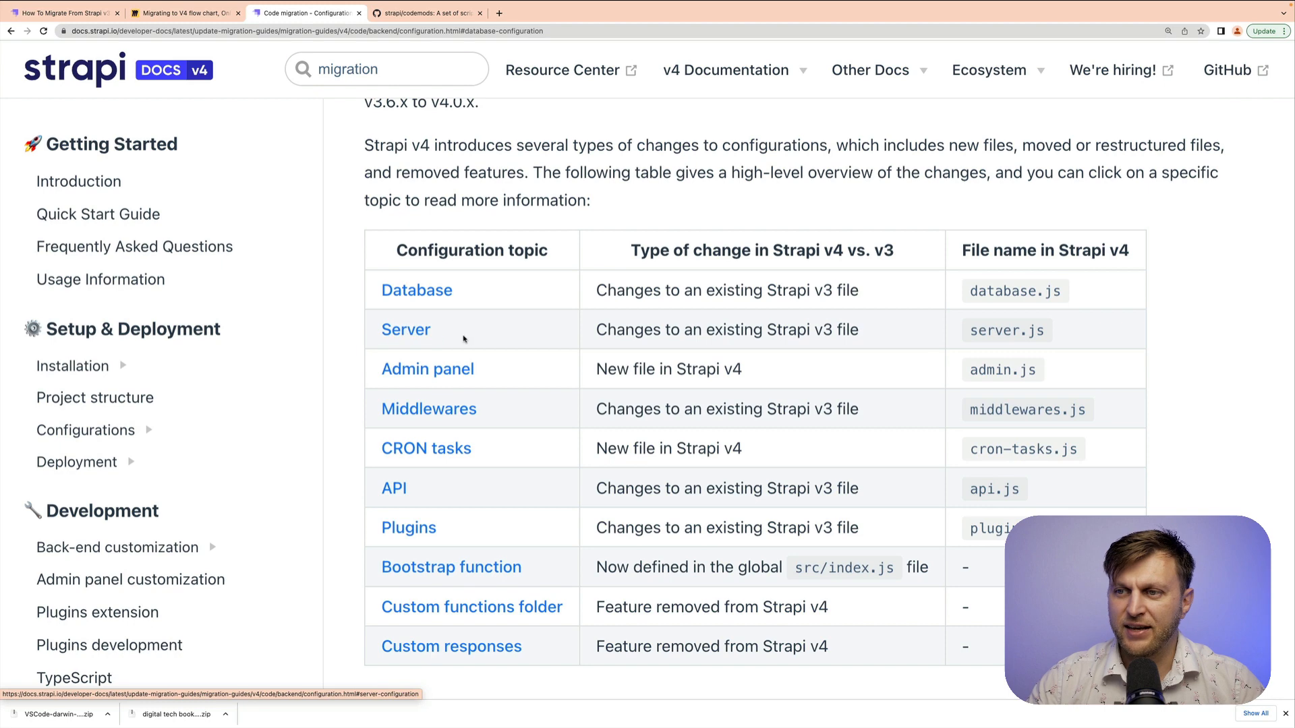
left_click(405, 329)
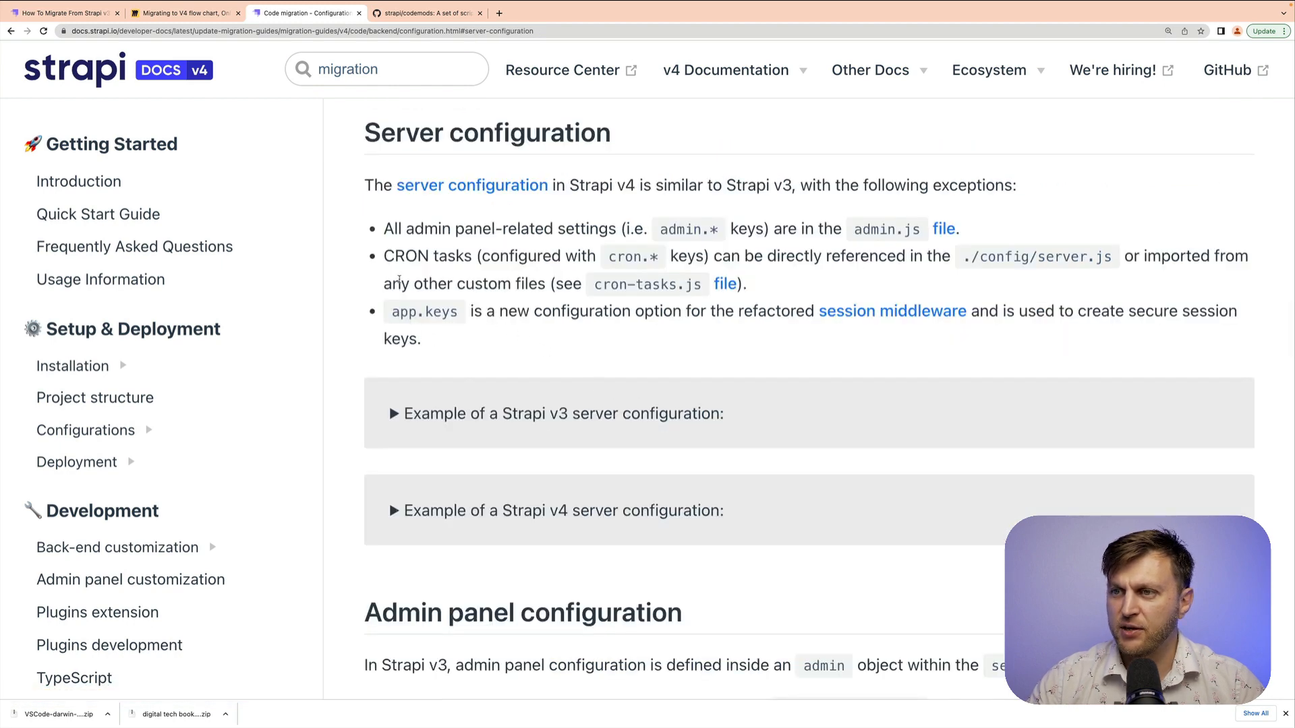
left_click(395, 414)
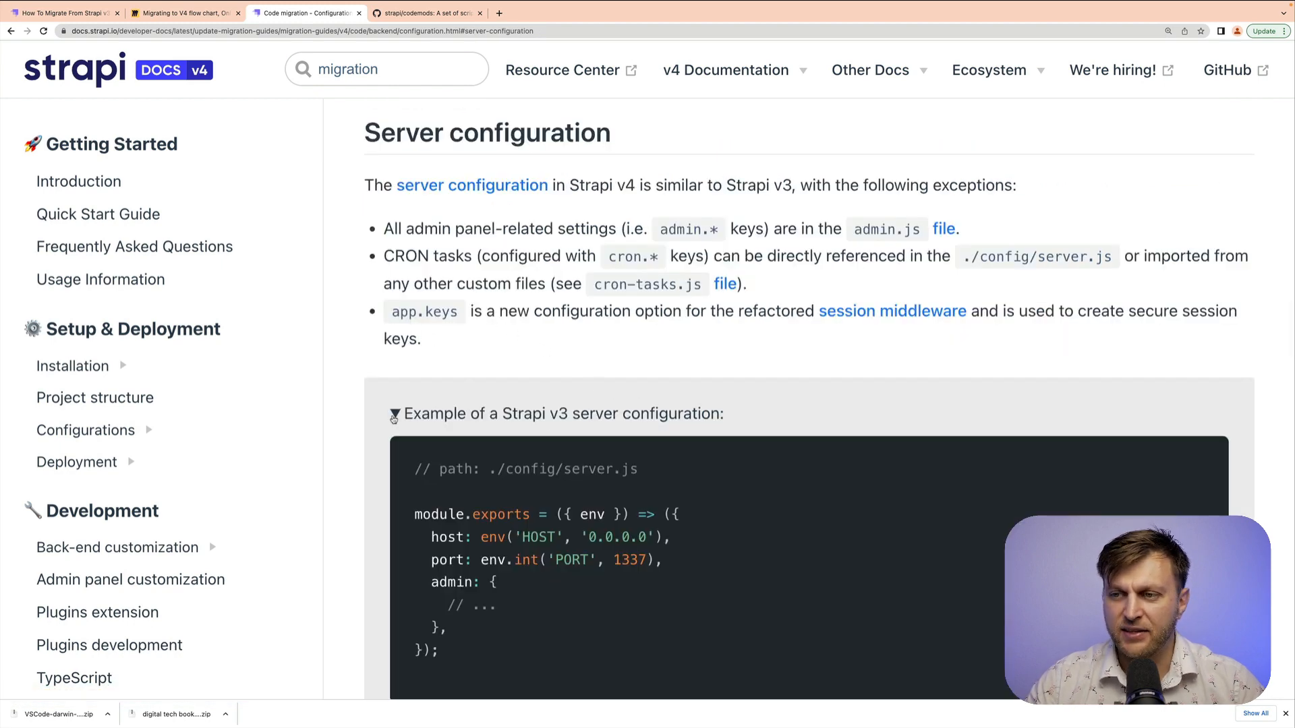
scroll("down", 3)
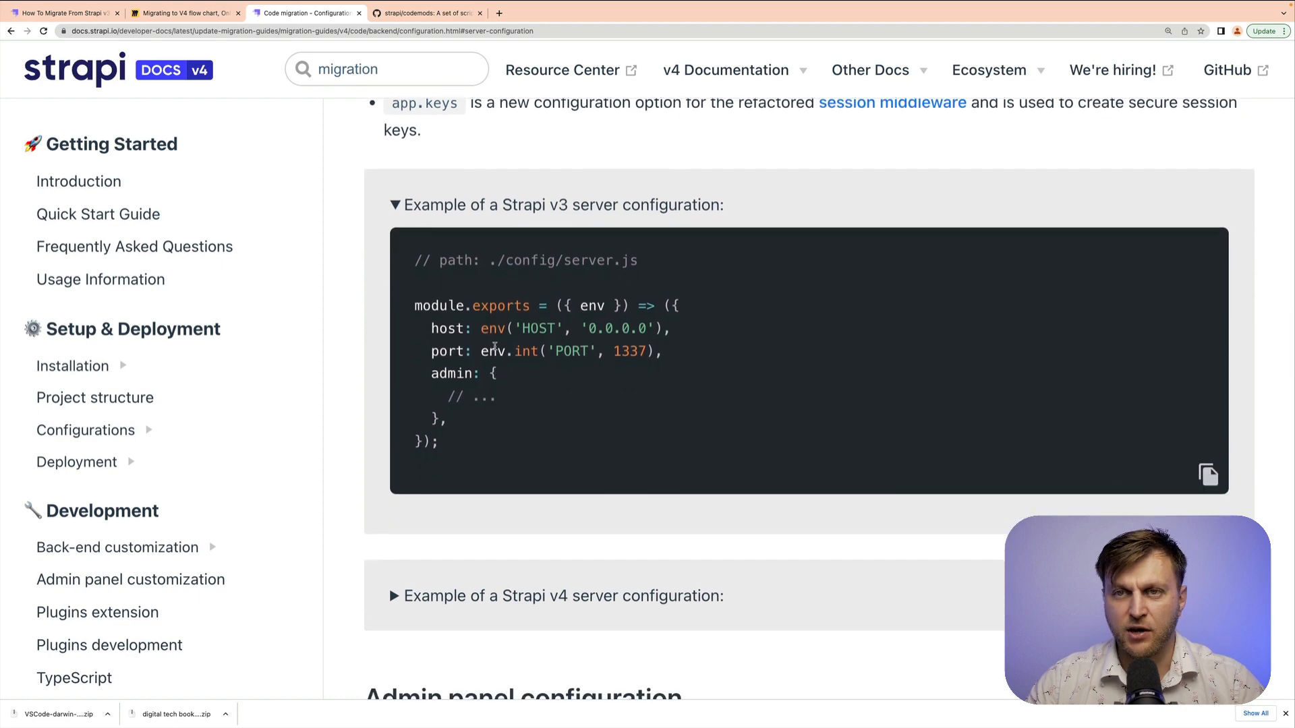
scroll("down", 3)
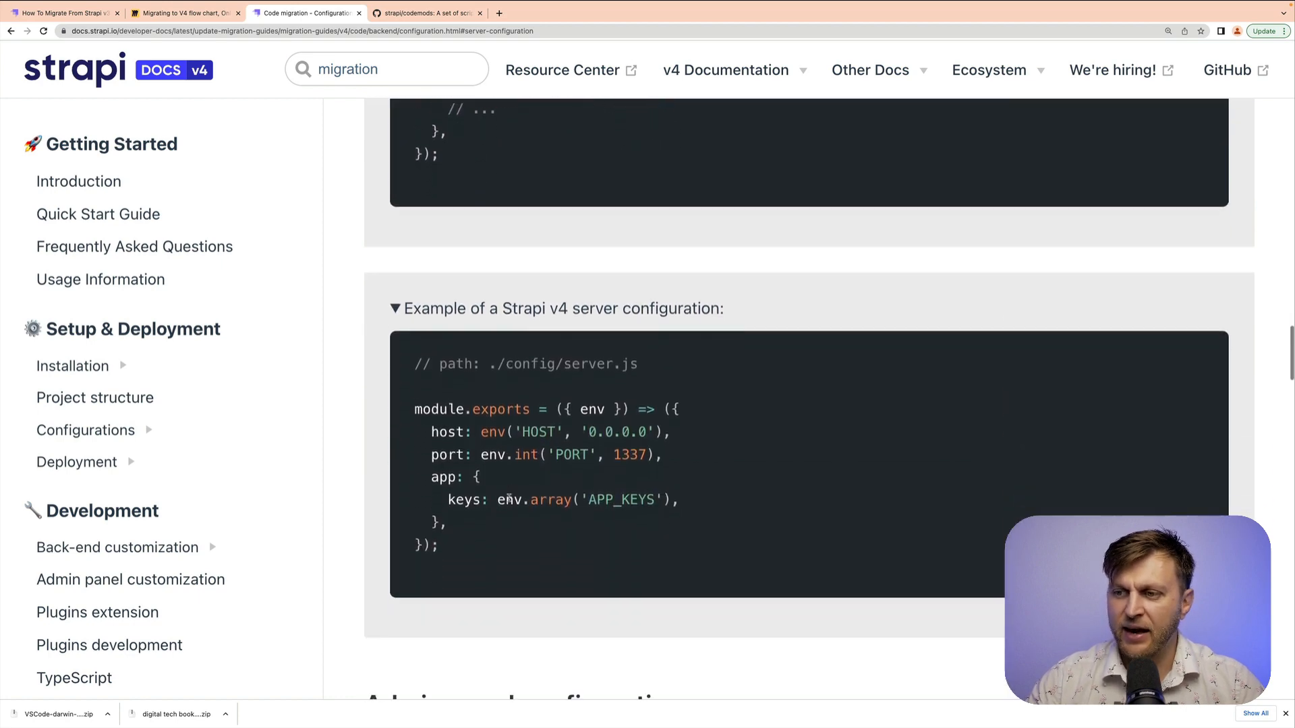
scroll("down", 3)
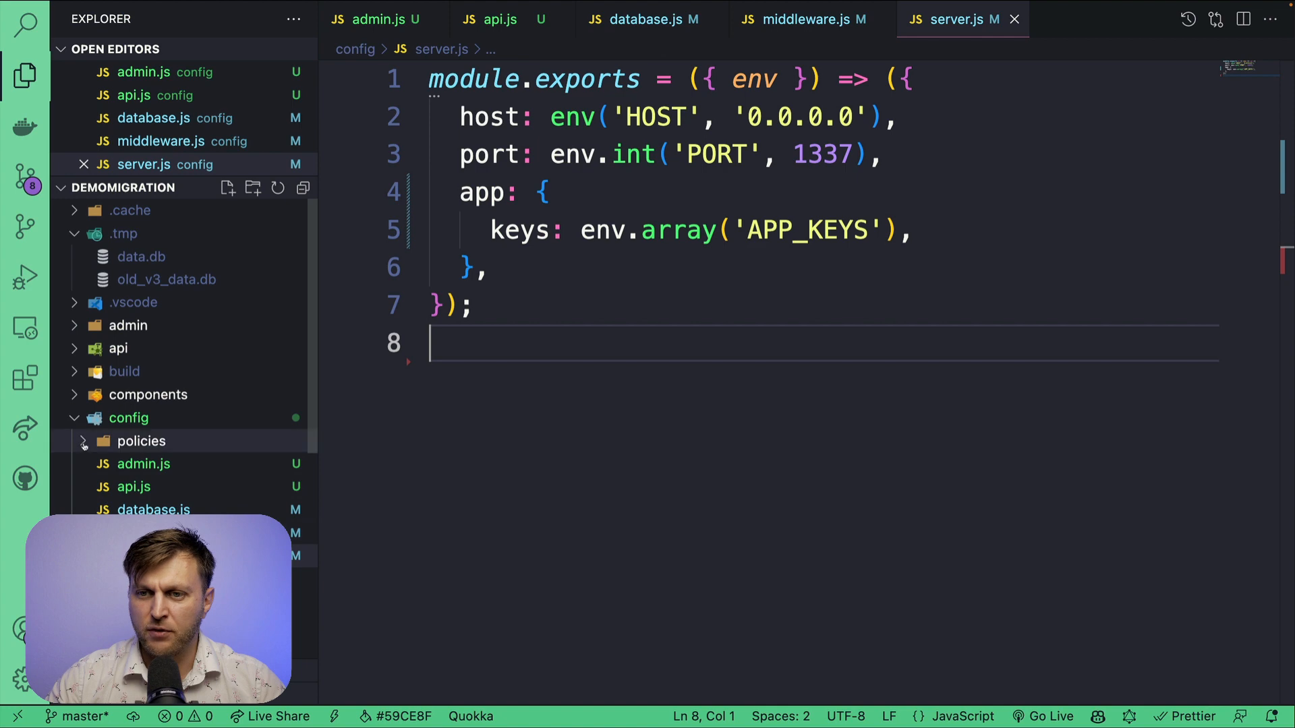
- Stop the running Strapi server in the terminal and begin a 'git a' command
left_click(141, 441)
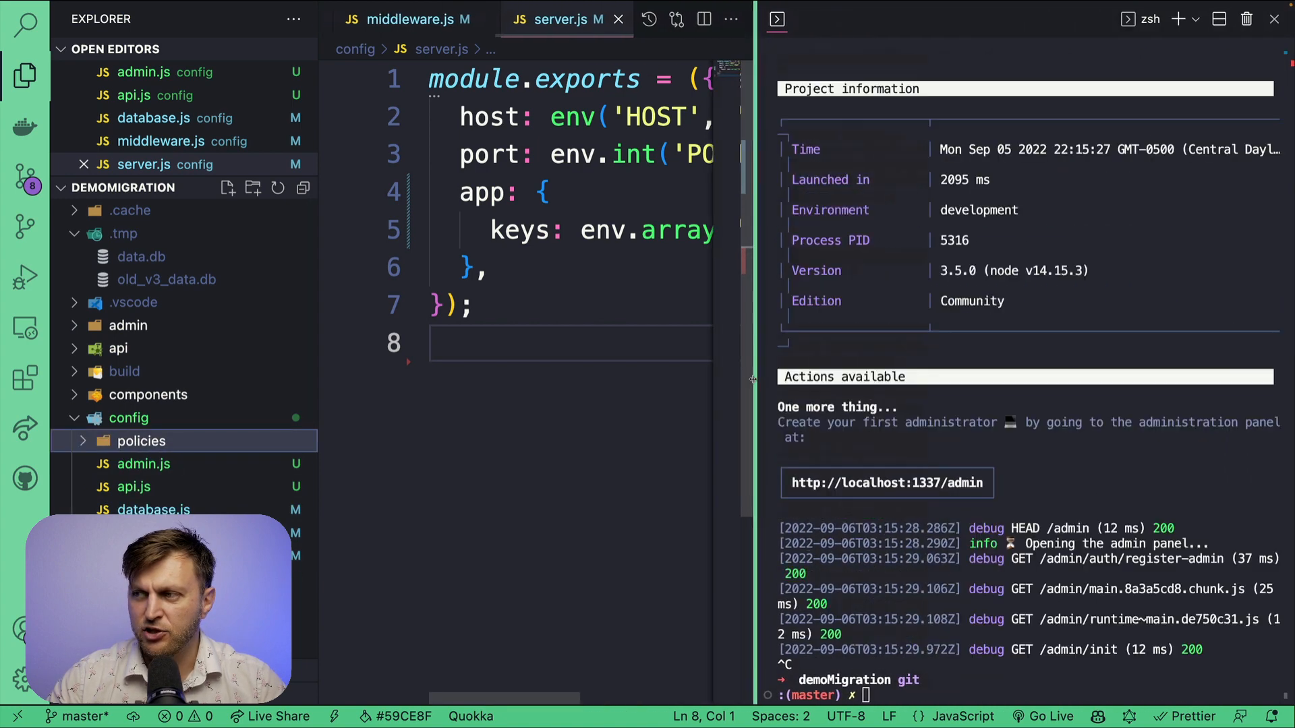
type("git a")
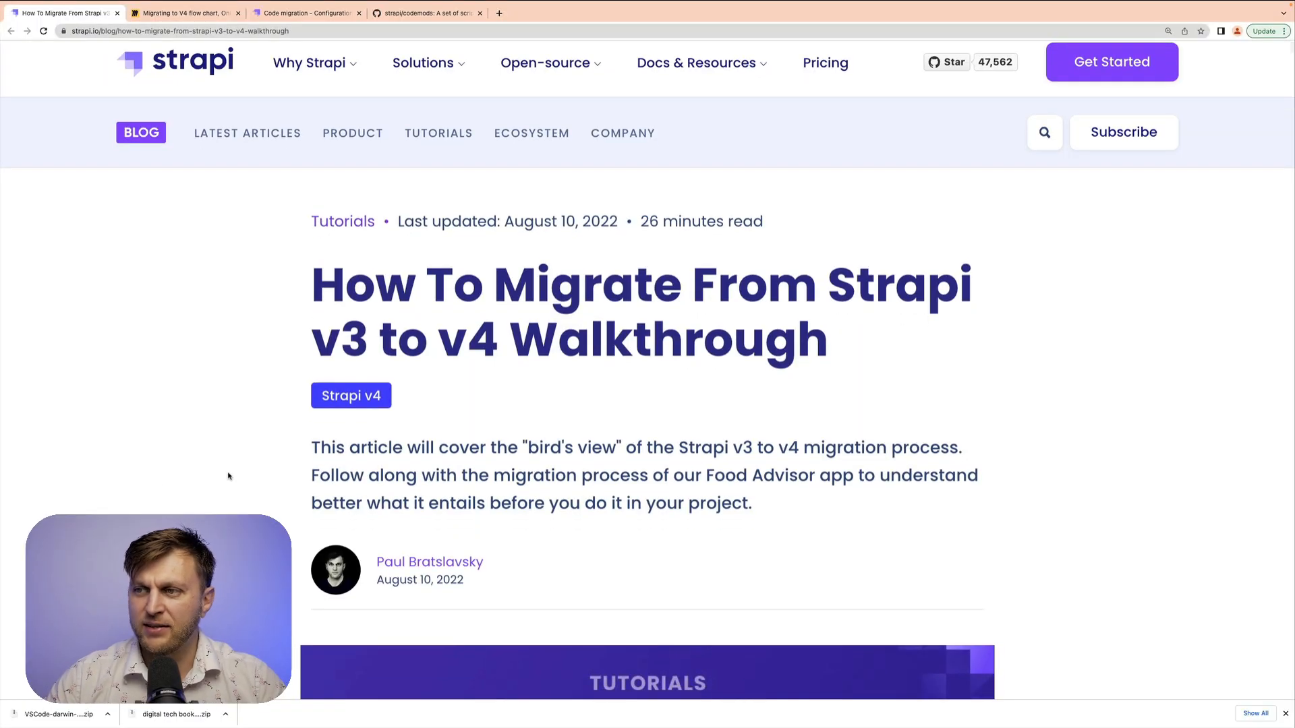
- Scroll the v3-to-v4 walkthrough article down to the 'Step 3: Using Codemods' heading
scroll("down", 3)
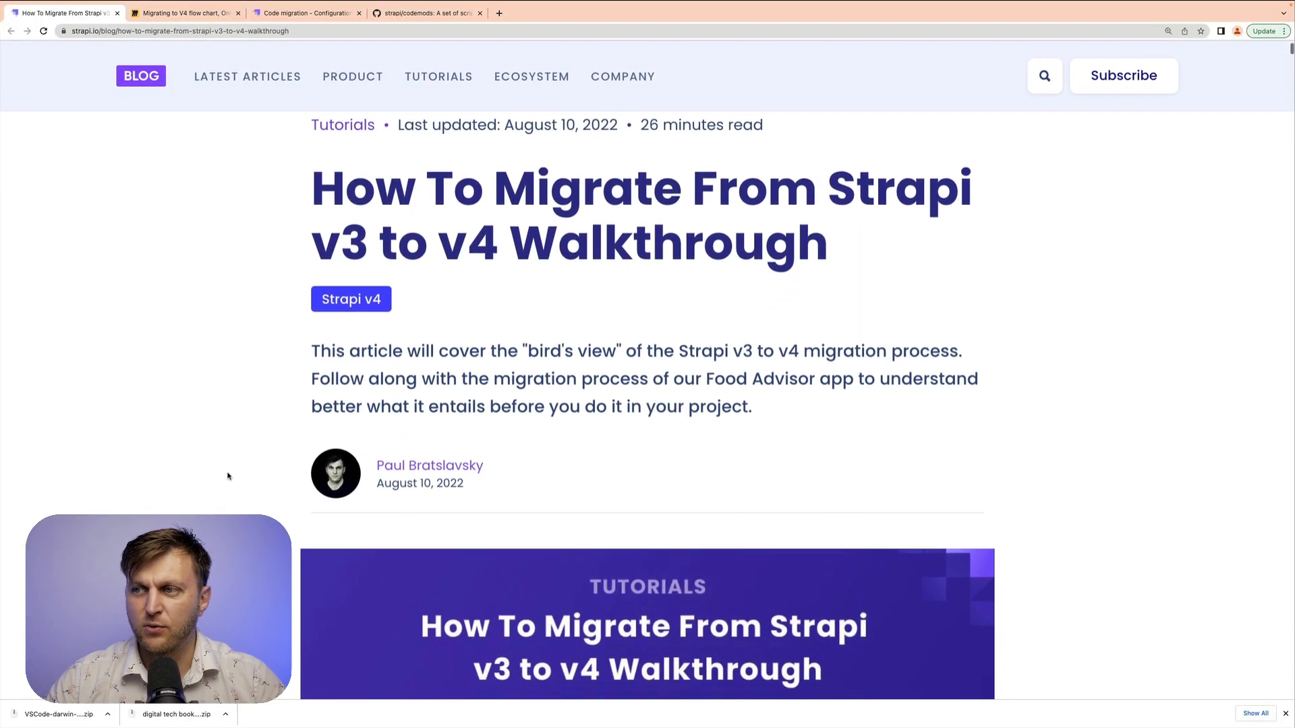
scroll("down", 3)
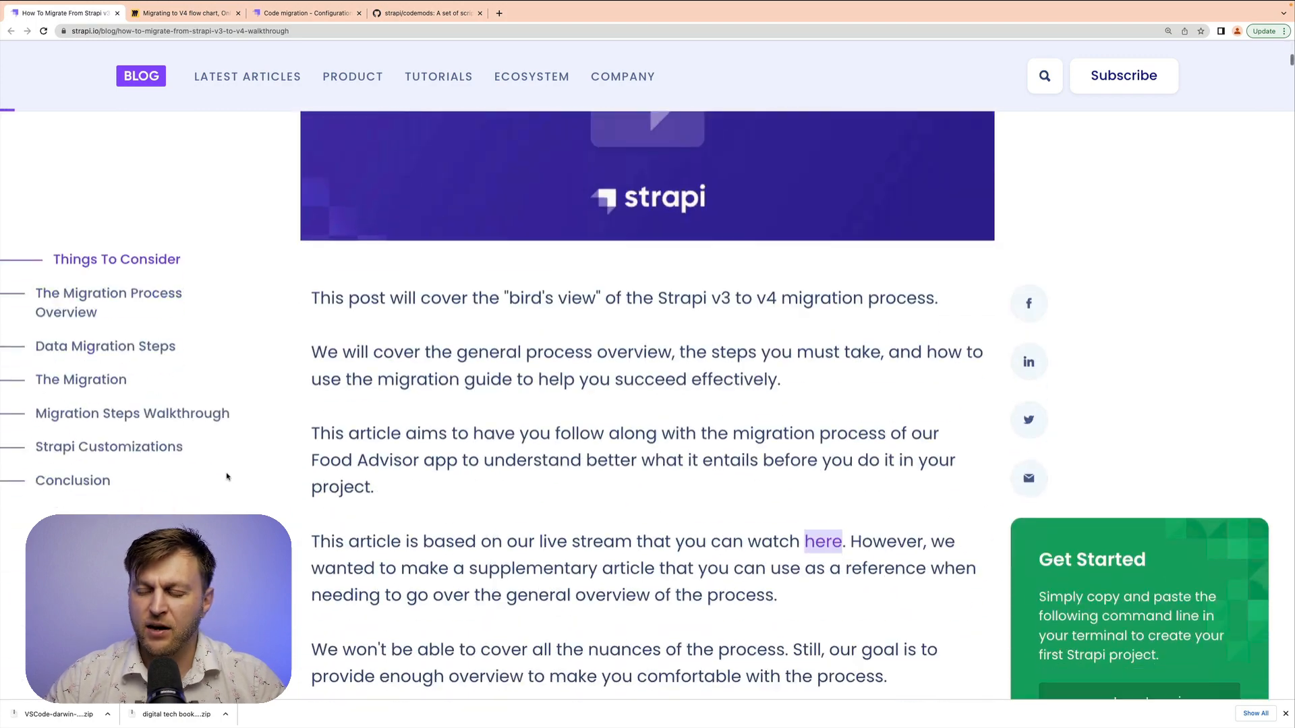
scroll("down", 3)
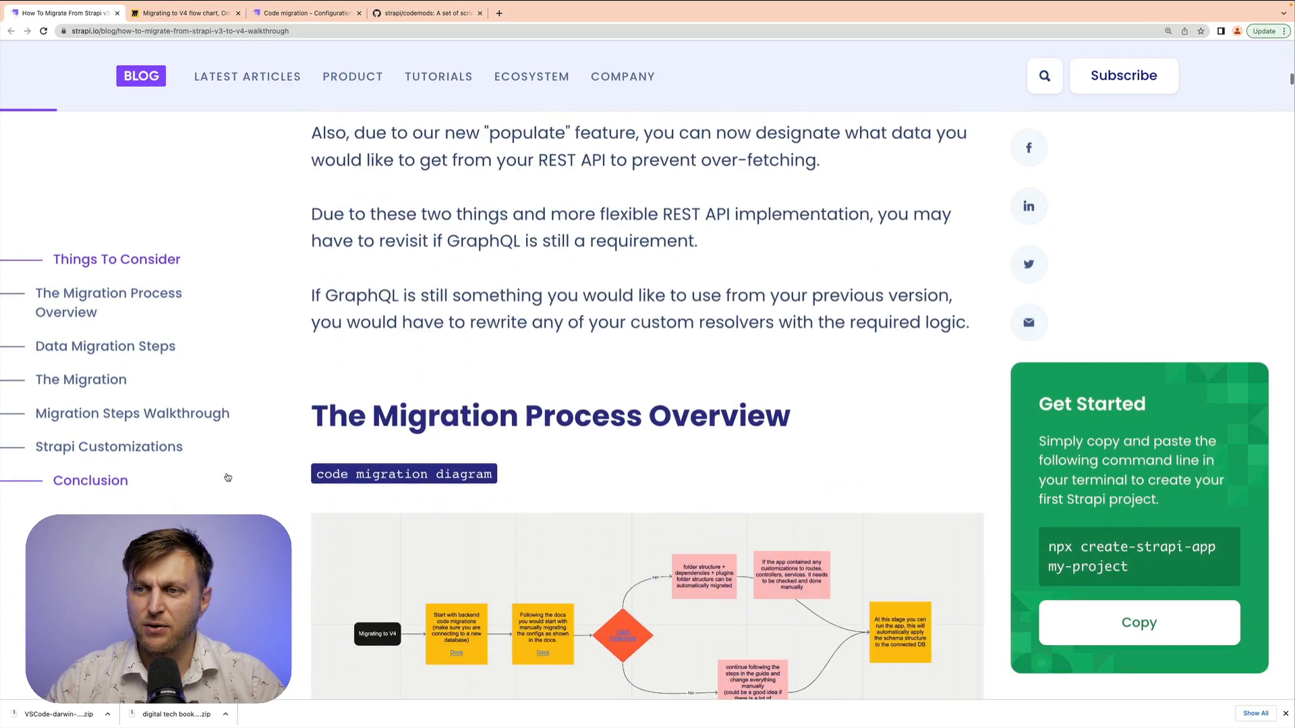
scroll("down", 3)
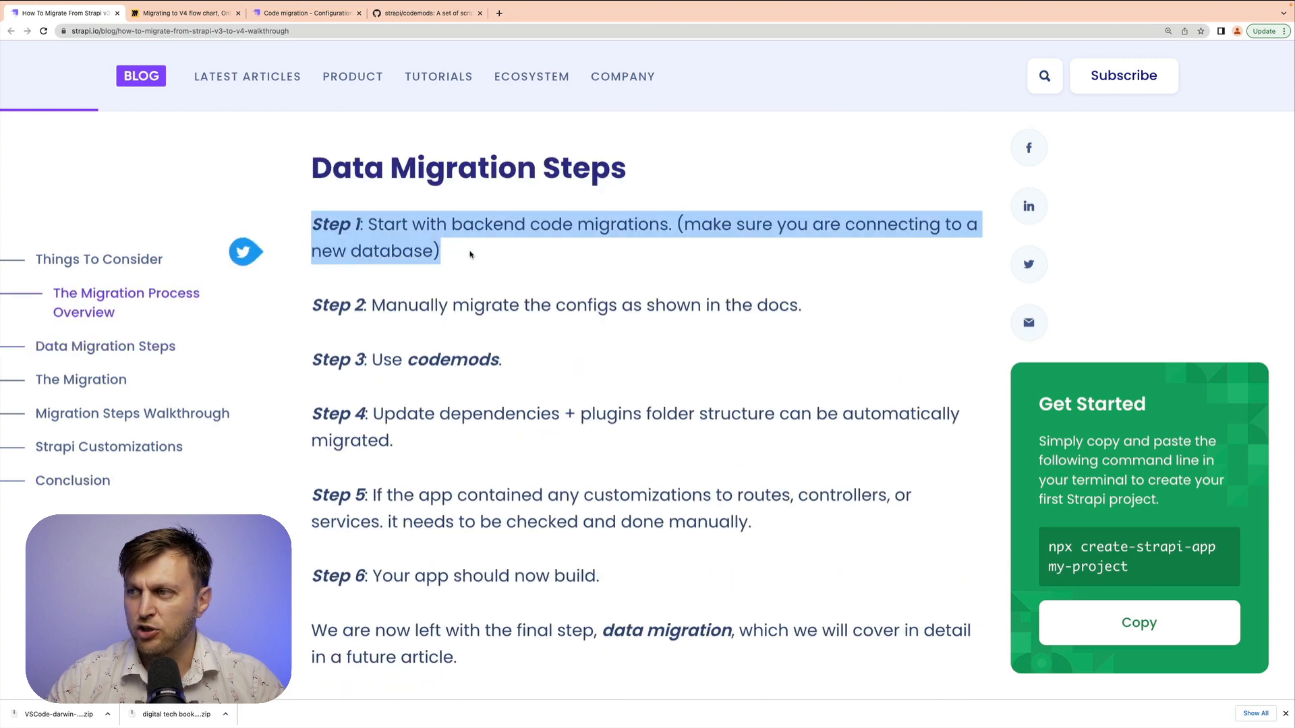
mouse_move(727, 310)
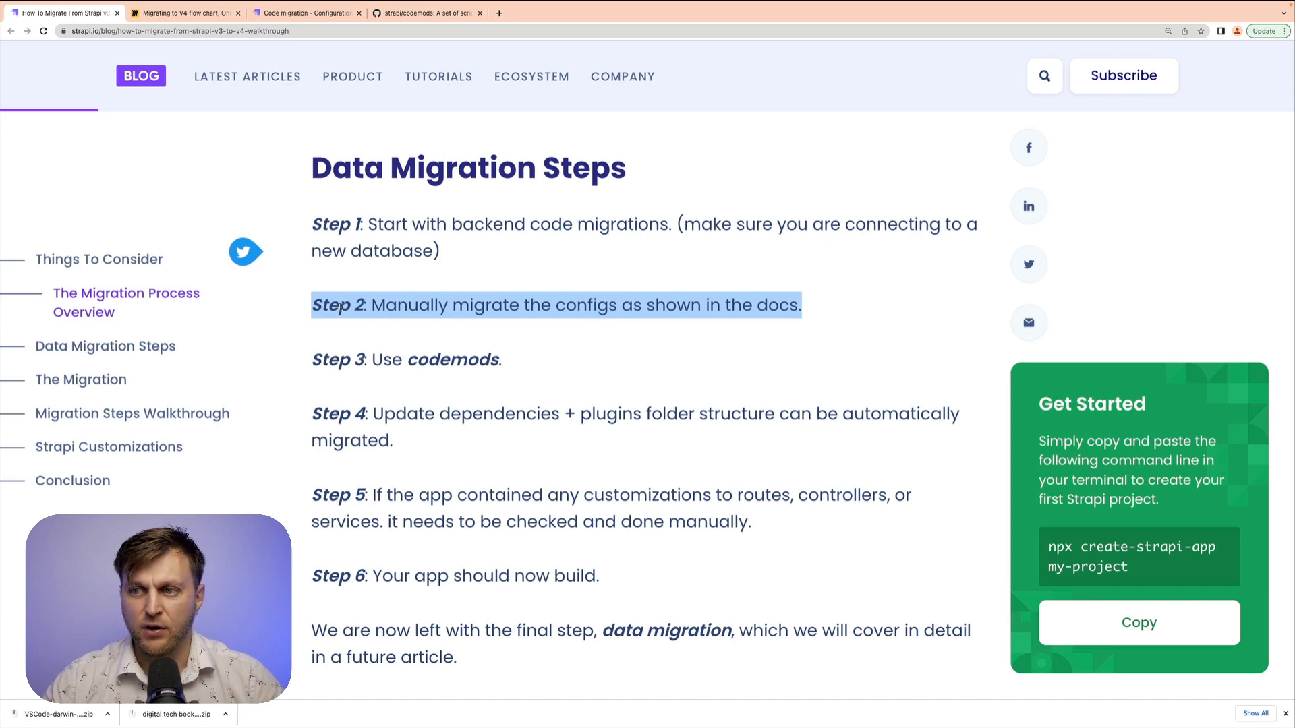
scroll("down", 3)
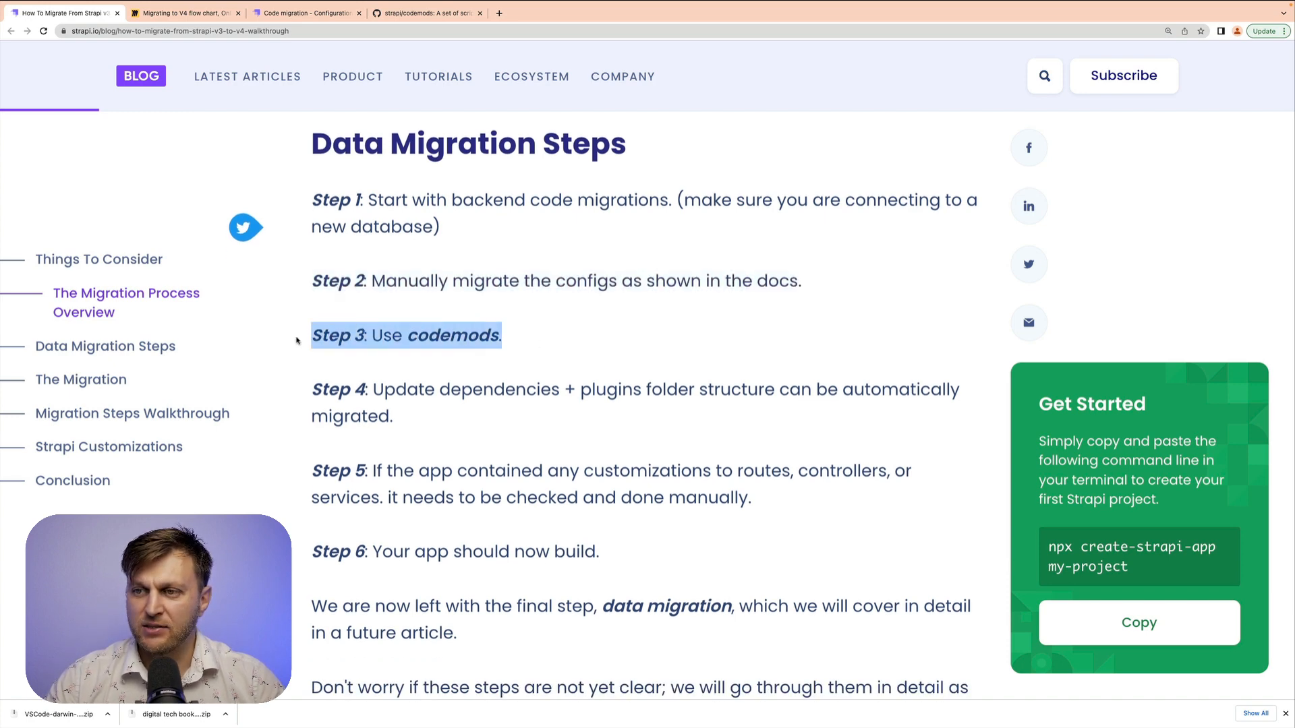
scroll("up", 3)
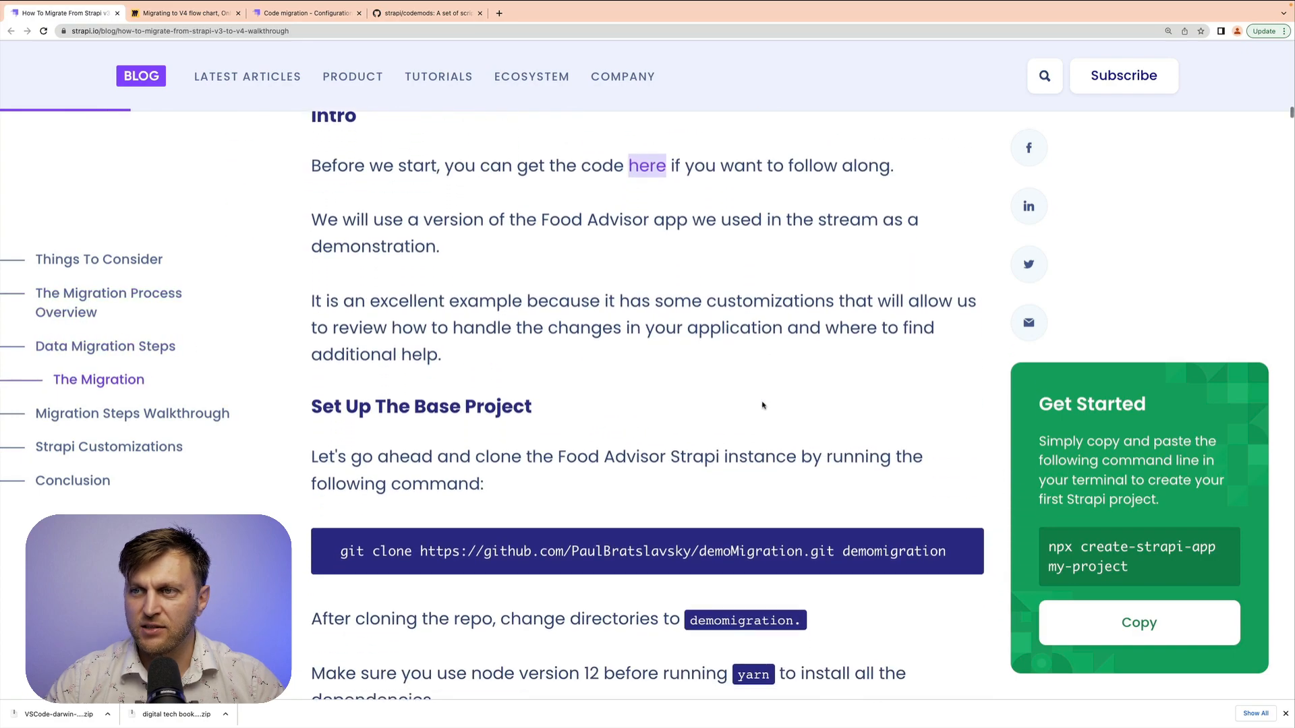
scroll("down", 3)
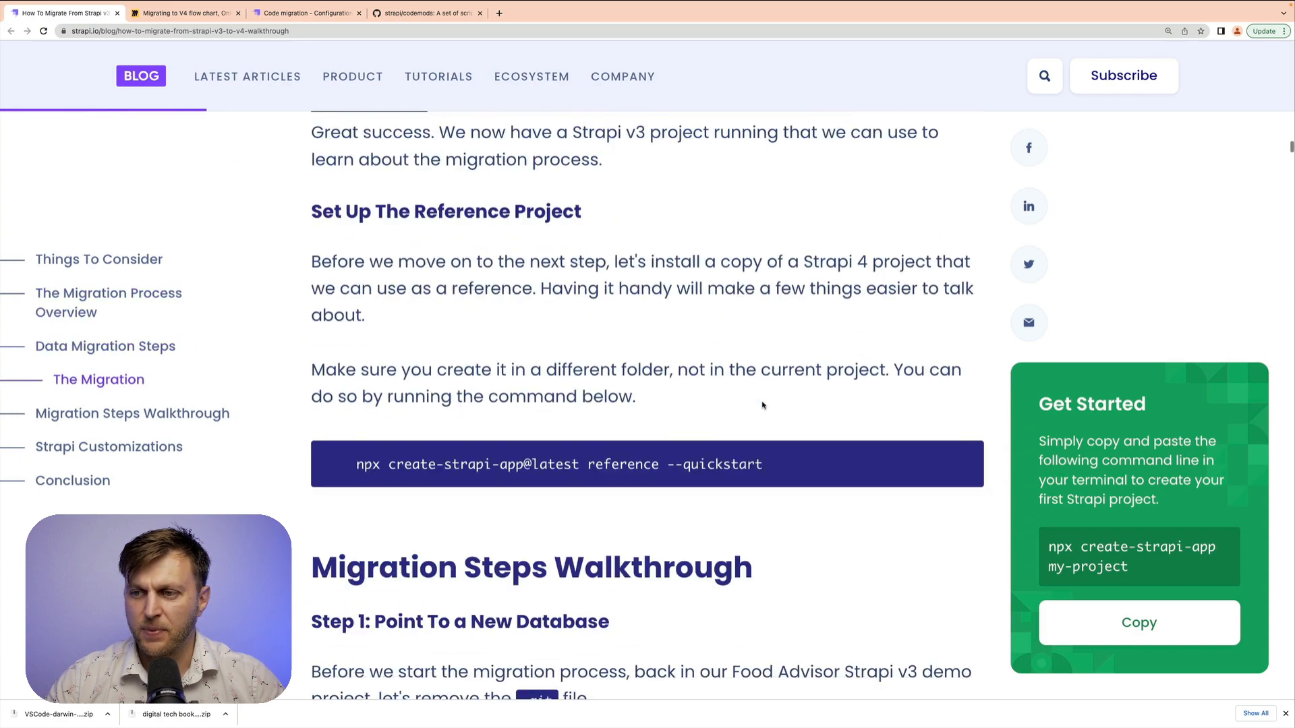
scroll("down", 3)
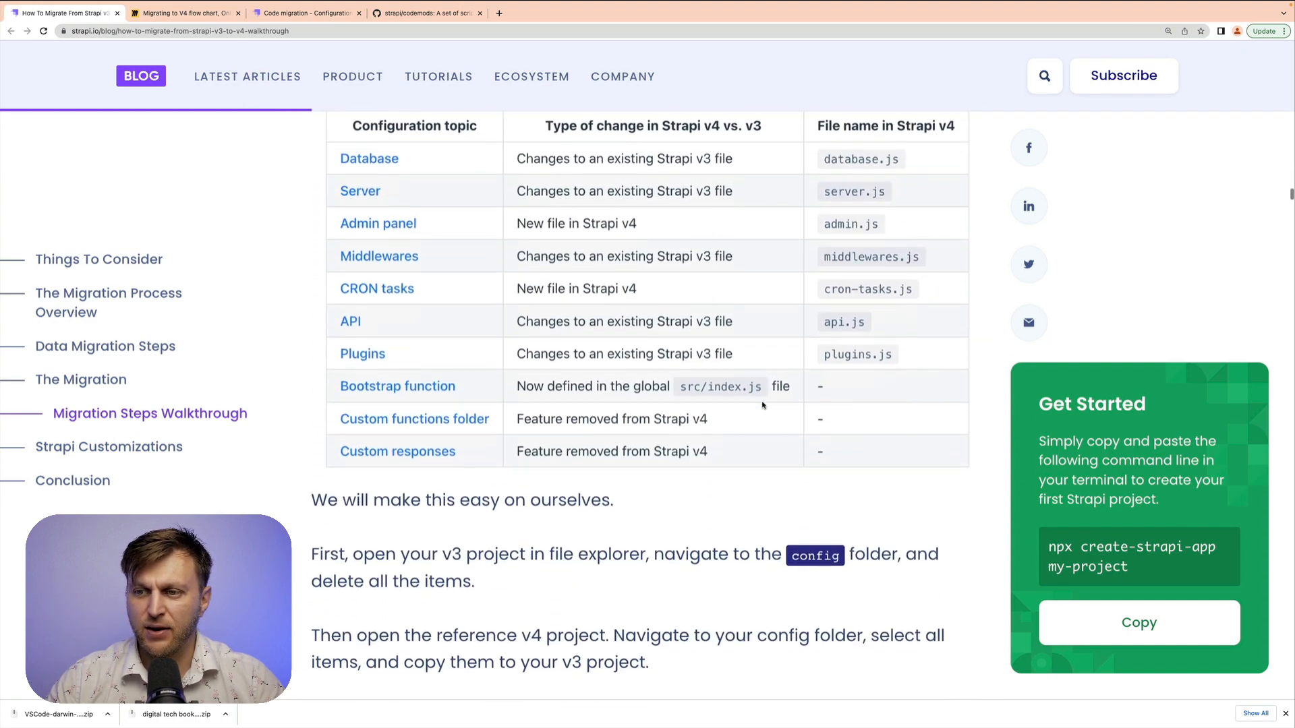
scroll("down", 3)
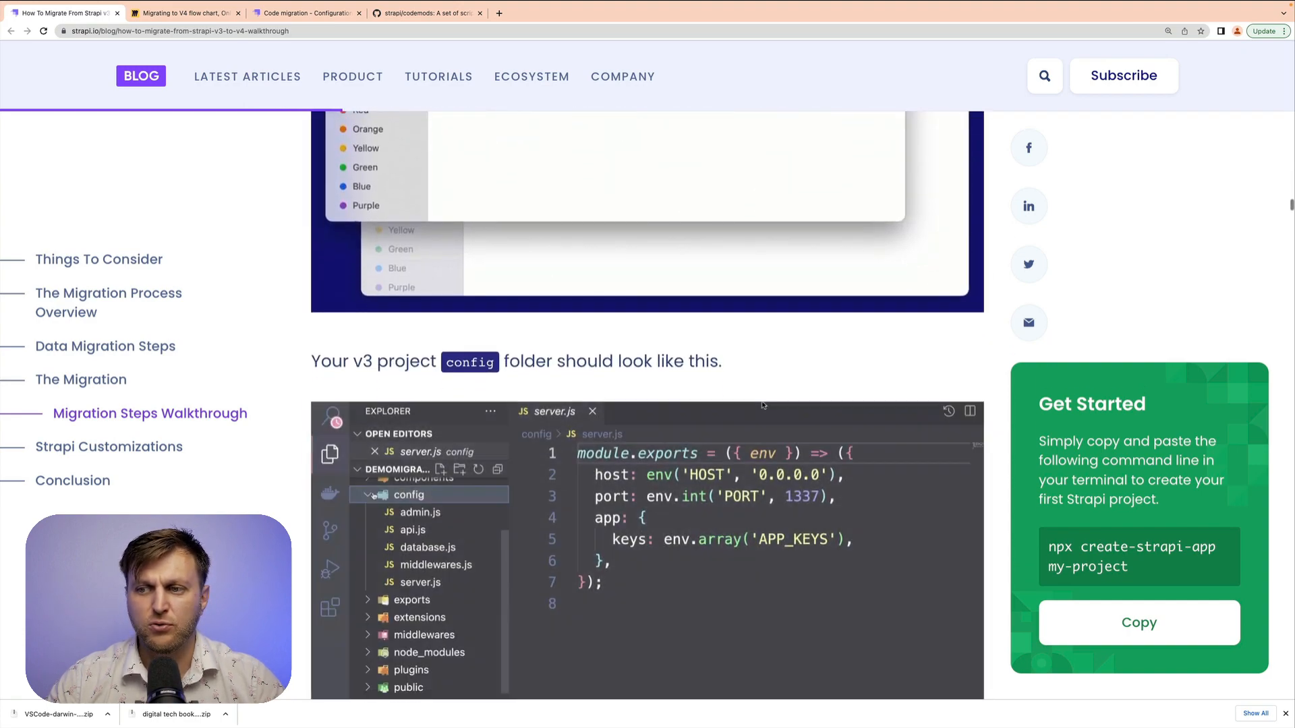
scroll("down", 3)
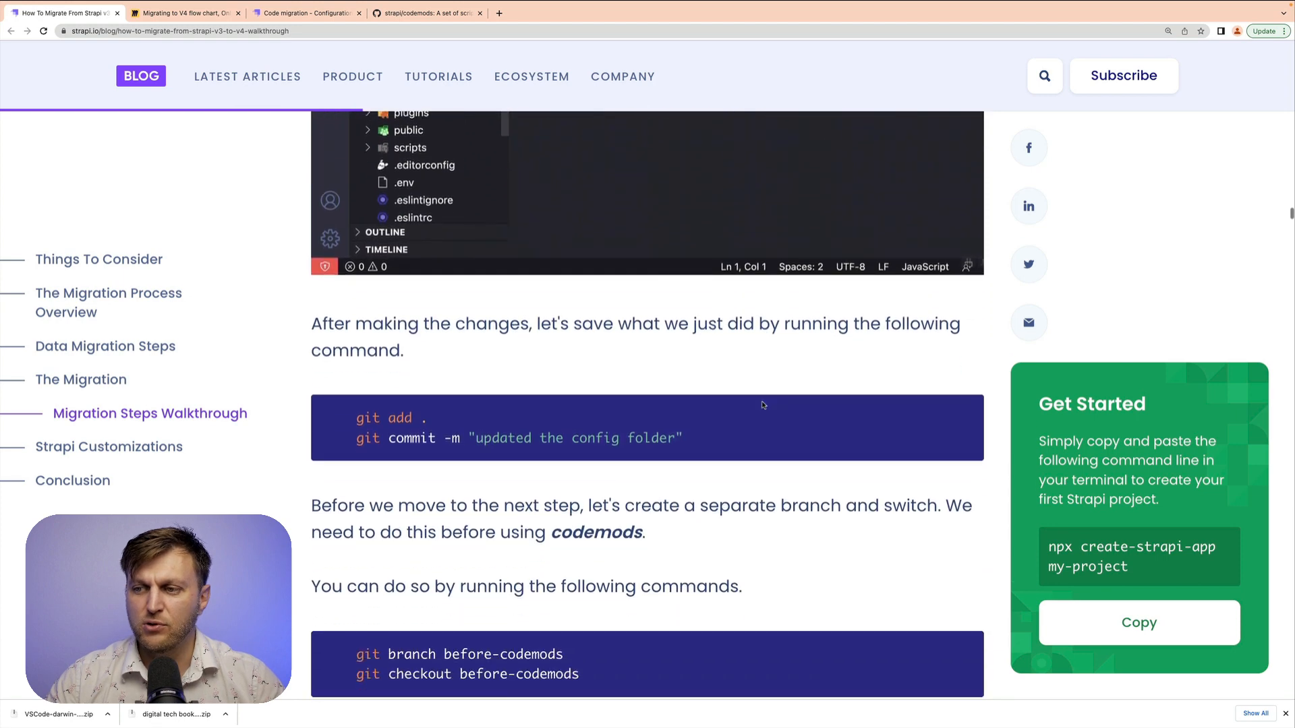
scroll("down", 3)
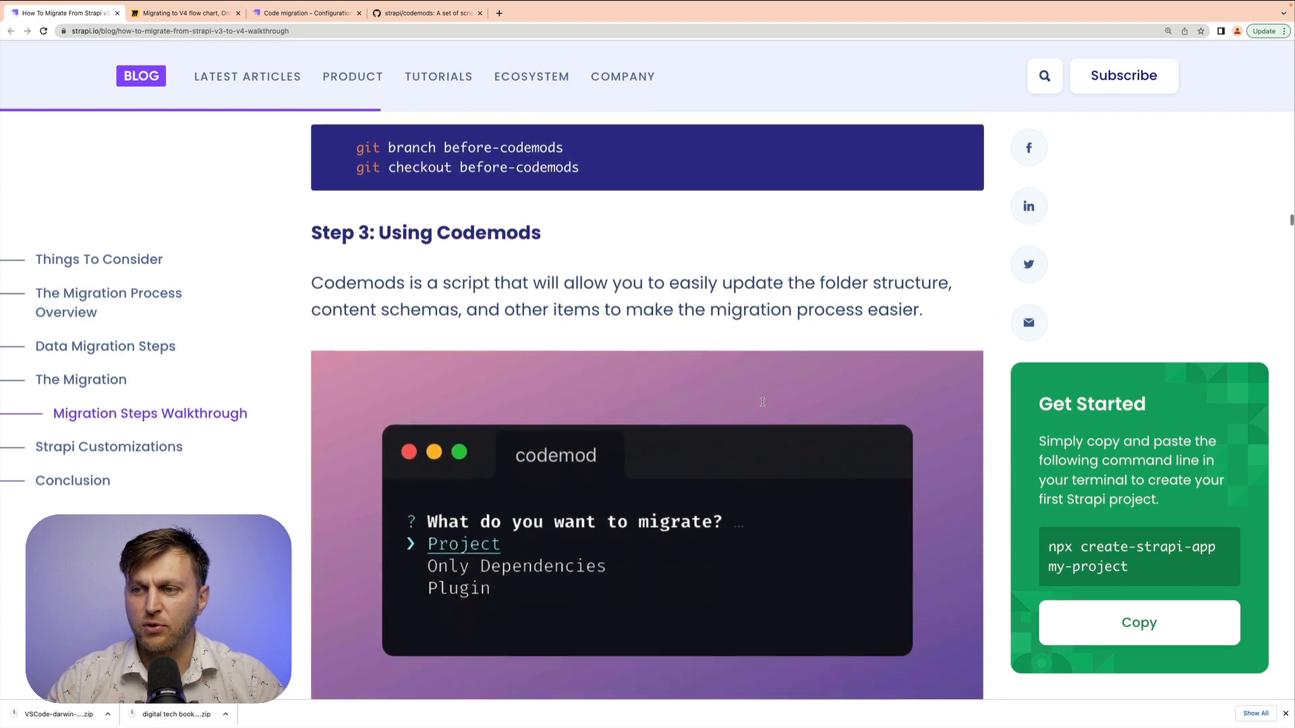